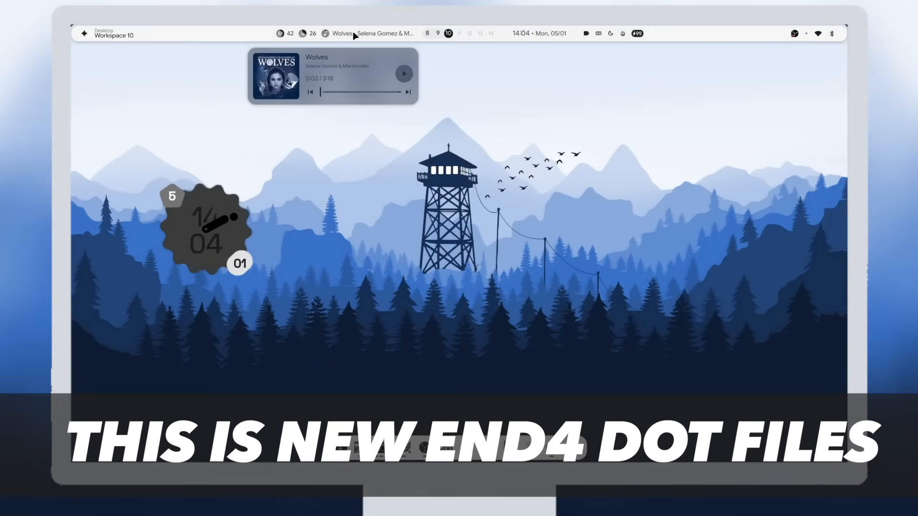
pyautogui.moveTo(589, 228)
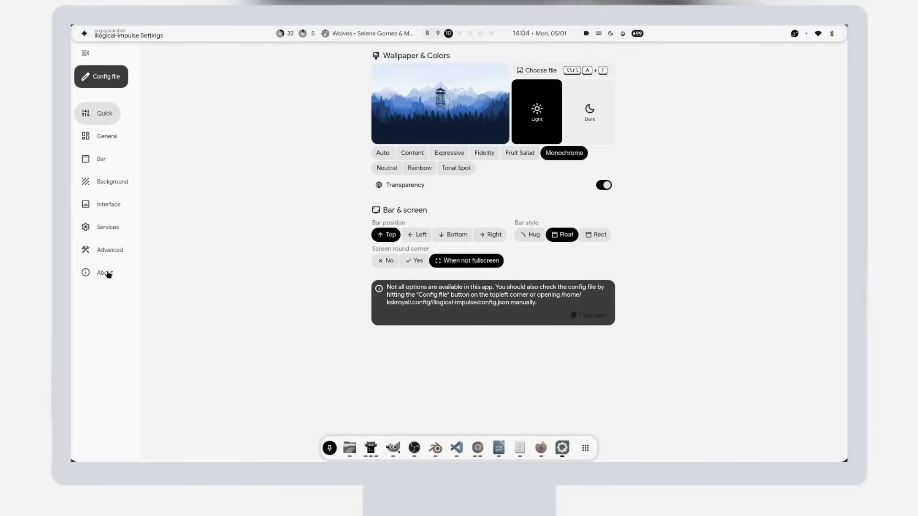
# Set the illogical-impulse settings to dark mode with the Fruit Salad color scheme
pyautogui.click(104, 273)
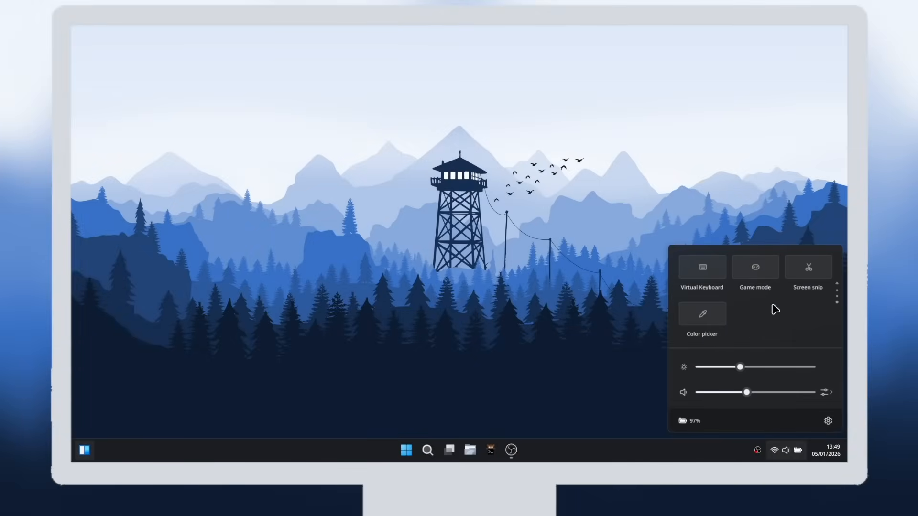
pyautogui.click(405, 450)
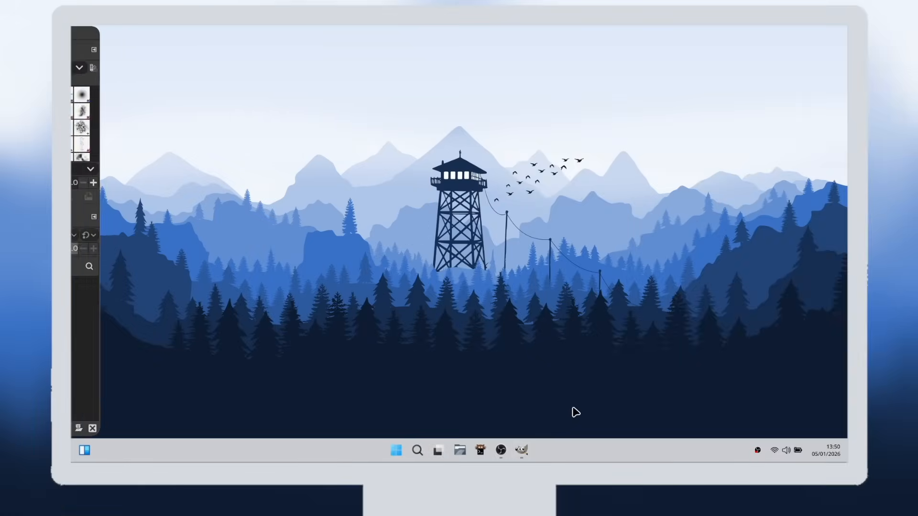
pyautogui.click(396, 450)
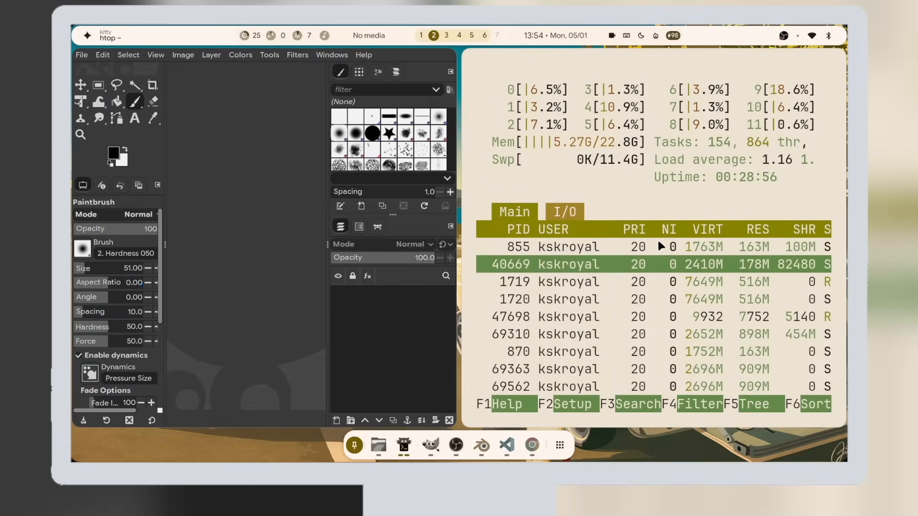
pyautogui.click(505, 446)
pyautogui.write('ch')
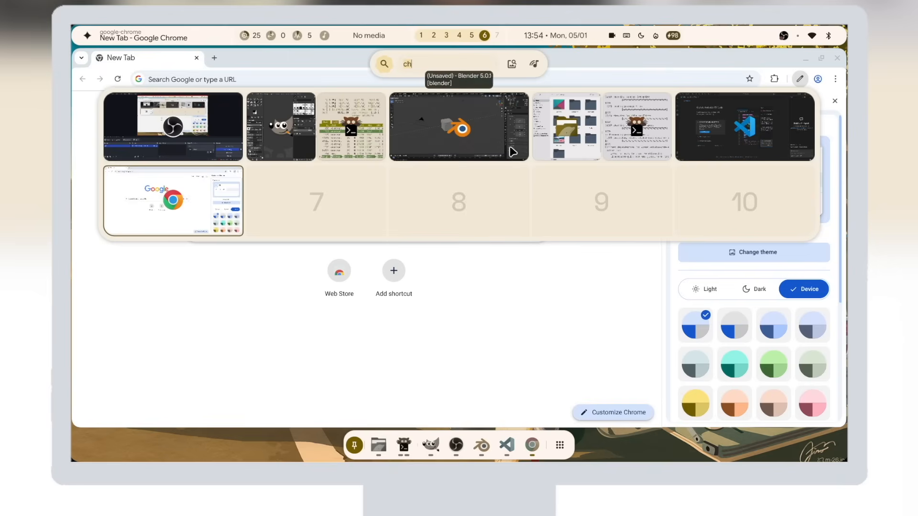
pyautogui.click(459, 126)
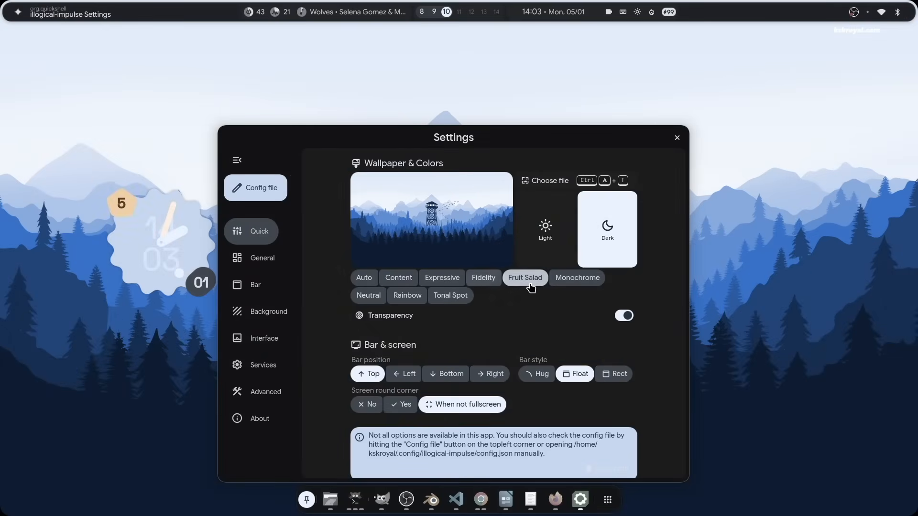
# Close the Settings window and switch to the Blender window on workspace 3
pyautogui.click(576, 278)
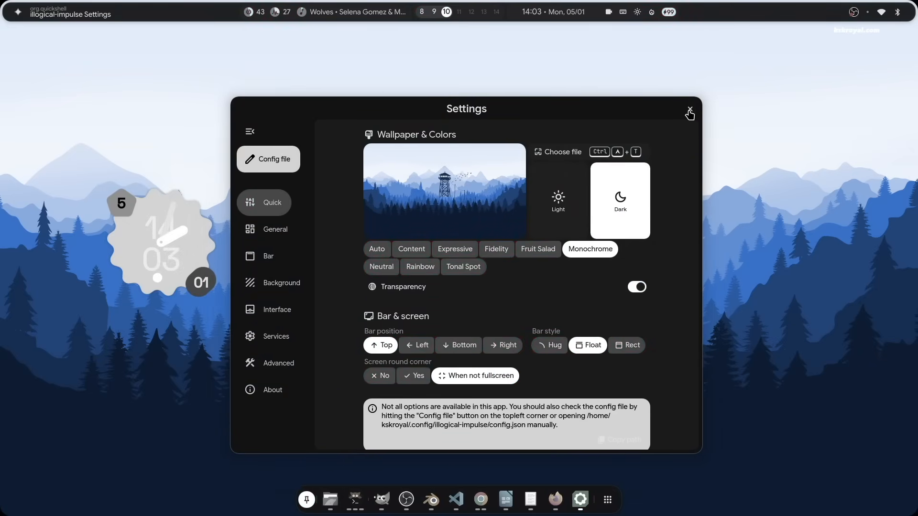
pyautogui.click(690, 111)
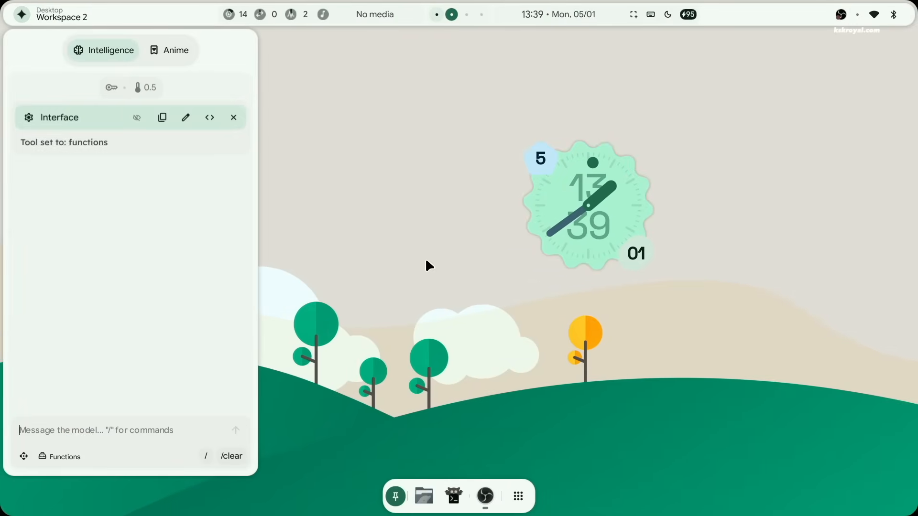
pyautogui.click(233, 117)
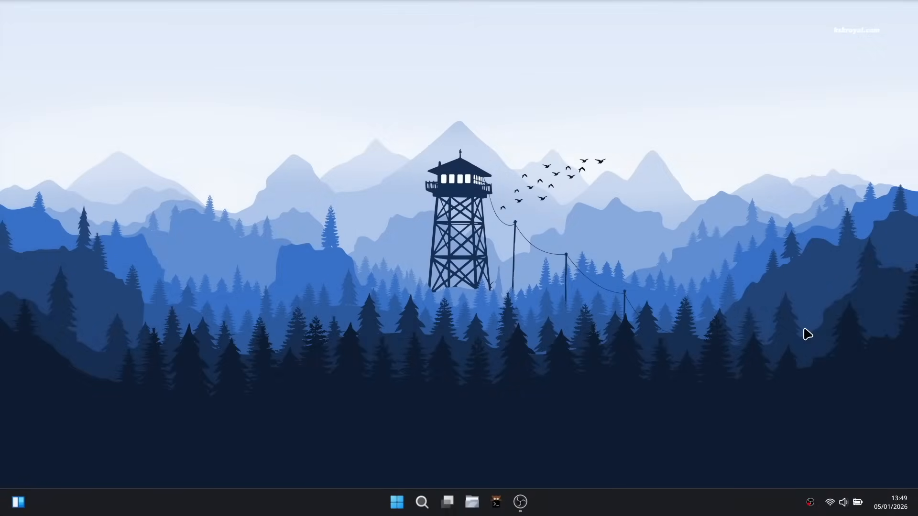
pyautogui.click(830, 503)
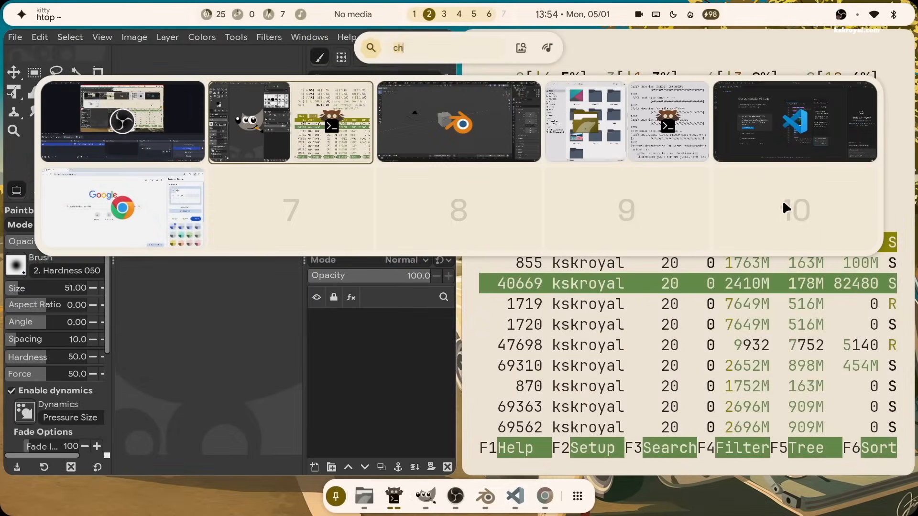
pyautogui.click(795, 121)
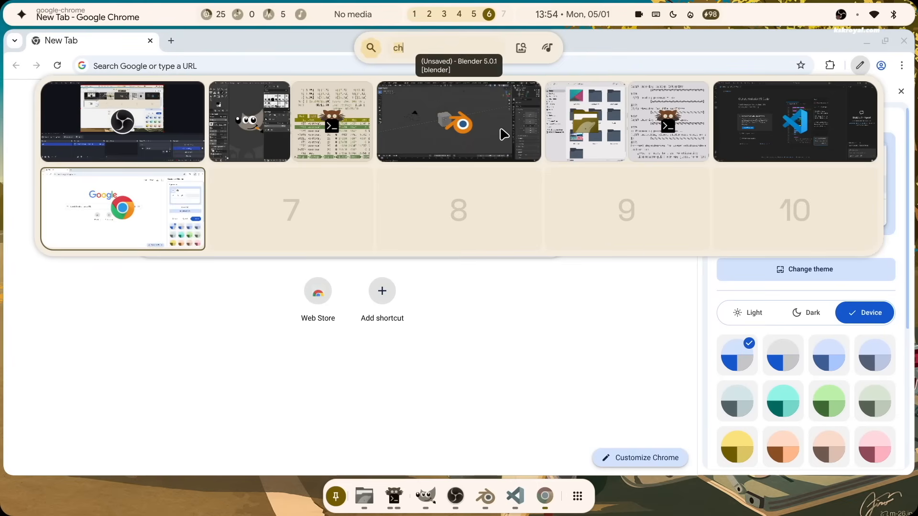
pyautogui.click(459, 121)
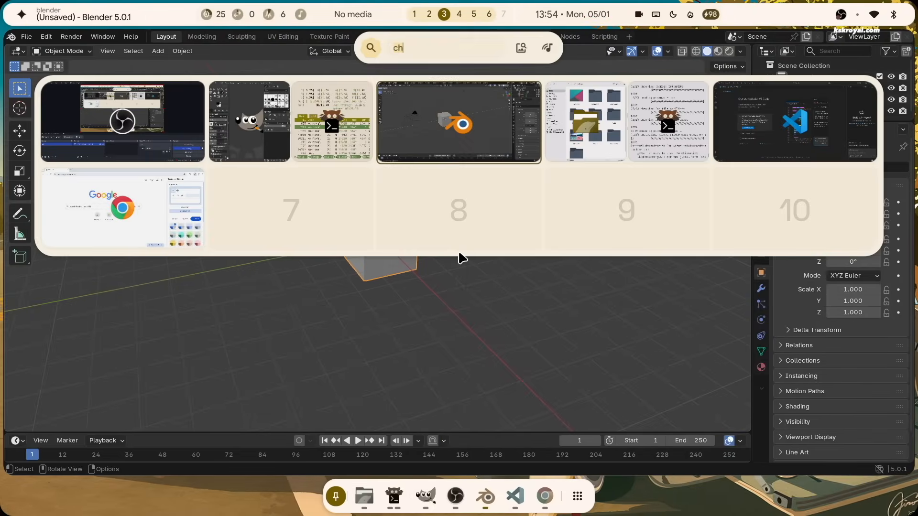
pyautogui.moveTo(630, 143)
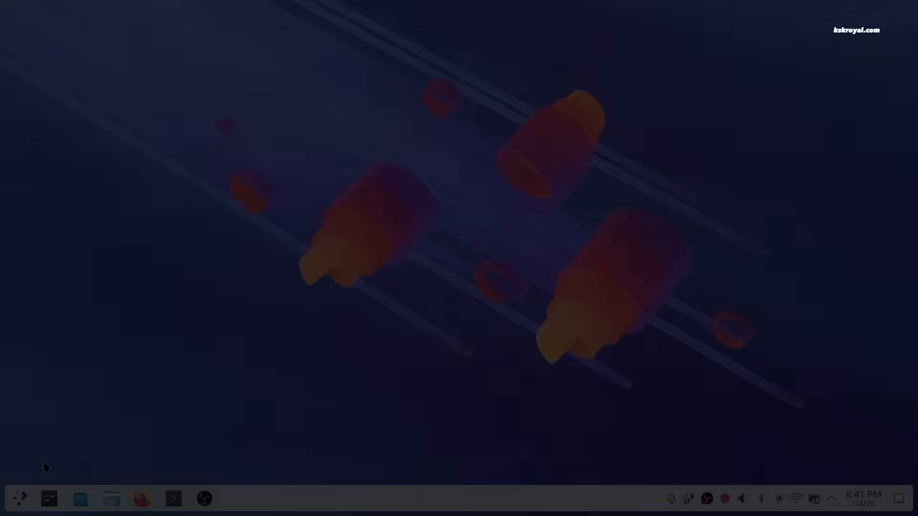
pyautogui.click(19, 498)
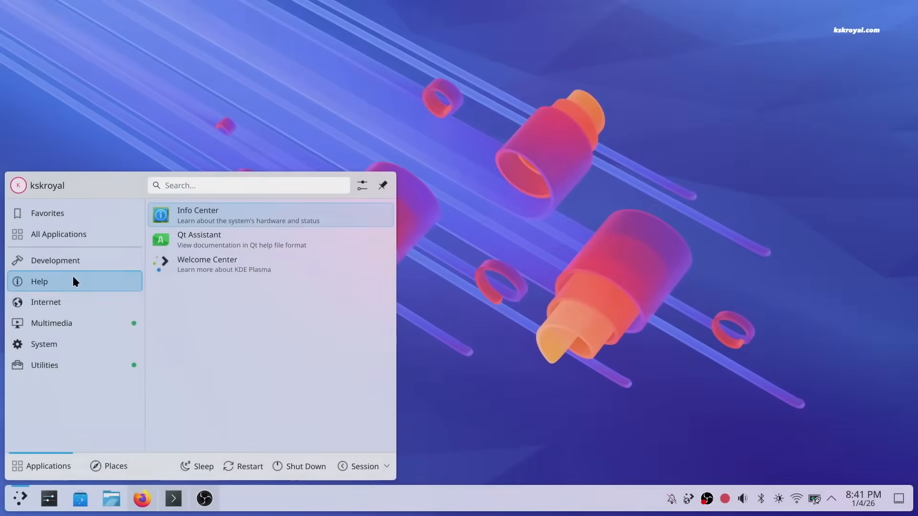
pyautogui.click(51, 323)
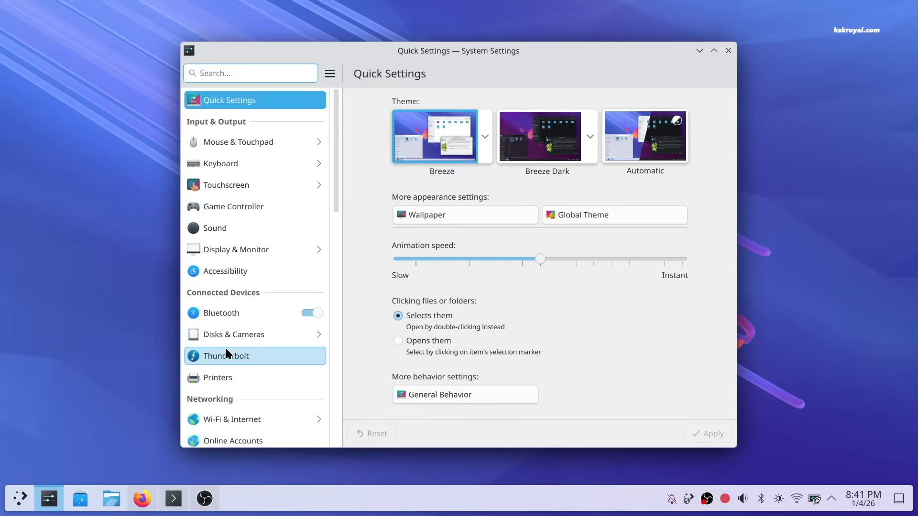
pyautogui.scroll(-3)
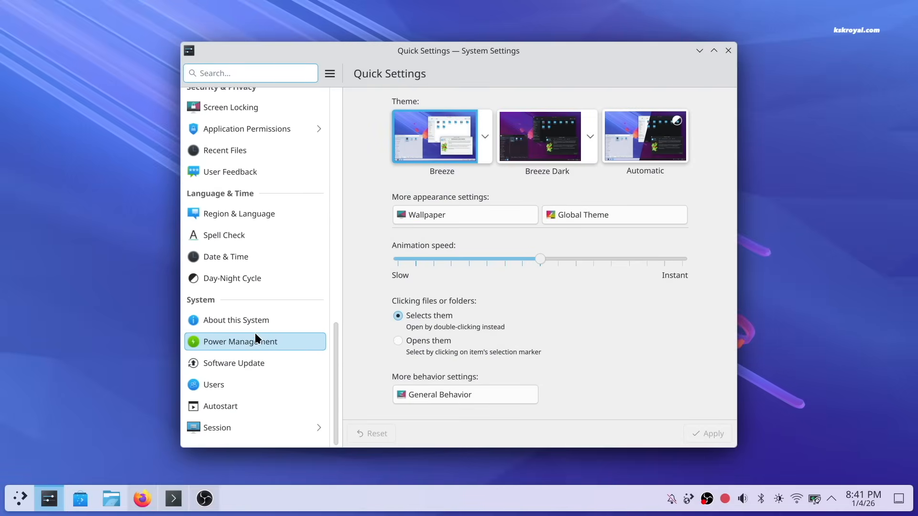
pyautogui.click(236, 320)
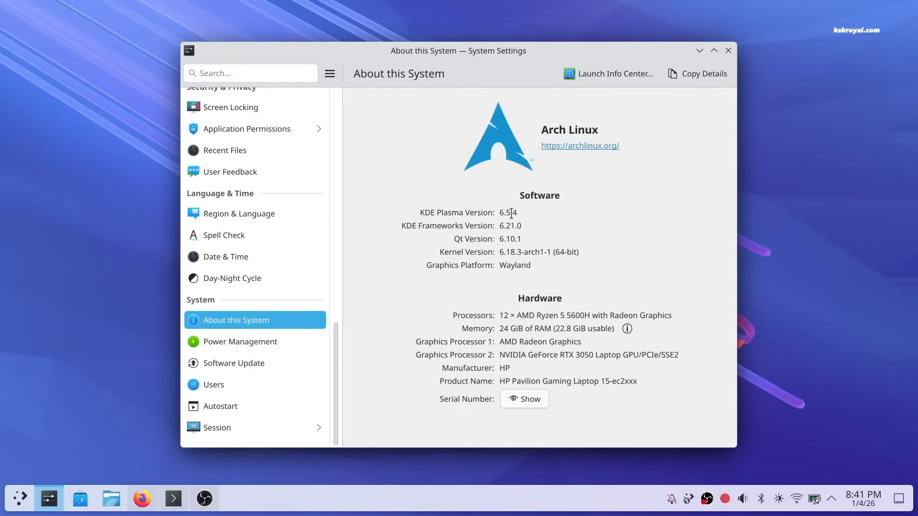
pyautogui.doubleClick(514, 266)
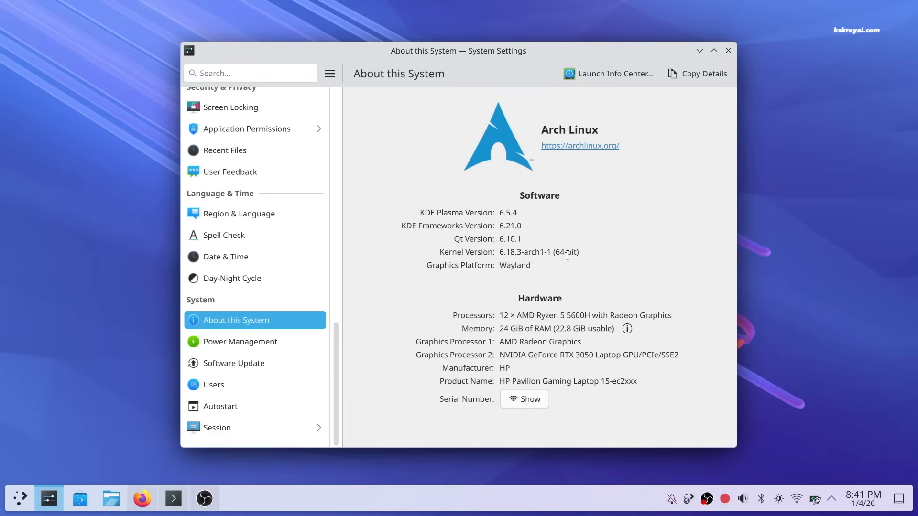
pyautogui.moveTo(652, 292)
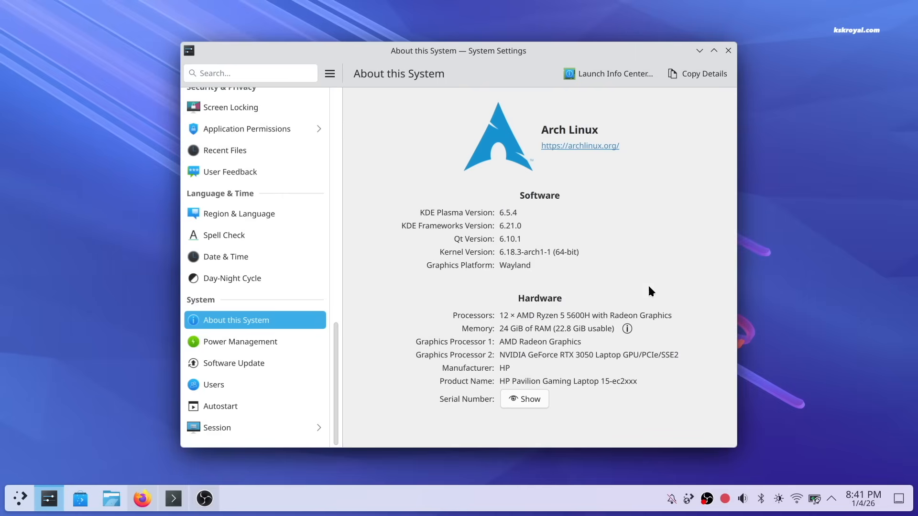
pyautogui.moveTo(736, 80)
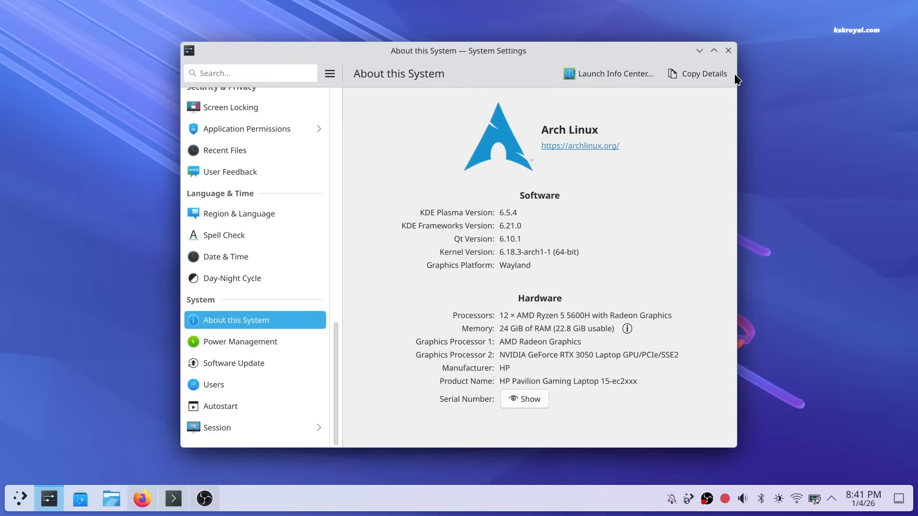
pyautogui.click(728, 50)
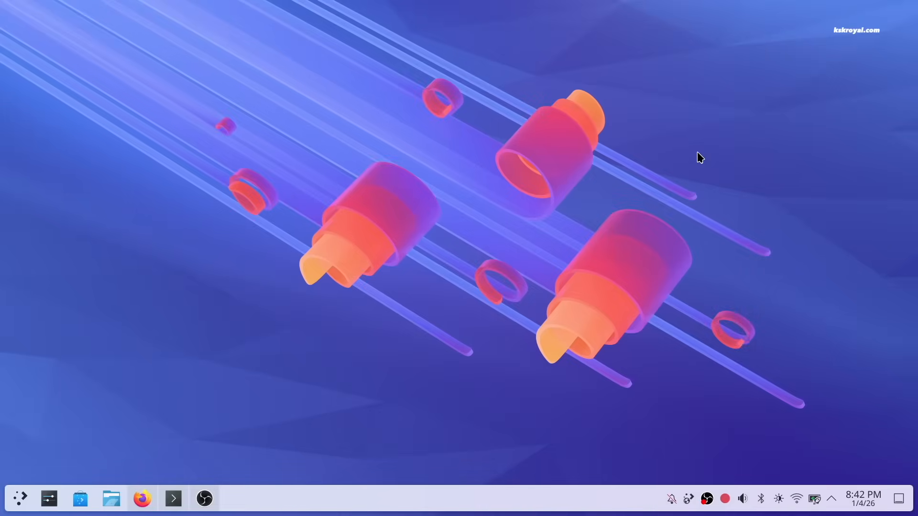
pyautogui.click(814, 499)
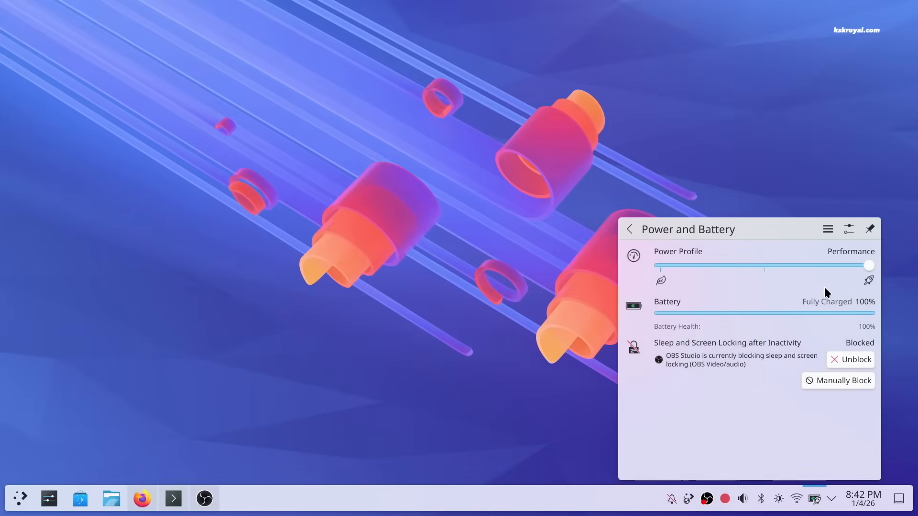
pyautogui.moveTo(800, 142)
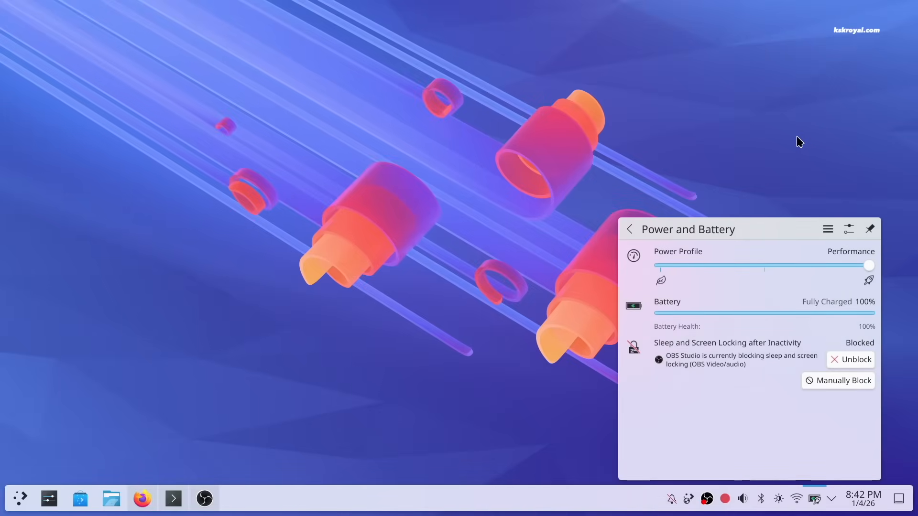
pyautogui.click(861, 498)
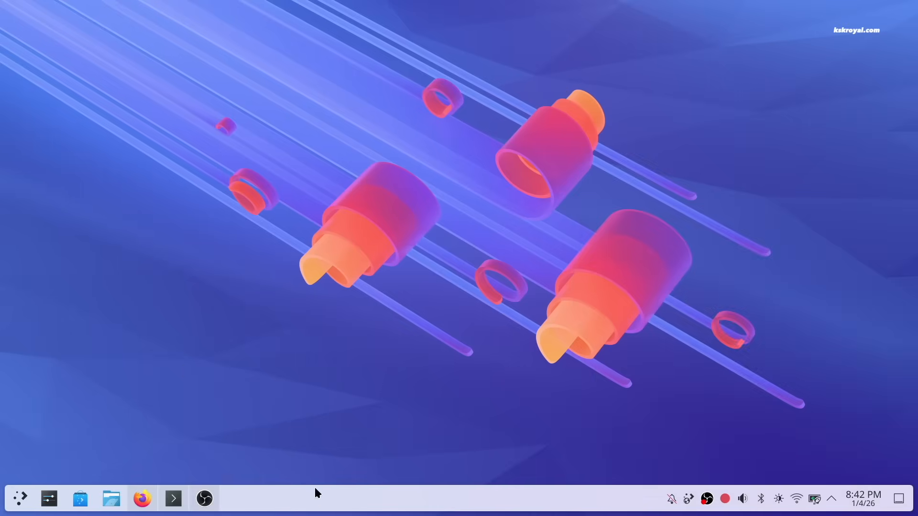
pyautogui.moveTo(163, 442)
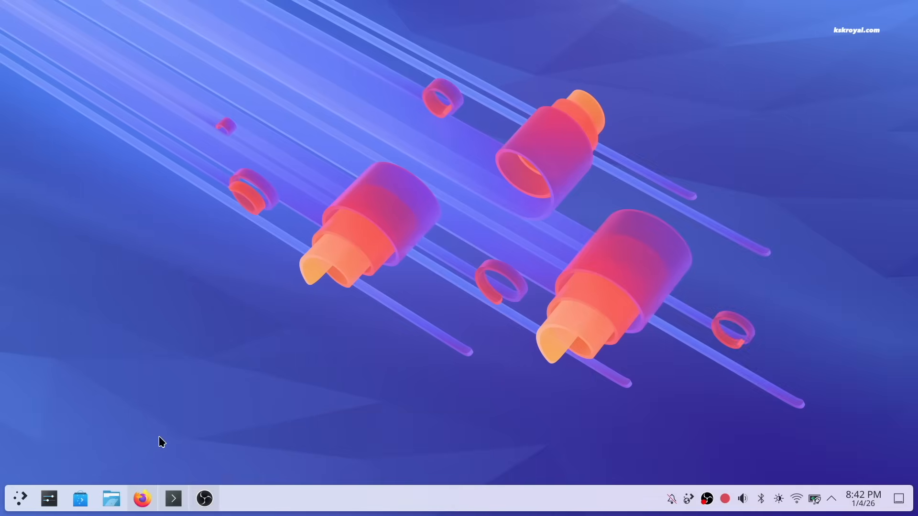
# Install curl, perl, wget, base-devel, rust, go, sassc, flatpak and Fira Sans fonts with pacman
pyautogui.click(173, 499)
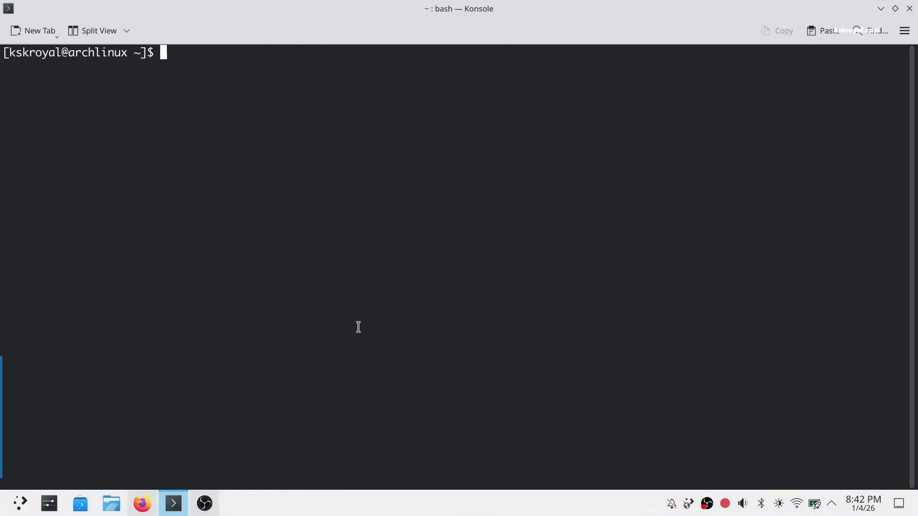
pyautogui.write('sudo pacman -Syyu')
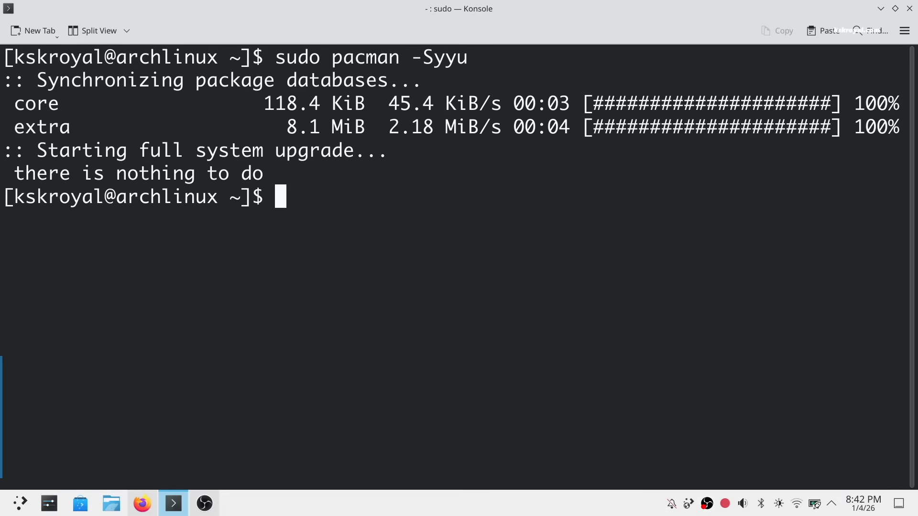
pyautogui.write('clear')
pyautogui.write('sudo pacman -S gcc make cmake git f')
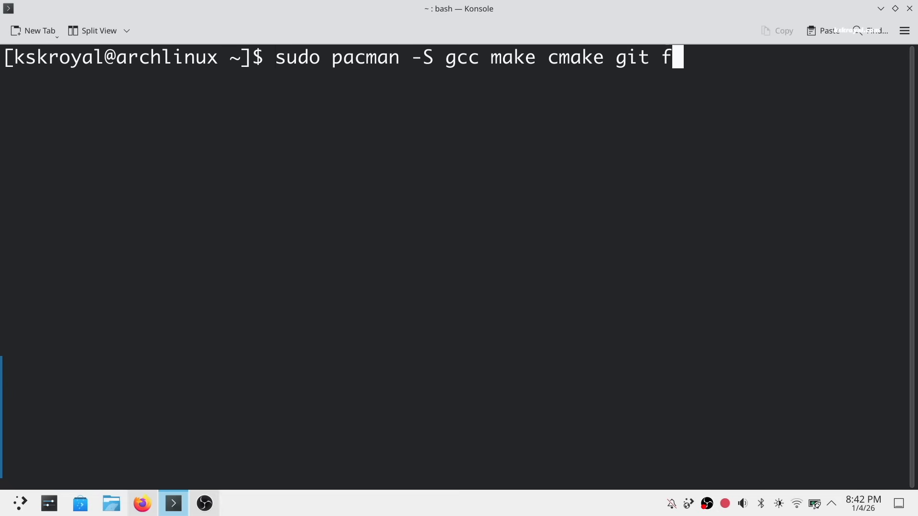
pyautogui.write('curl perl wget \\')
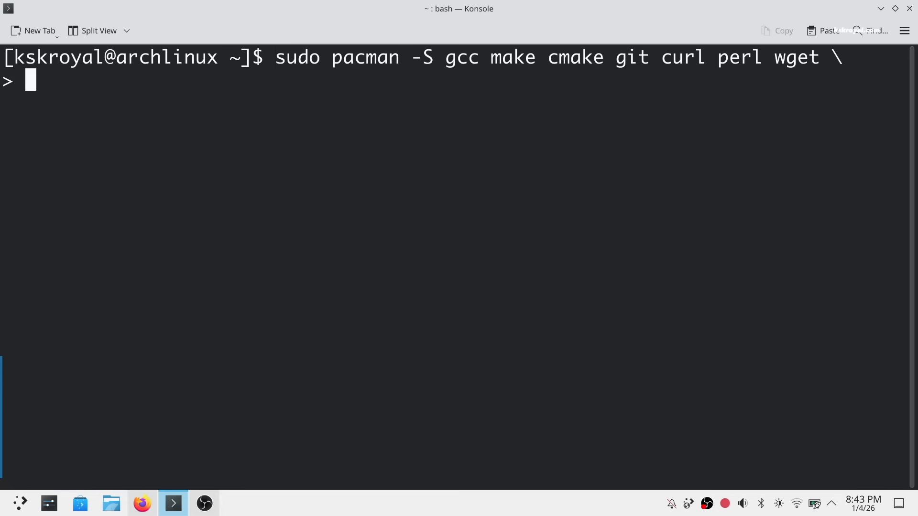
pyautogui.write('base-devel rust go sassc flatpak libreoffice-fresh gimp blender \\')
pyautogui.write('noto-fonts ttf-dejavu ttf-liberation ttf-ubuntu')
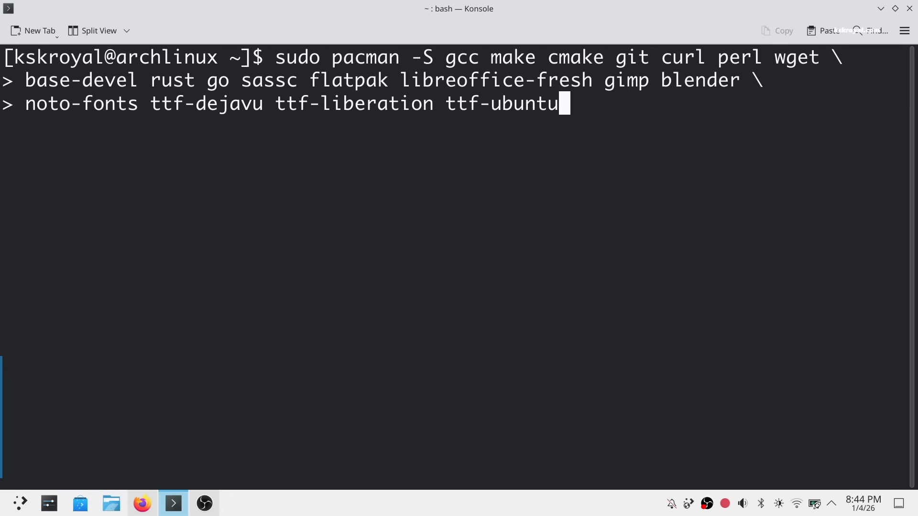
pyautogui.write('-font-family \\')
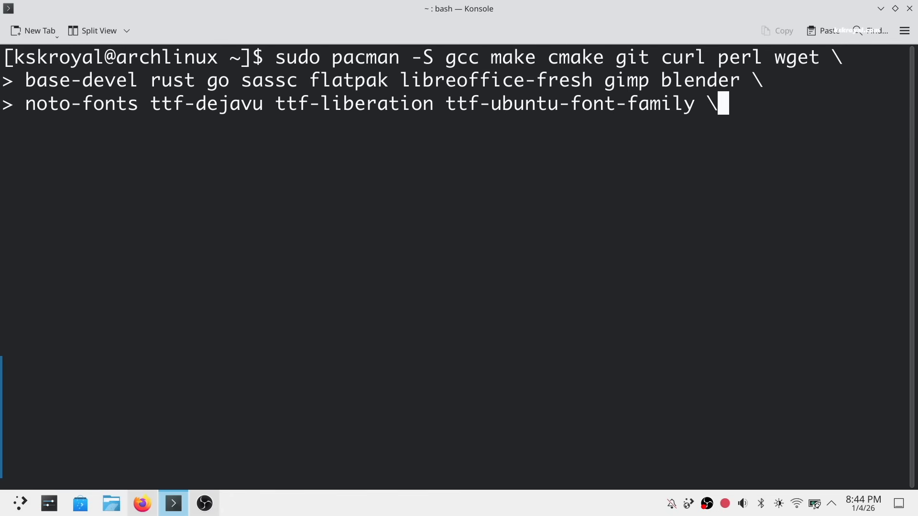
pyautogui.write('ttf-')
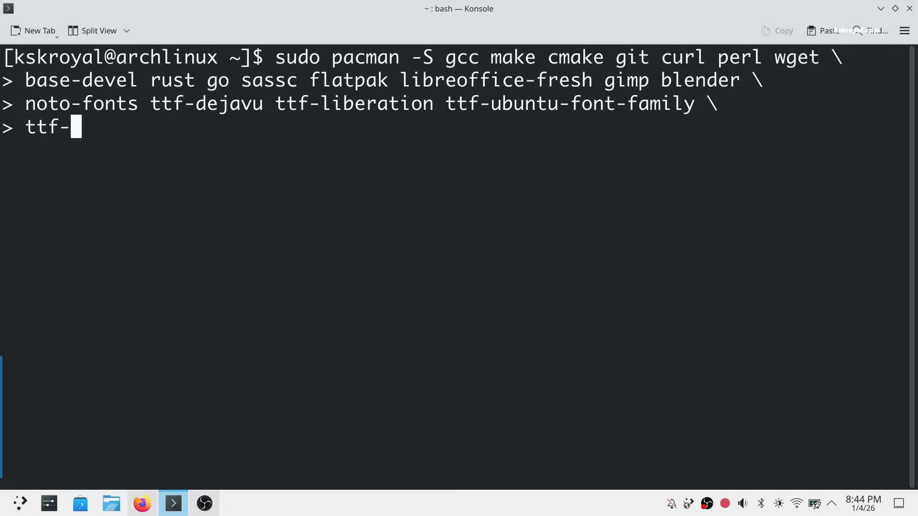
pyautogui.write('fira-sa')
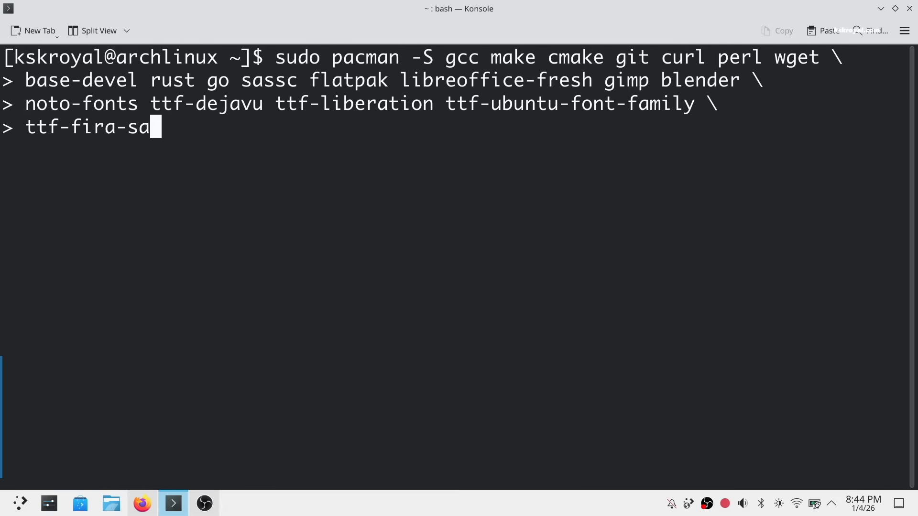
pyautogui.write('ns')
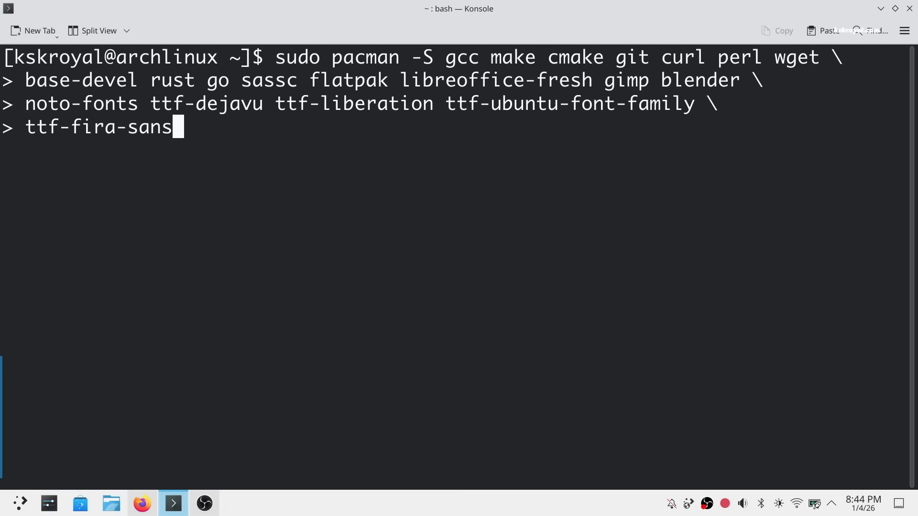
pyautogui.press('Return')
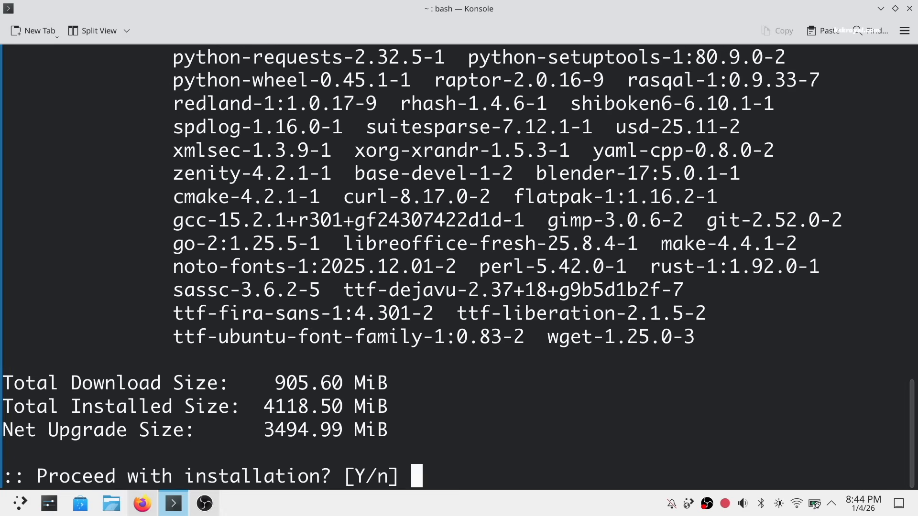
pyautogui.press('Return')
pyautogui.write('sudo pacman -S timeshift')
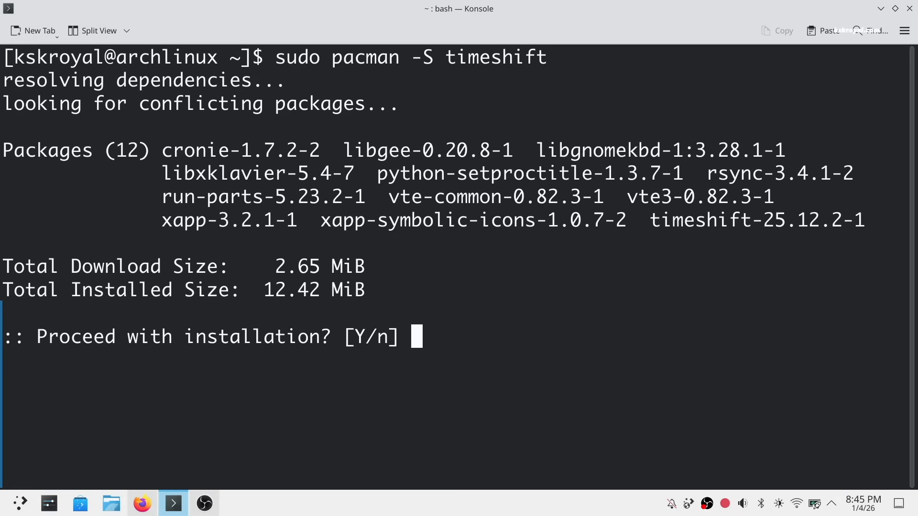
# Install and launch Timeshift, choosing nvme0n1p6 as the snapshot location
pyautogui.press('Return')
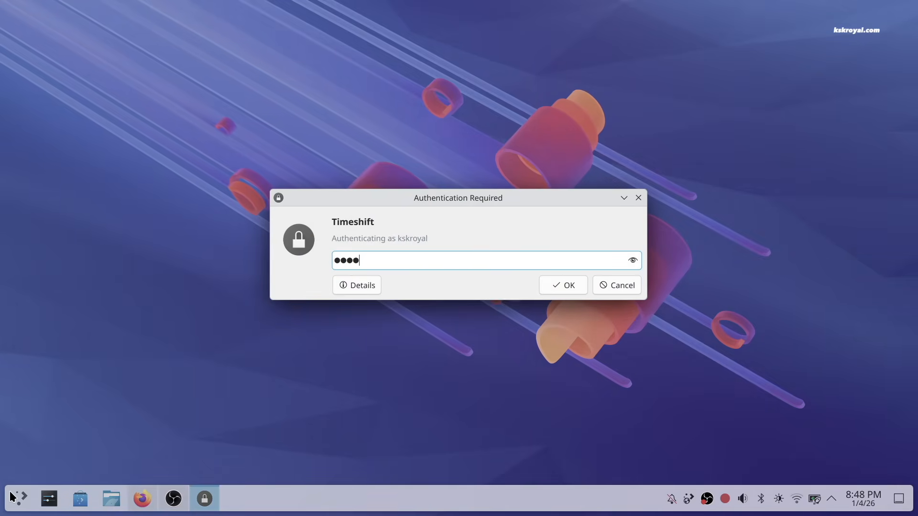
pyautogui.click(562, 285)
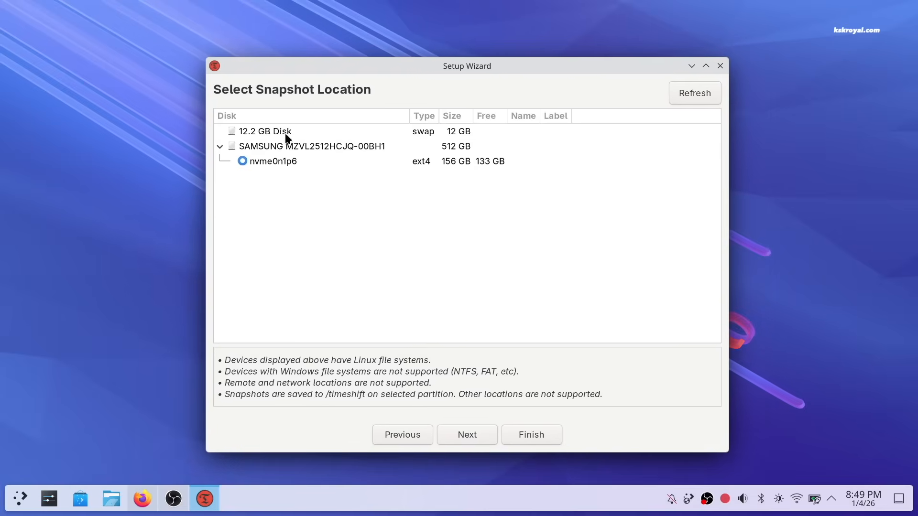
pyautogui.click(274, 161)
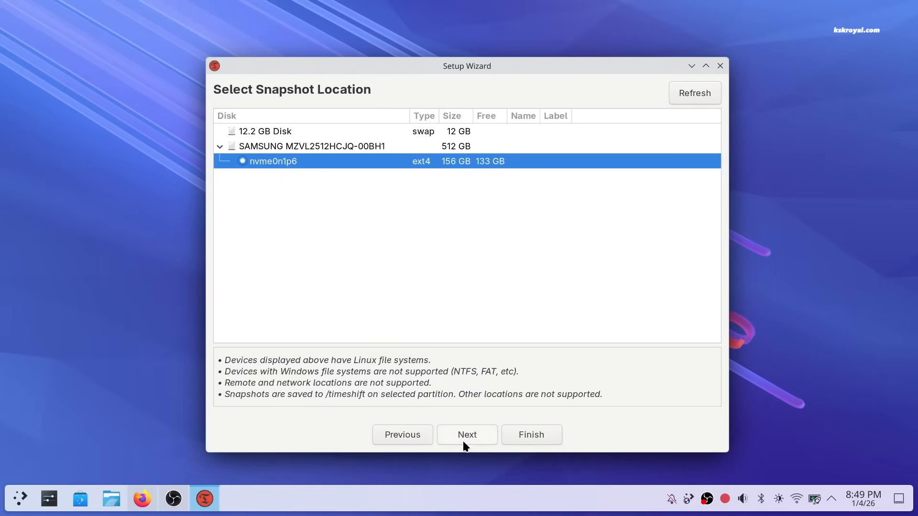
pyautogui.click(467, 434)
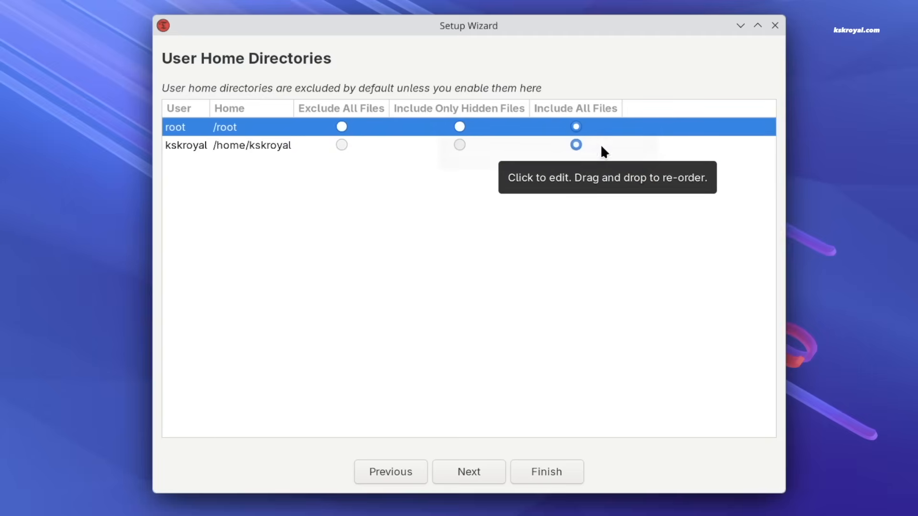
# Include all home files, finish the wizard, and create the first snapshot
pyautogui.click(575, 144)
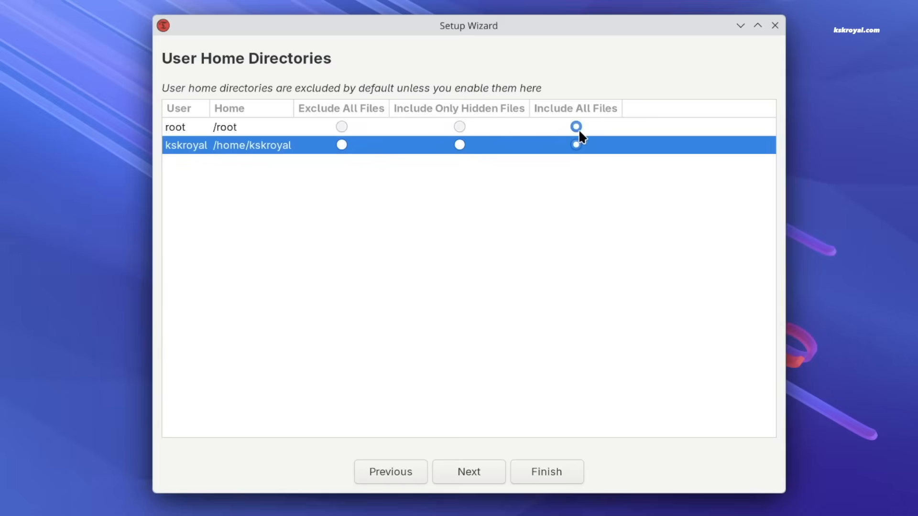
pyautogui.click(545, 471)
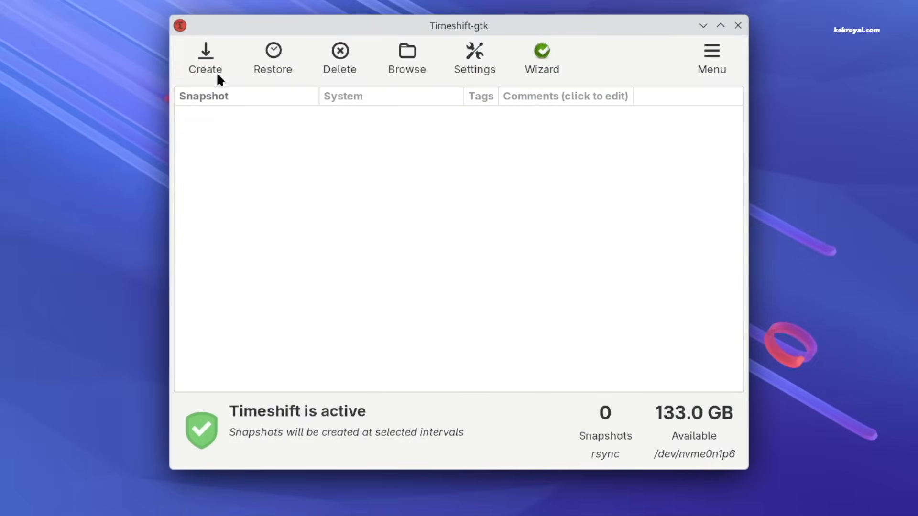
pyautogui.click(205, 58)
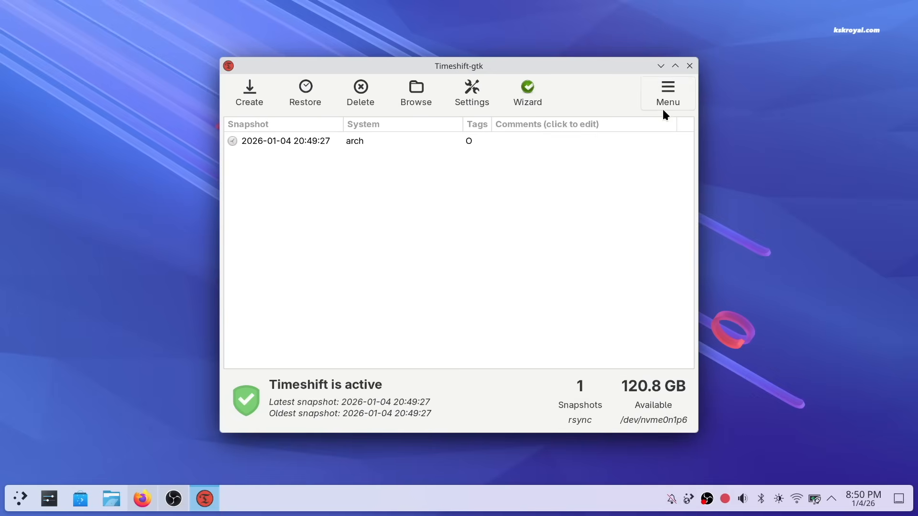
# Open the illogical-impulse installation guide at the 'Choice 2: Clone, cd and run' commands
pyautogui.click(141, 499)
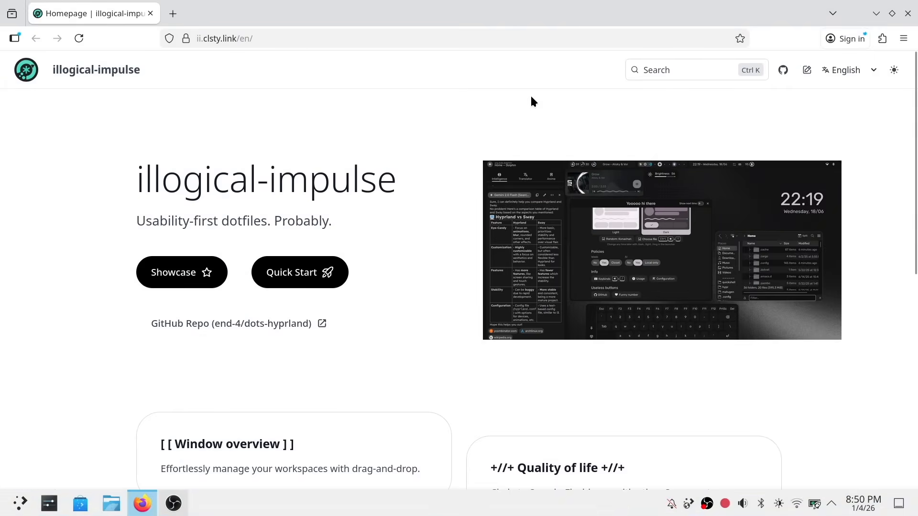
pyautogui.moveTo(184, 334)
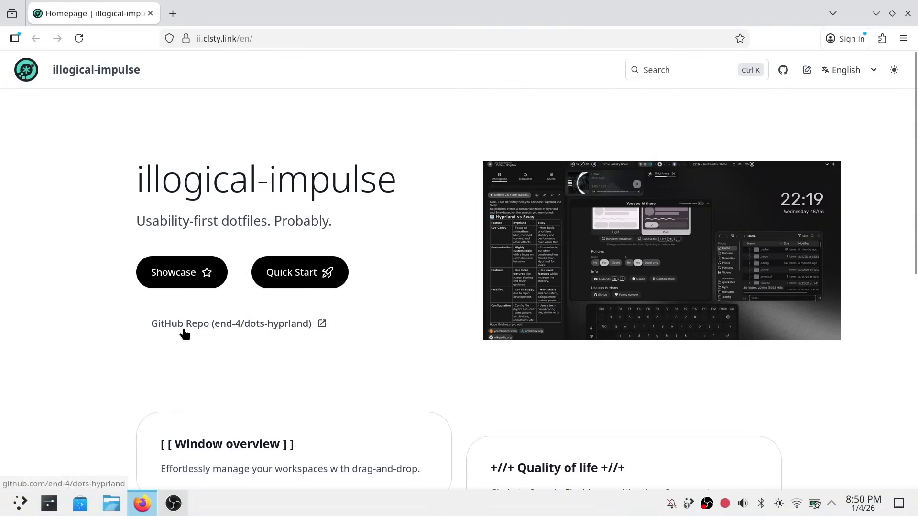
pyautogui.doubleClick(301, 221)
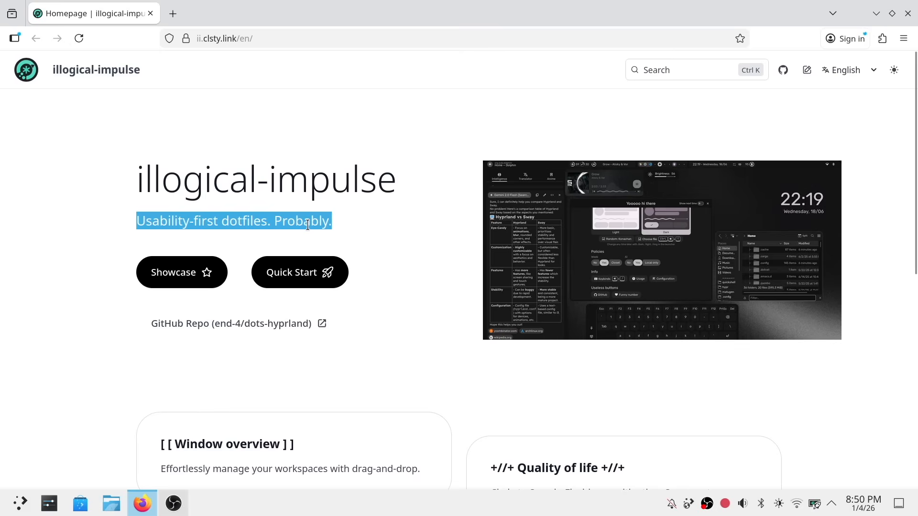
pyautogui.moveTo(337, 267)
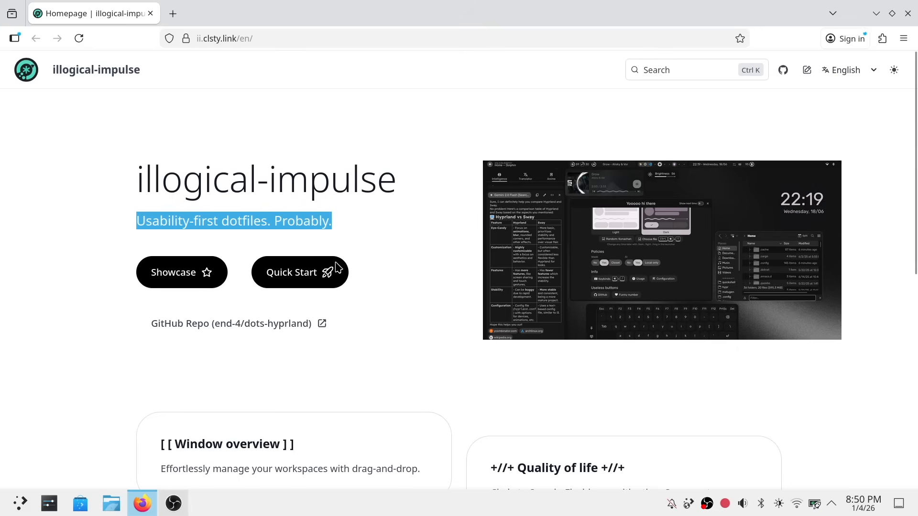
pyautogui.moveTo(375, 339)
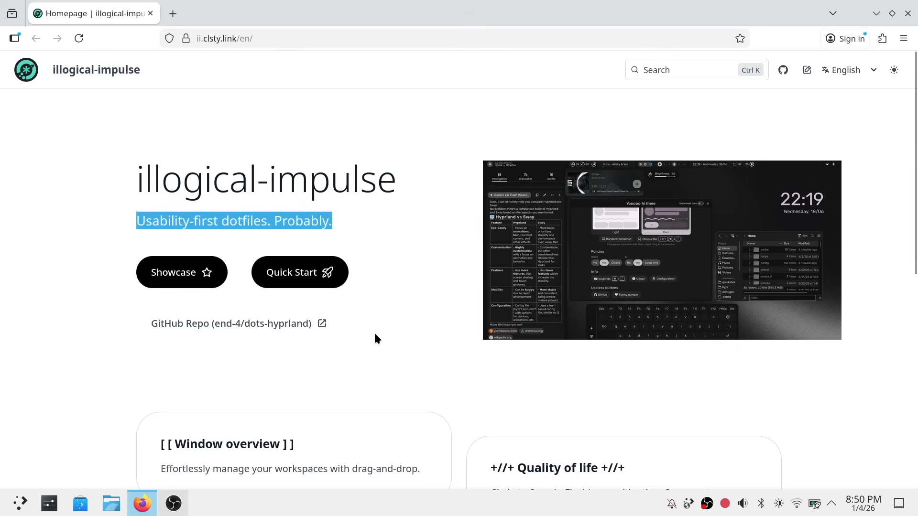
pyautogui.click(300, 272)
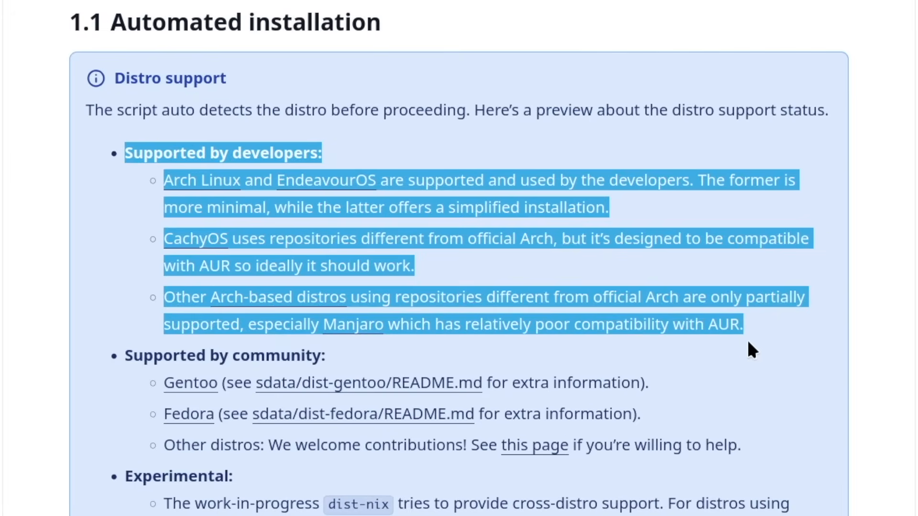
pyautogui.moveTo(107, 359)
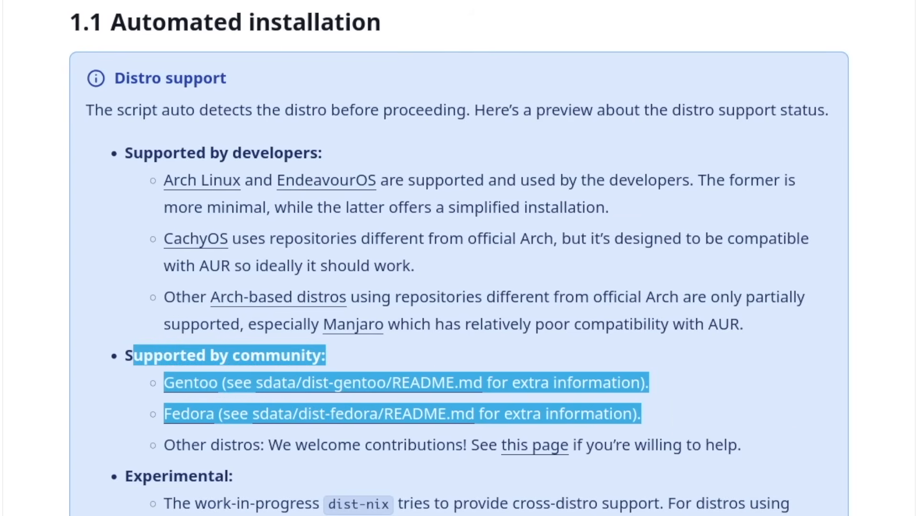
pyautogui.scroll(-3)
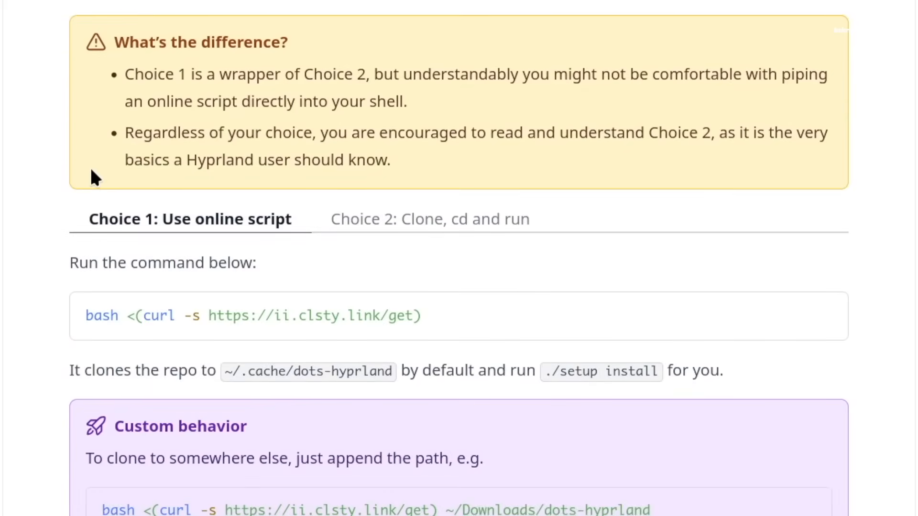
pyautogui.moveTo(173, 314)
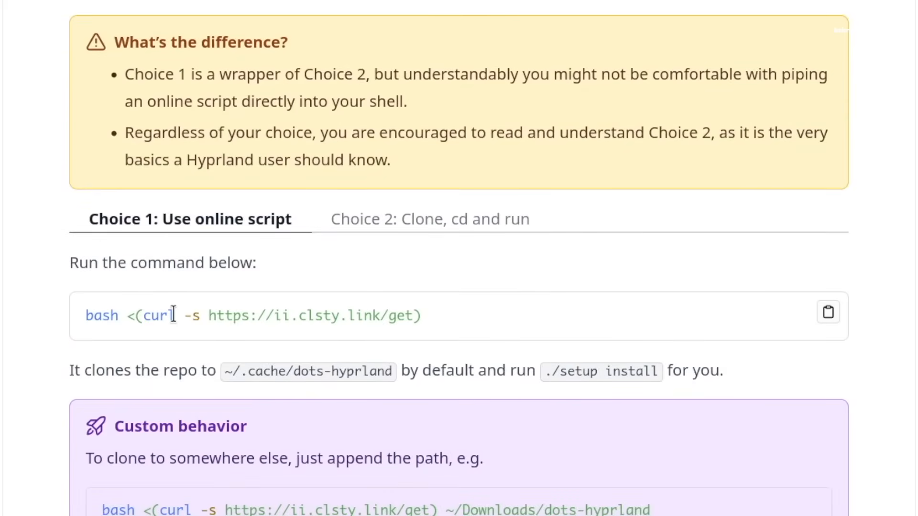
pyautogui.scroll(-3)
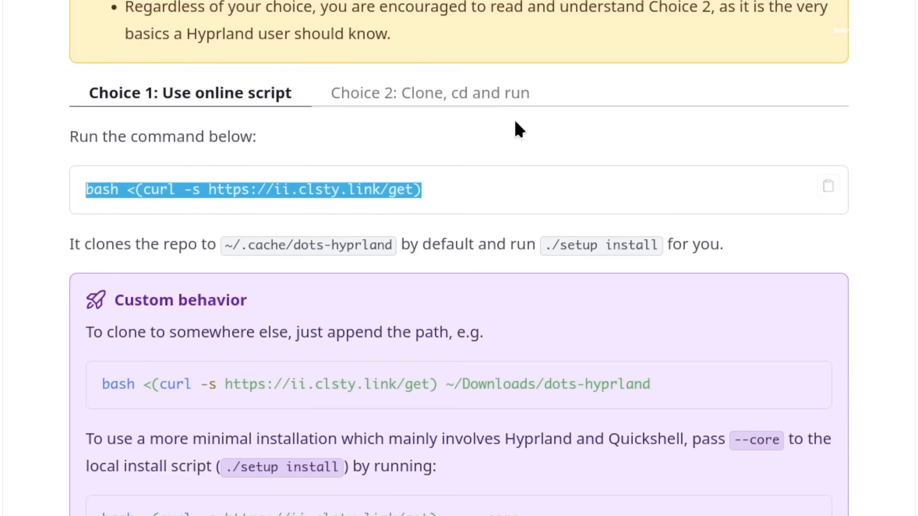
pyautogui.click(430, 92)
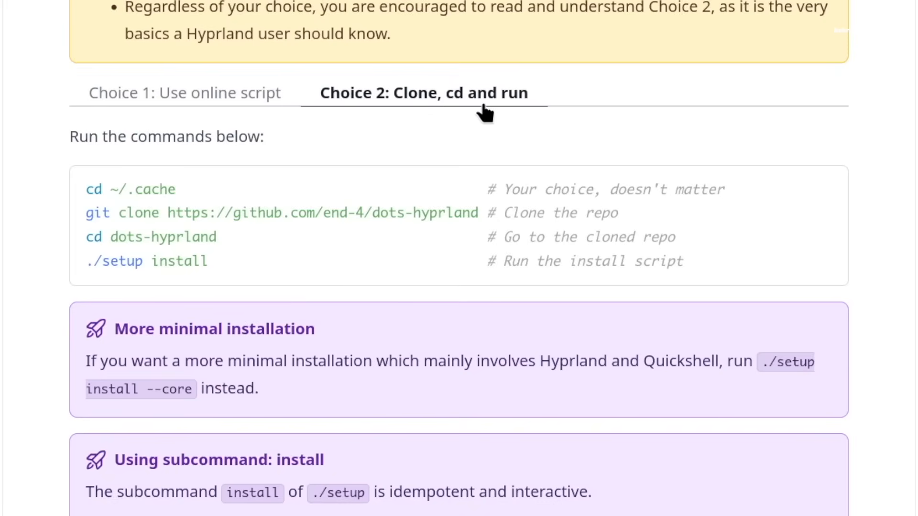
pyautogui.moveTo(372, 211)
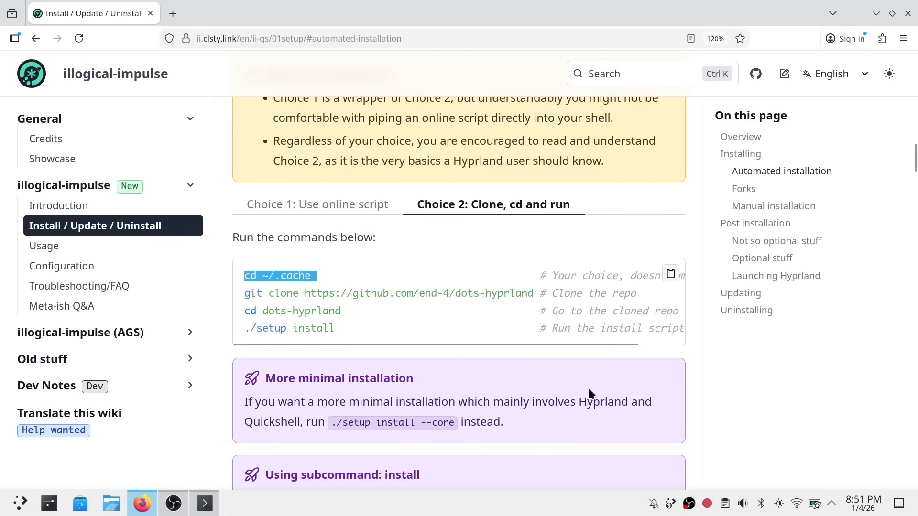
# Run the dots-hyprland repository clone command in the terminal
pyautogui.click(204, 503)
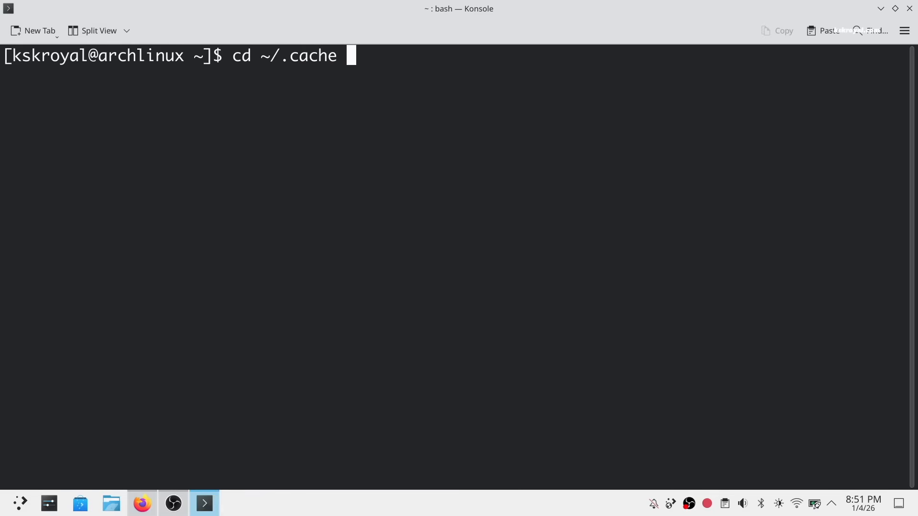
pyautogui.click(141, 503)
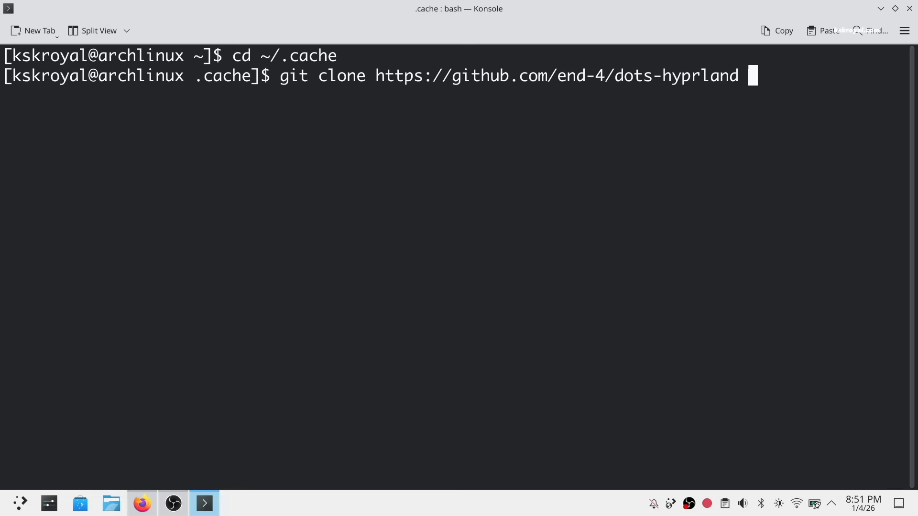
pyautogui.press('Return')
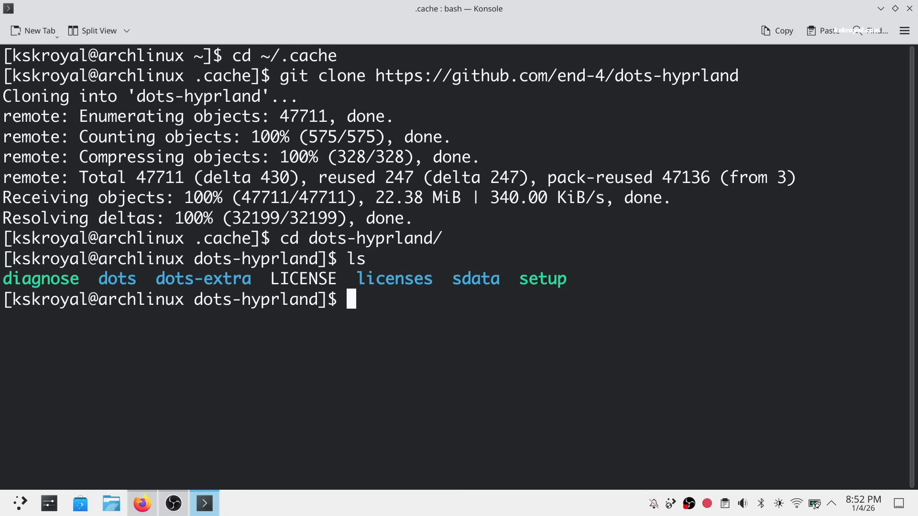
# Run ./setup install in the dots-hyprland folder
pyautogui.write('./')
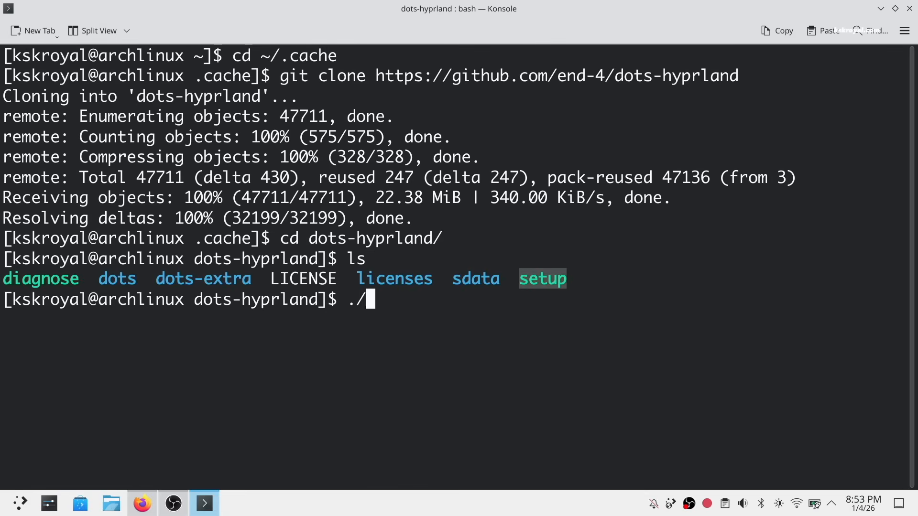
pyautogui.write('setup instal')
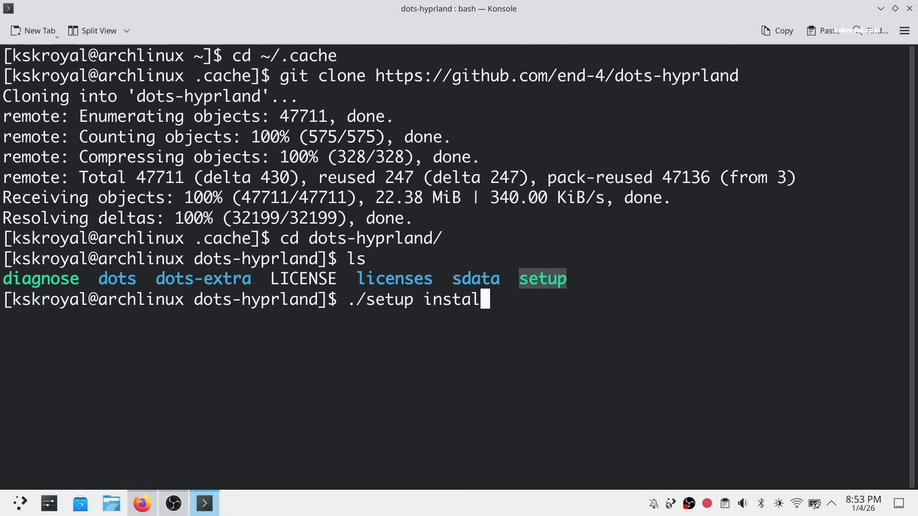
pyautogui.write('l')
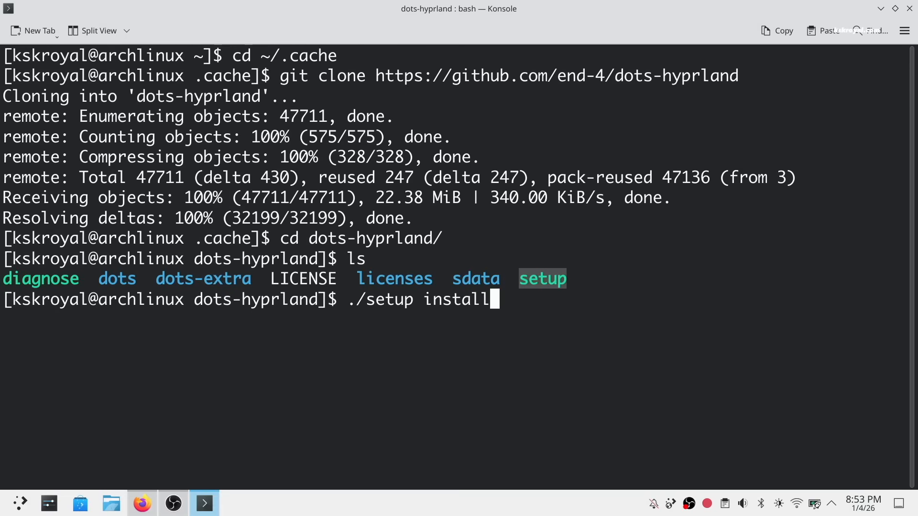
pyautogui.press('Return')
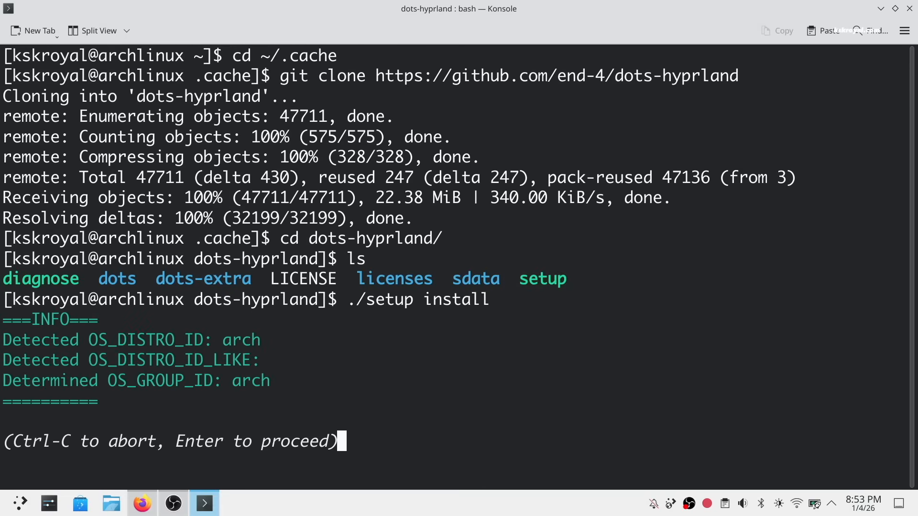
pyautogui.moveTo(421, 320)
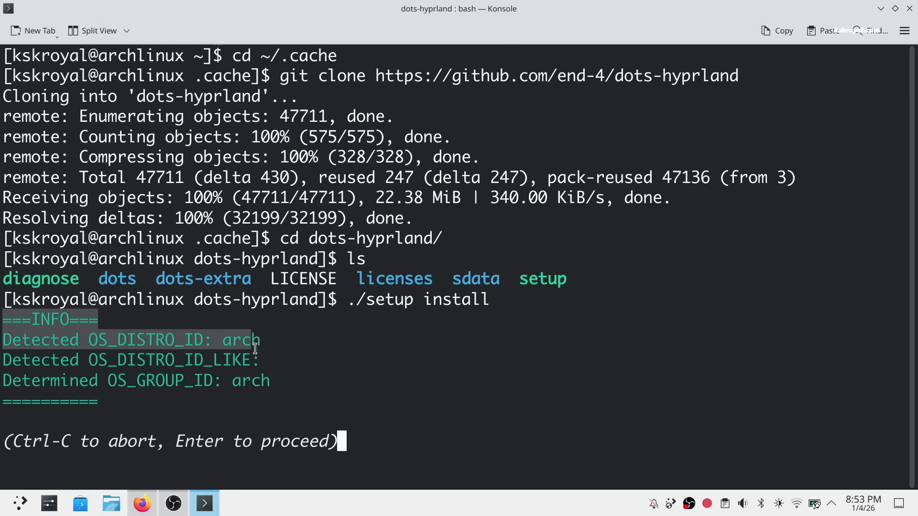
# Get setup install past the system info, sudo password, overview and tips prompts
pyautogui.press('Return')
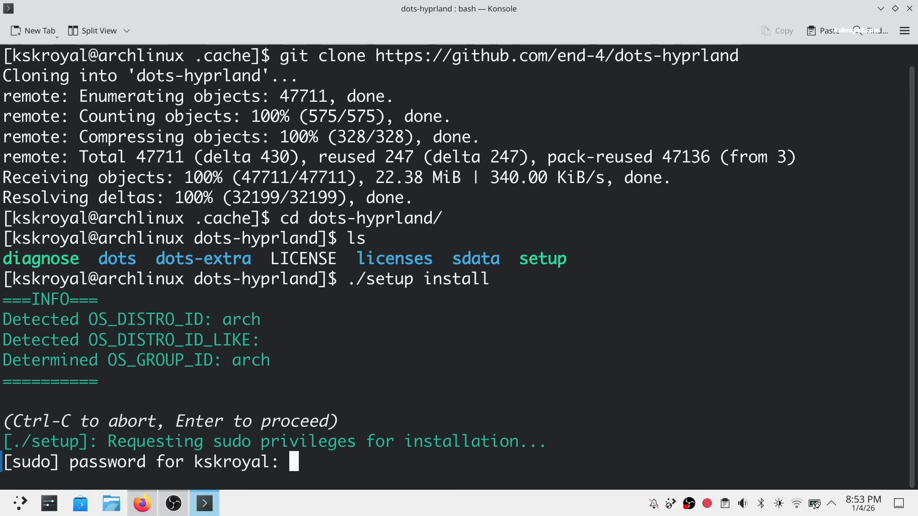
pyautogui.press('Return')
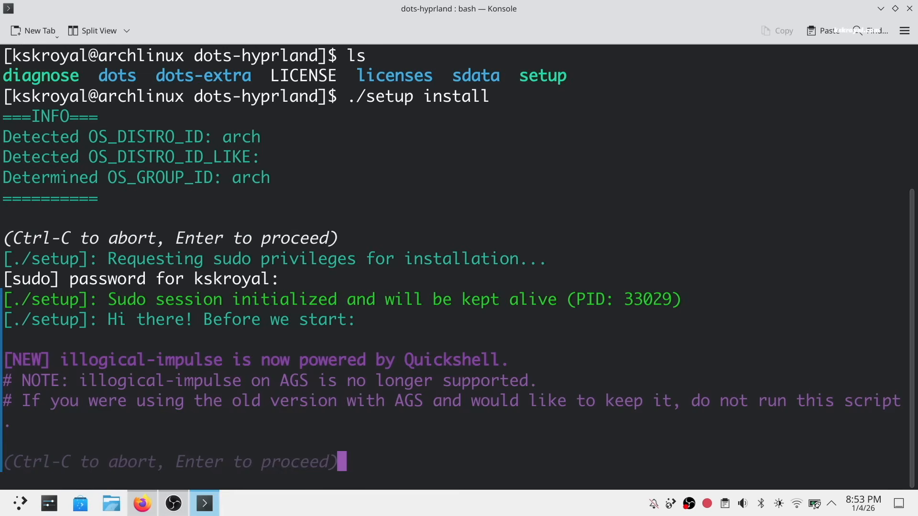
pyautogui.moveTo(58, 362)
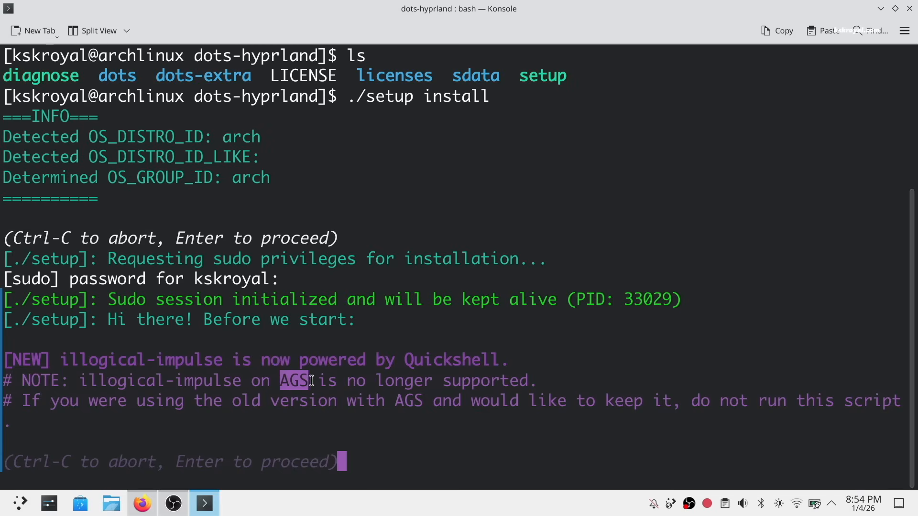
pyautogui.doubleClick(456, 359)
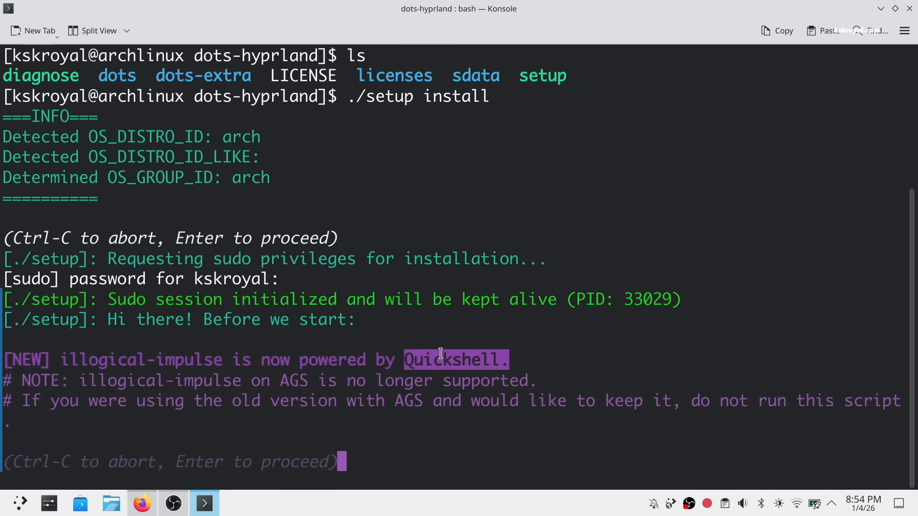
pyautogui.press('Return')
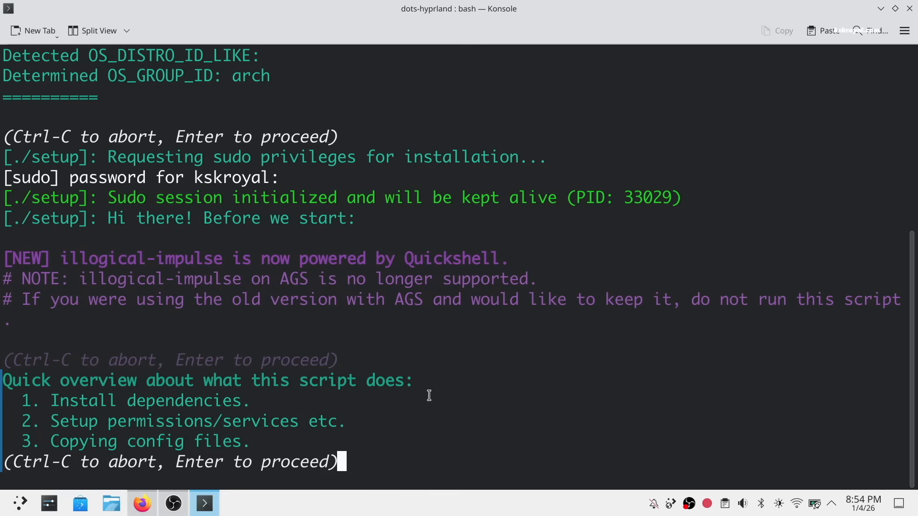
pyautogui.press('Return')
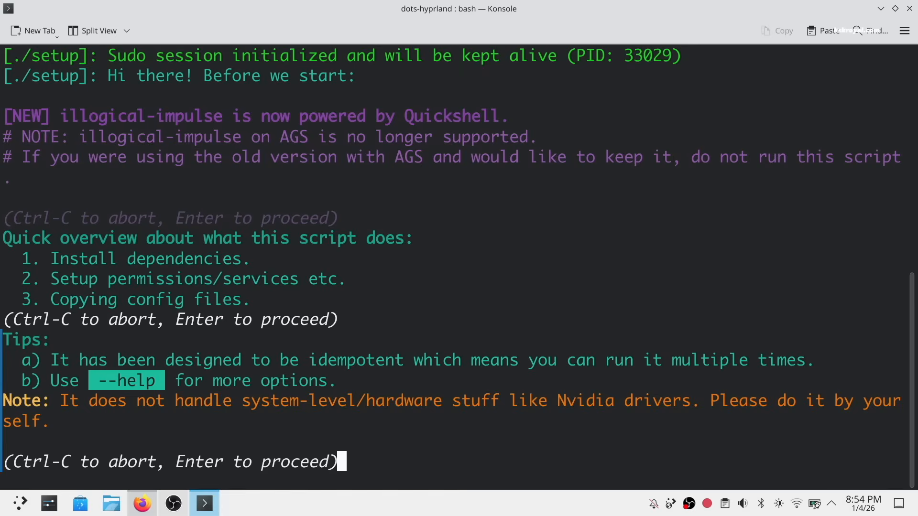
pyautogui.moveTo(360, 448)
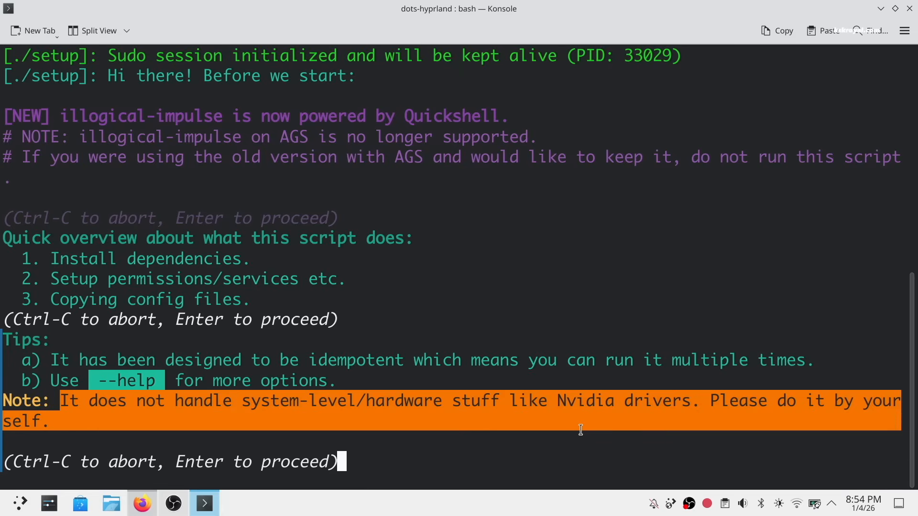
pyautogui.moveTo(637, 407)
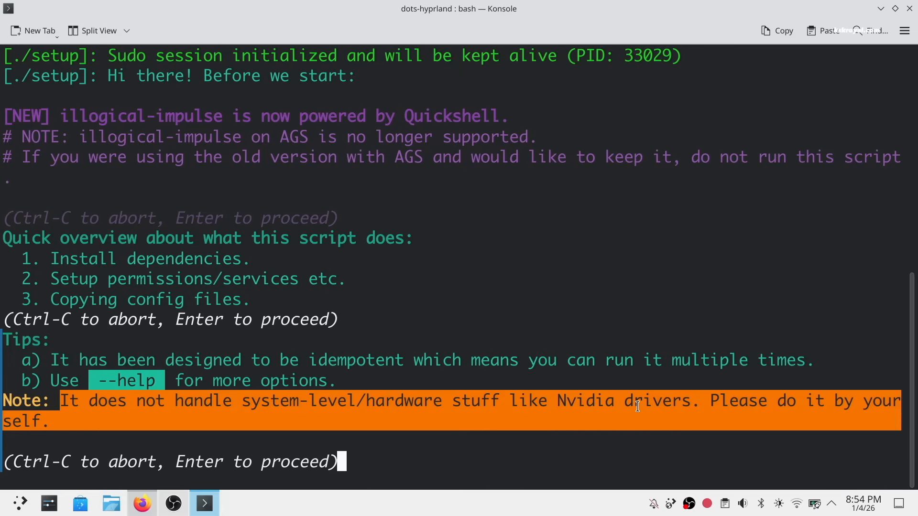
pyautogui.click(34, 30)
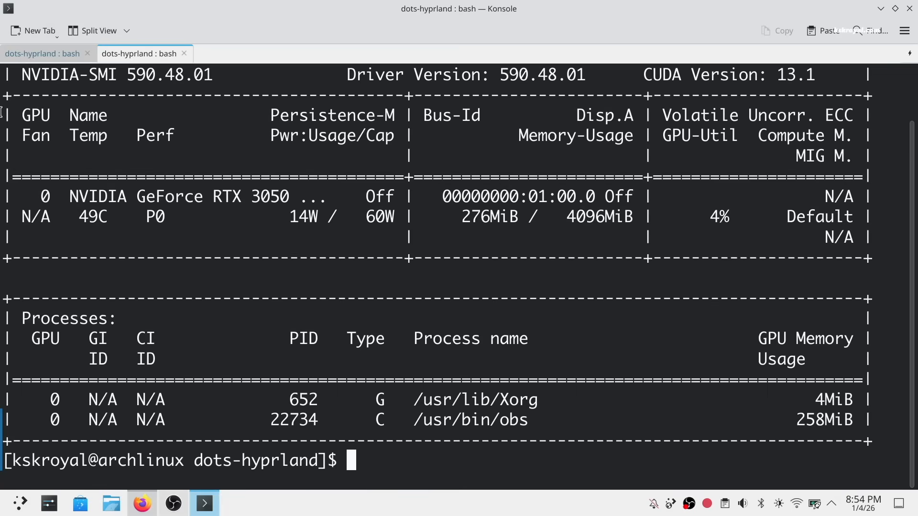
# Select driver version 590.48.01, return to the setup script, and continue past the tips
pyautogui.doubleClick(172, 75)
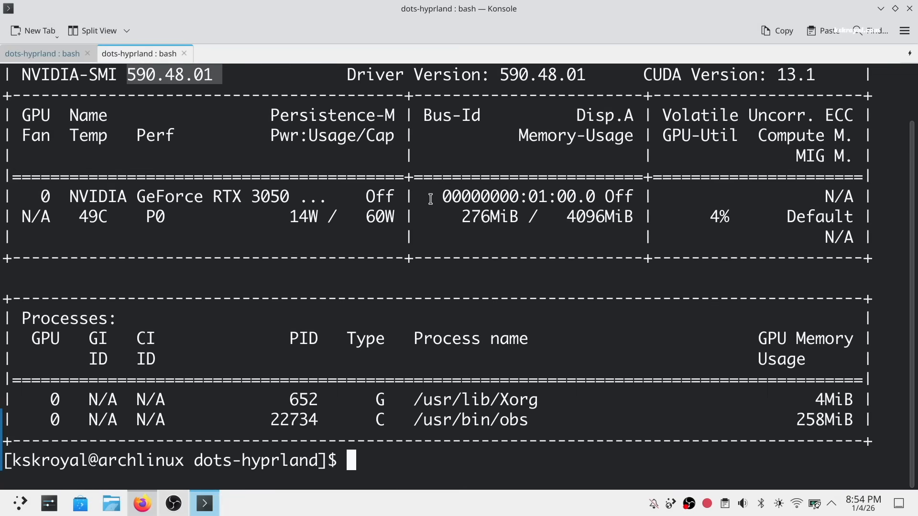
pyautogui.moveTo(78, 85)
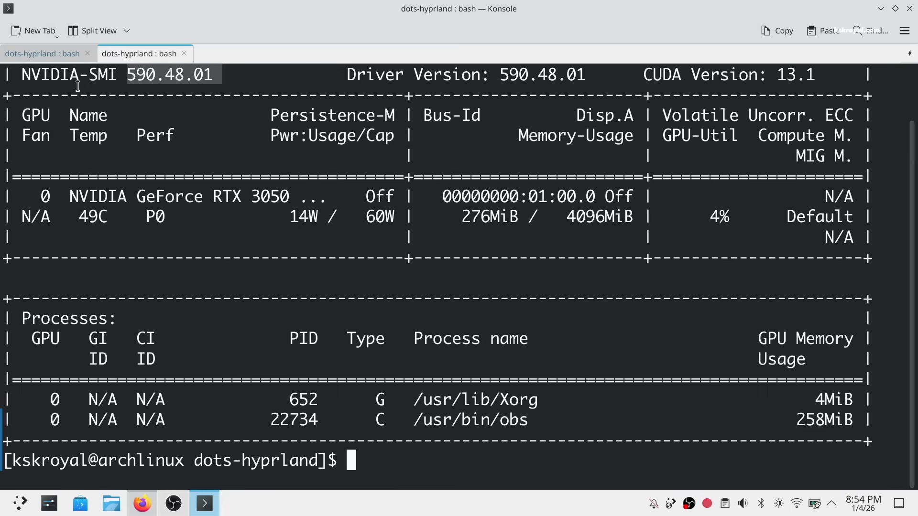
pyautogui.press('Return')
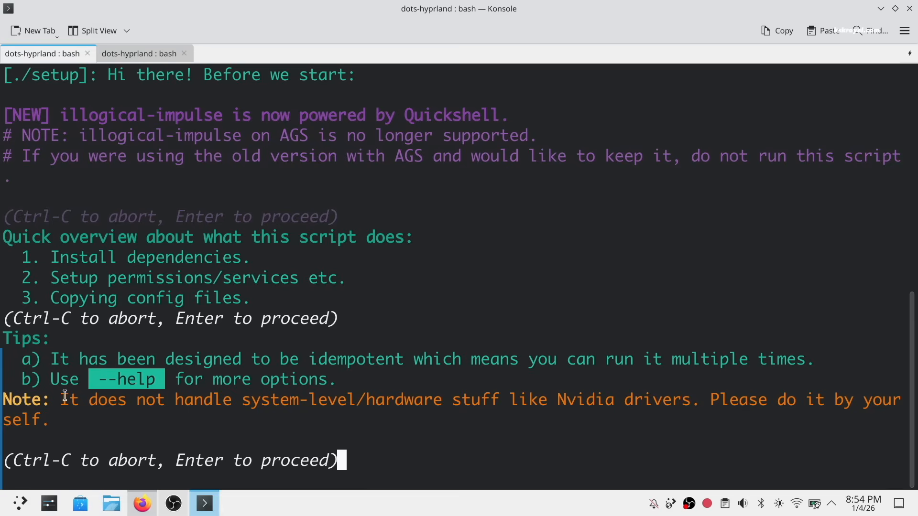
pyautogui.press('Return')
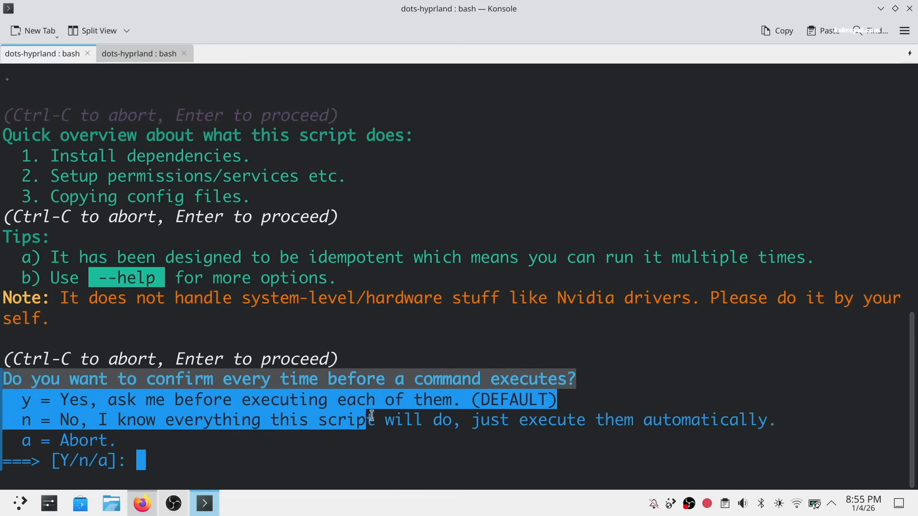
# Answer n at the [Y/n/a] prompt so setup runs commands without confirmation
pyautogui.click(781, 440)
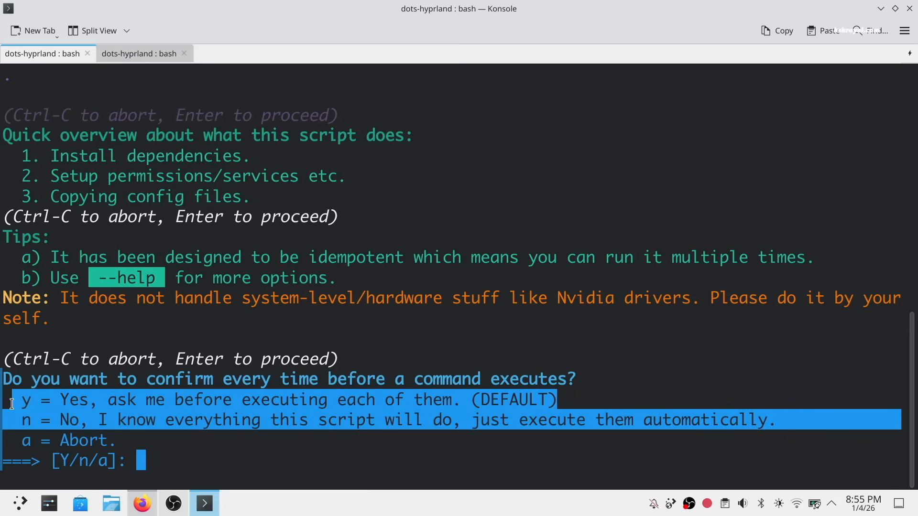
pyautogui.click(518, 389)
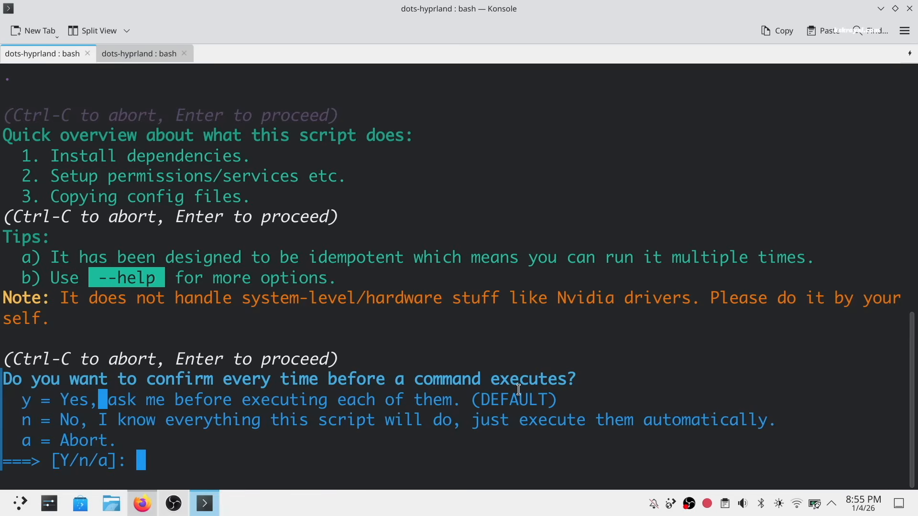
pyautogui.moveTo(597, 446)
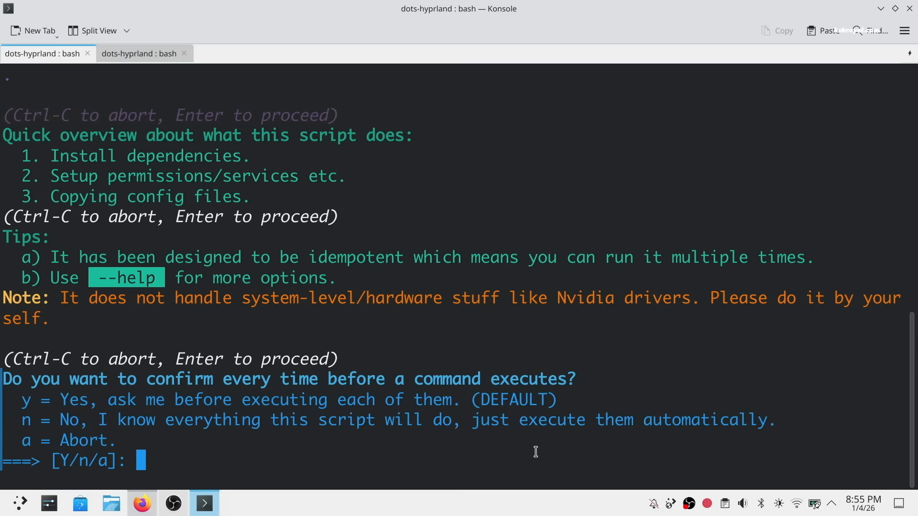
pyautogui.write('n')
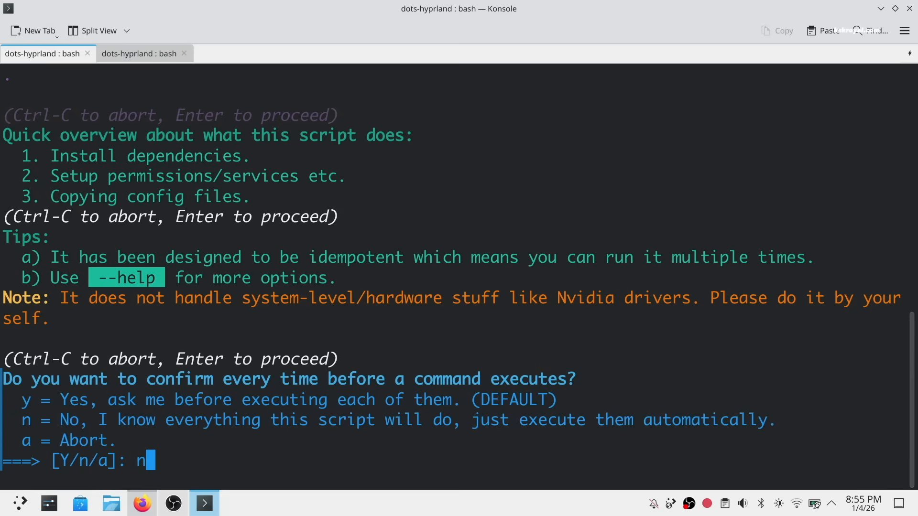
pyautogui.press('Return')
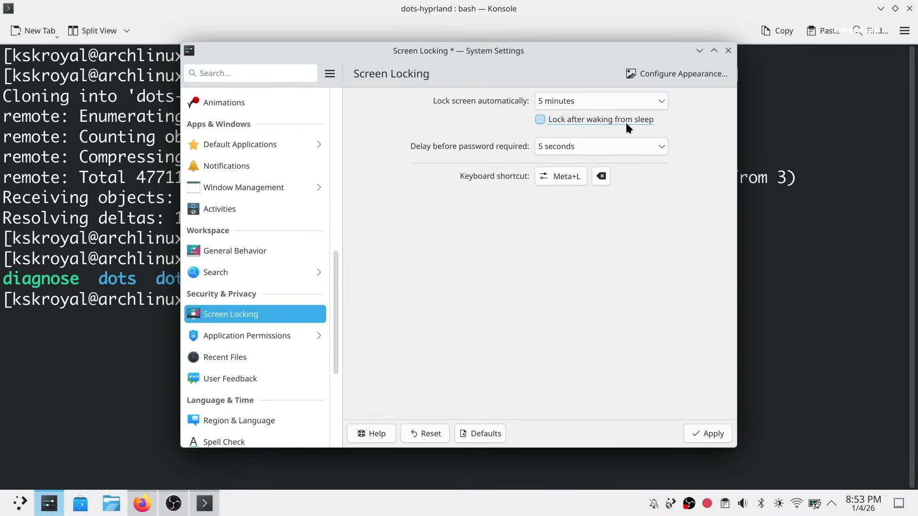
# Toggle the 'Lock after waking from sleep' checkbox on the Screen Locking page
pyautogui.click(600, 101)
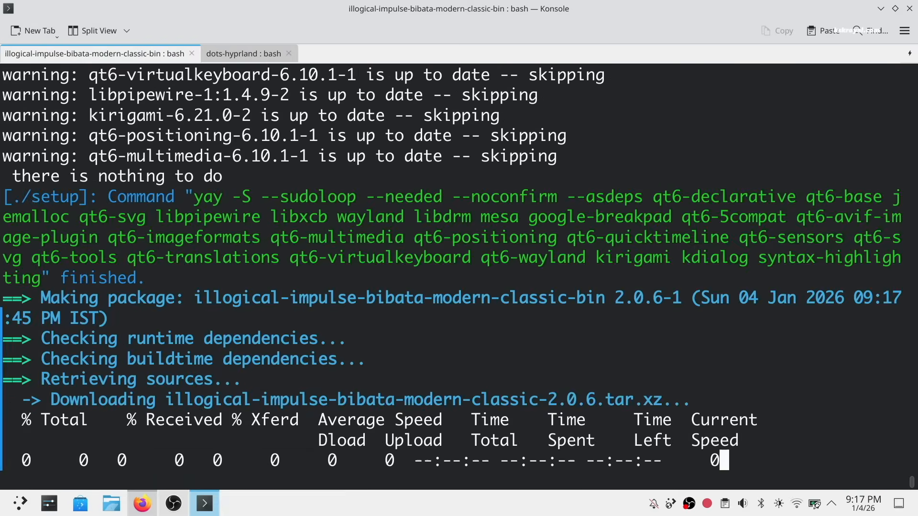
# Let the setup script finish, then open the context menu on the post-installation hints link
pyautogui.click(242, 53)
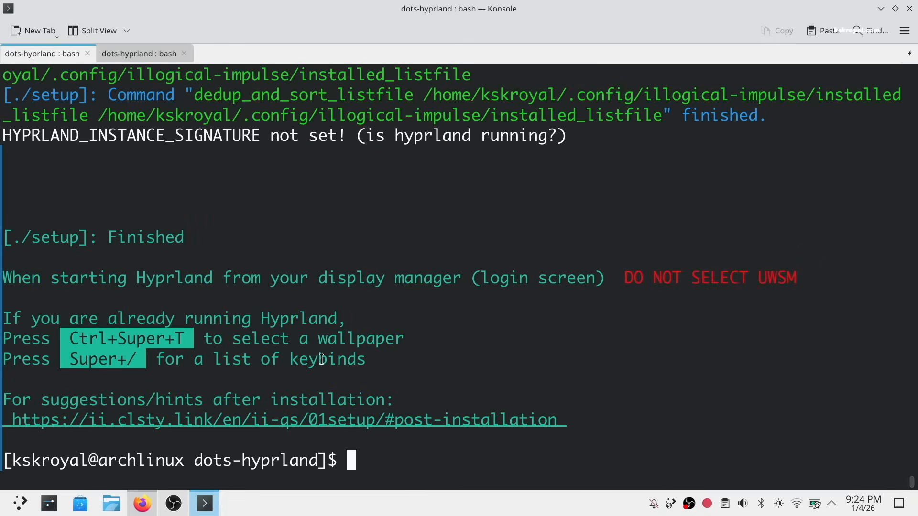
pyautogui.moveTo(436, 370)
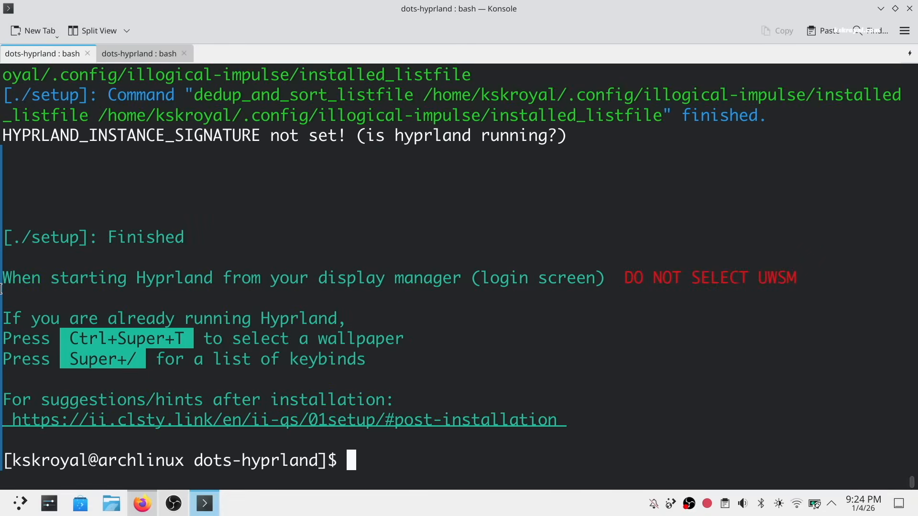
pyautogui.doubleClick(145, 237)
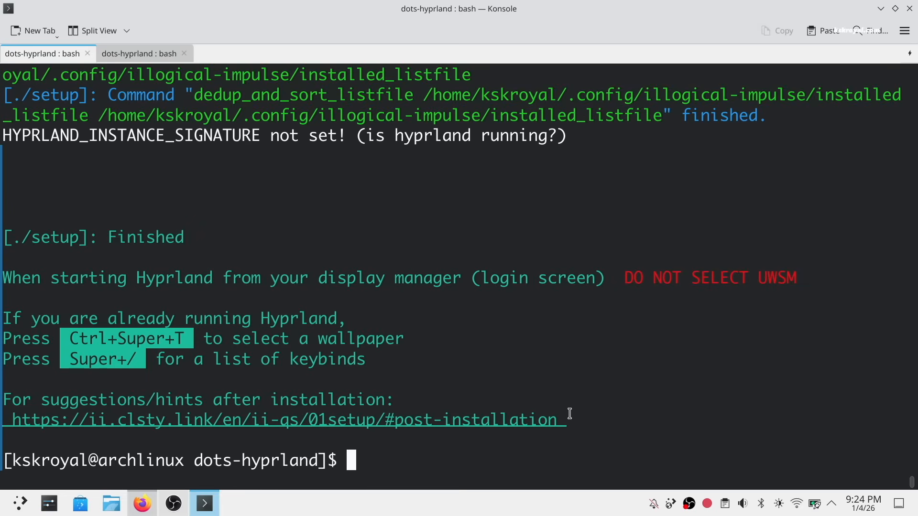
pyautogui.rightClick(568, 419)
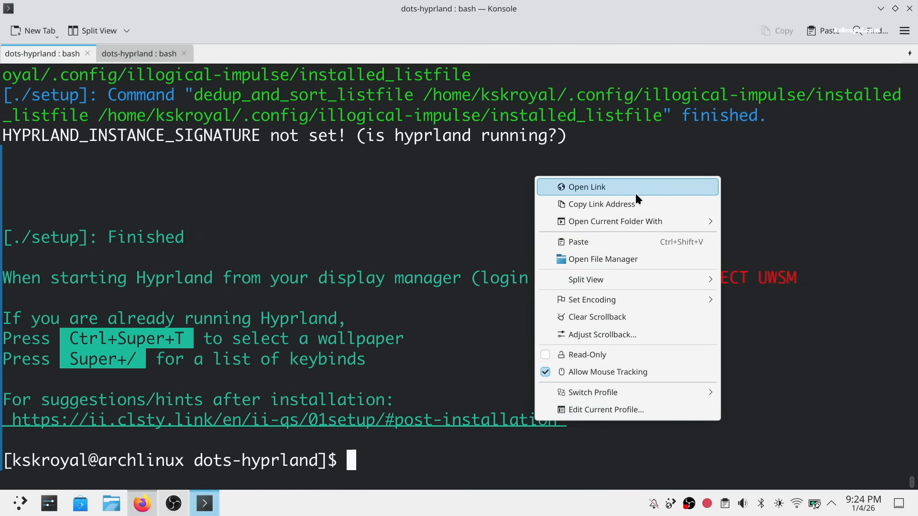
# Open the post-installation hints page in Firefox and scroll to the optional steps
pyautogui.click(586, 187)
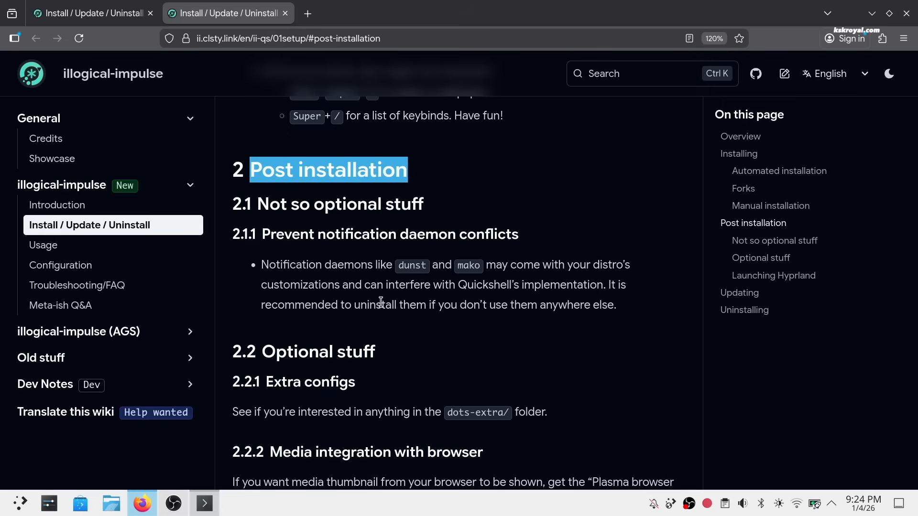
pyautogui.scroll(-3)
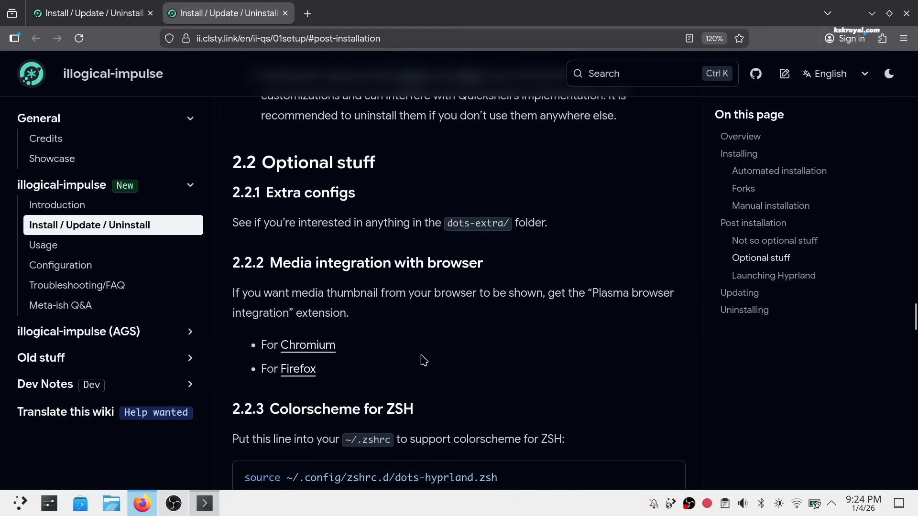
pyautogui.scroll(-3)
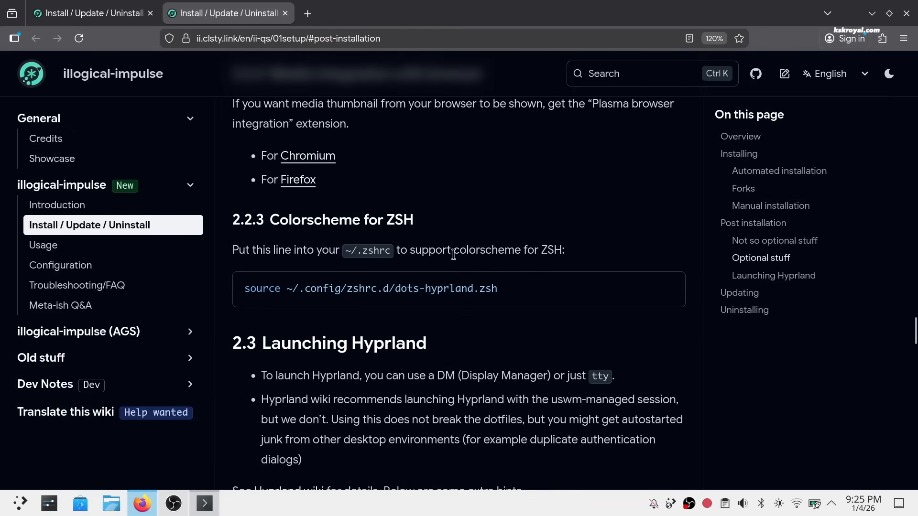
pyautogui.moveTo(297, 180)
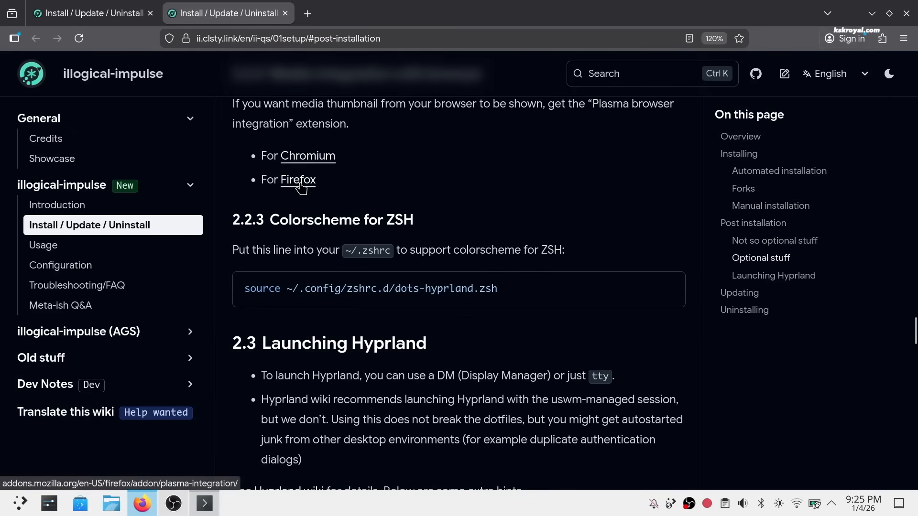
# Install the Plasma Integration add-on from its Firefox add-ons page, accepting its permissions
pyautogui.click(298, 180)
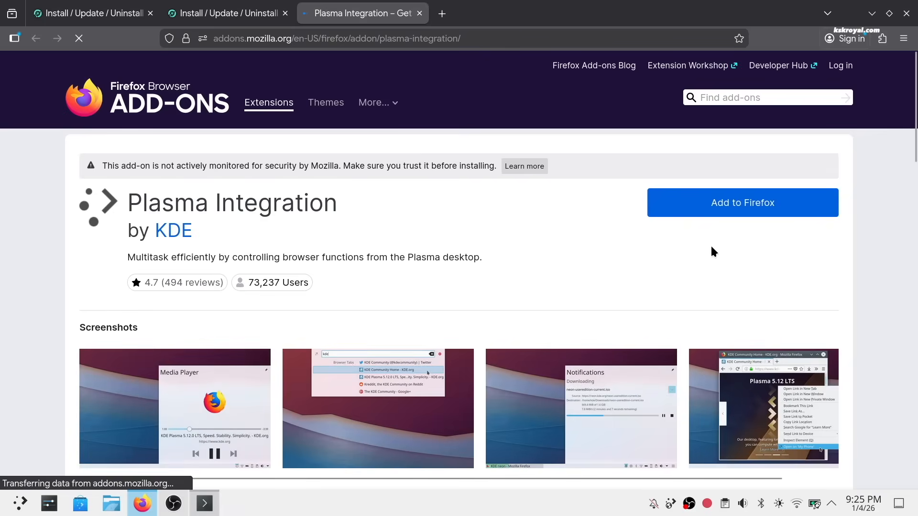
pyautogui.doubleClick(231, 202)
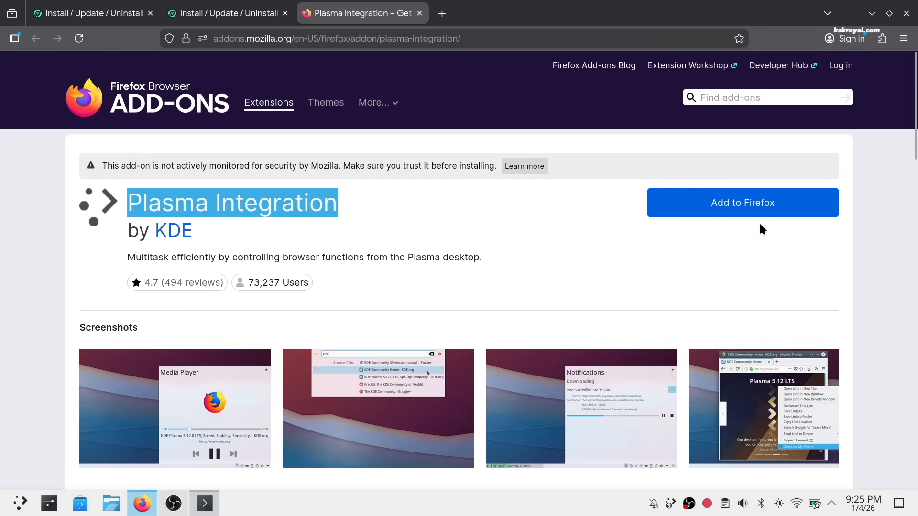
pyautogui.click(741, 203)
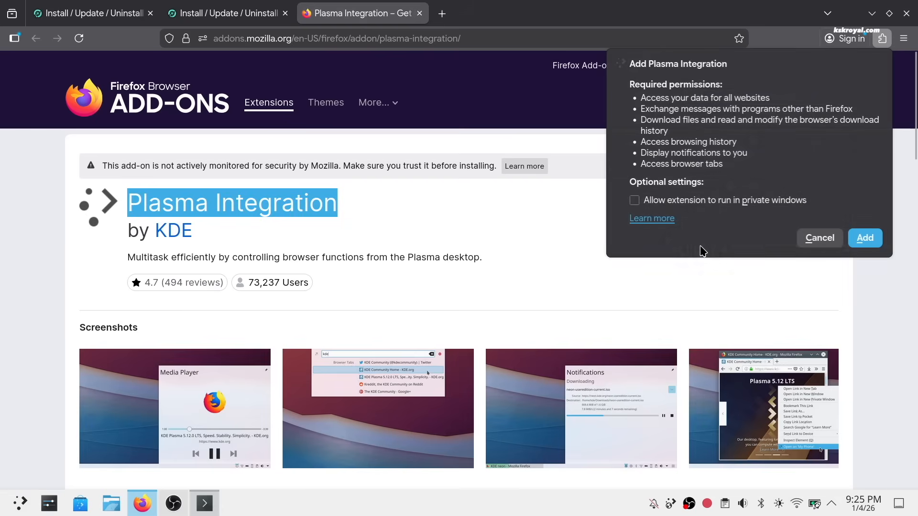
pyautogui.click(865, 237)
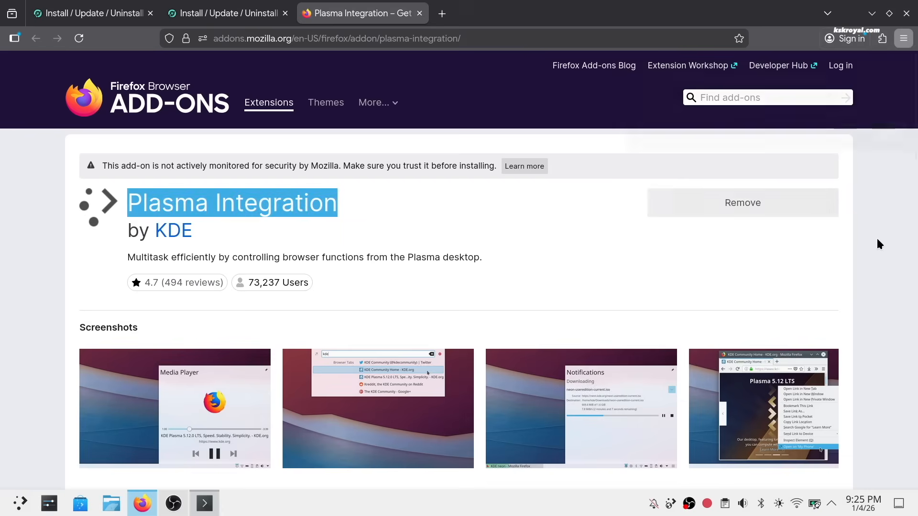
pyautogui.moveTo(292, 76)
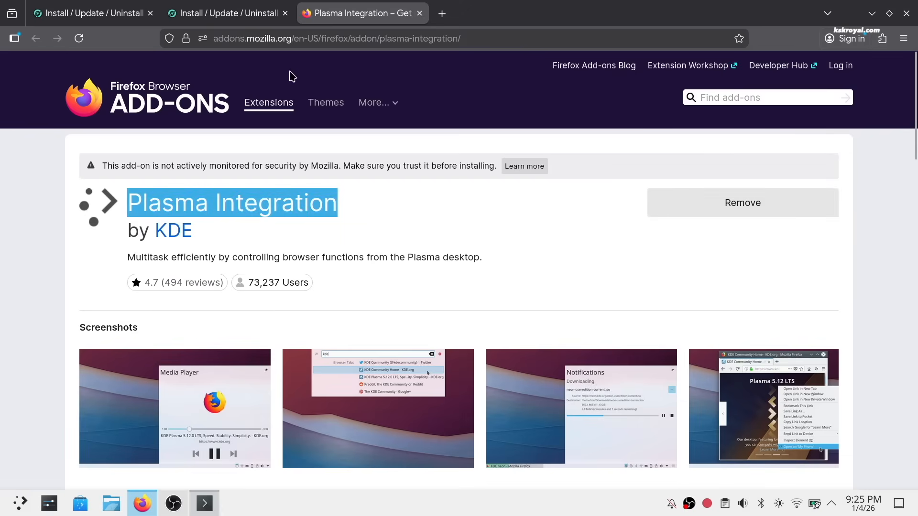
# Return to the docs' ZSH colorscheme instructions, then switch to the Konsole window
pyautogui.click(227, 13)
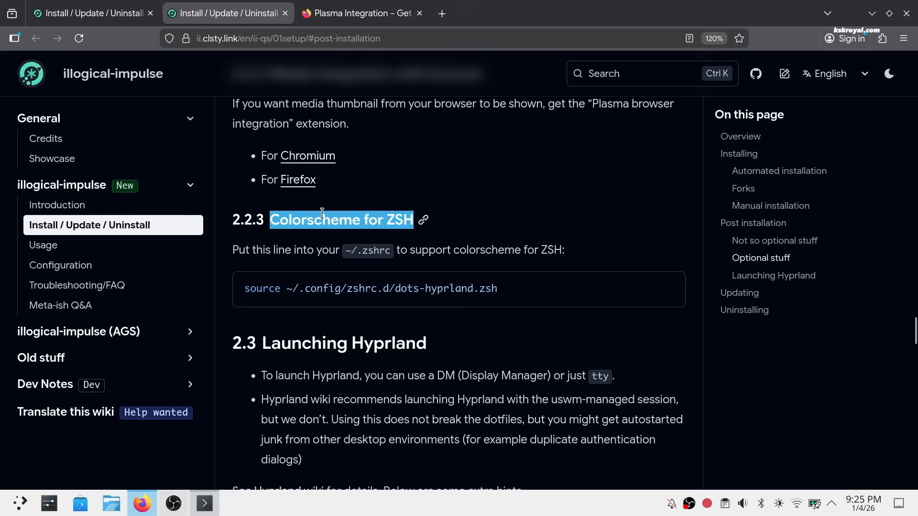
pyautogui.moveTo(636, 295)
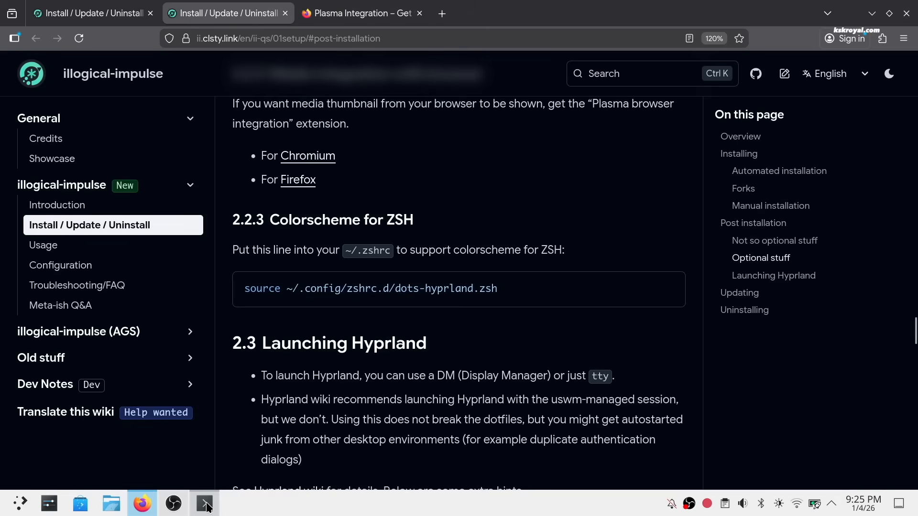
pyautogui.click(204, 503)
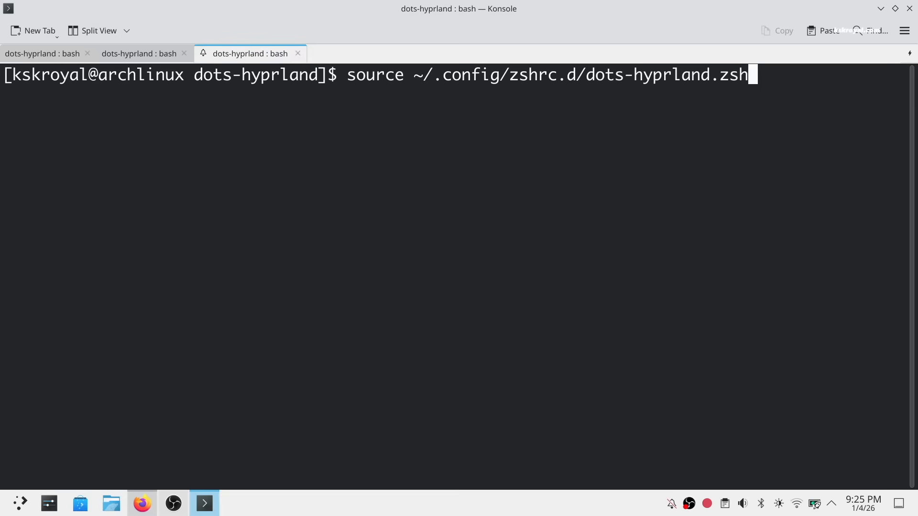
# Run the ZSH colorscheme source line, then reboot with 'sudo reboot now'
pyautogui.press('Return')
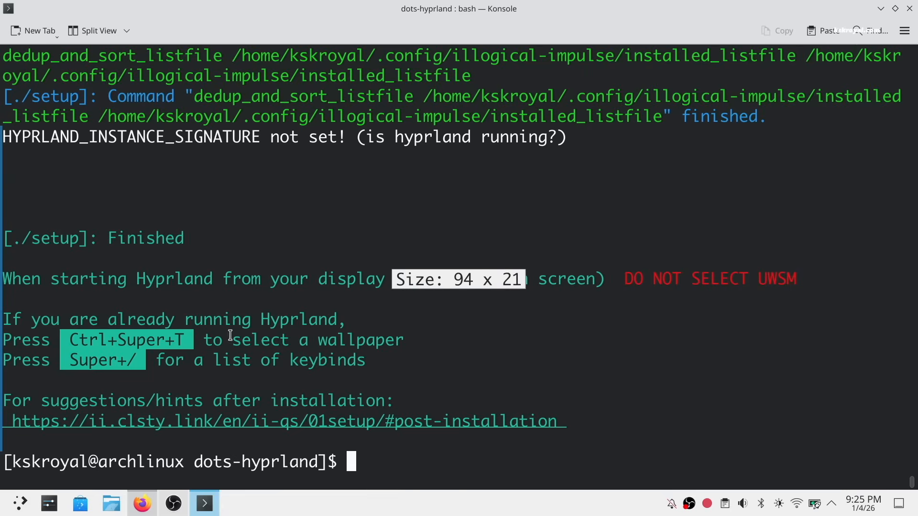
pyautogui.write('sudo reboot now')
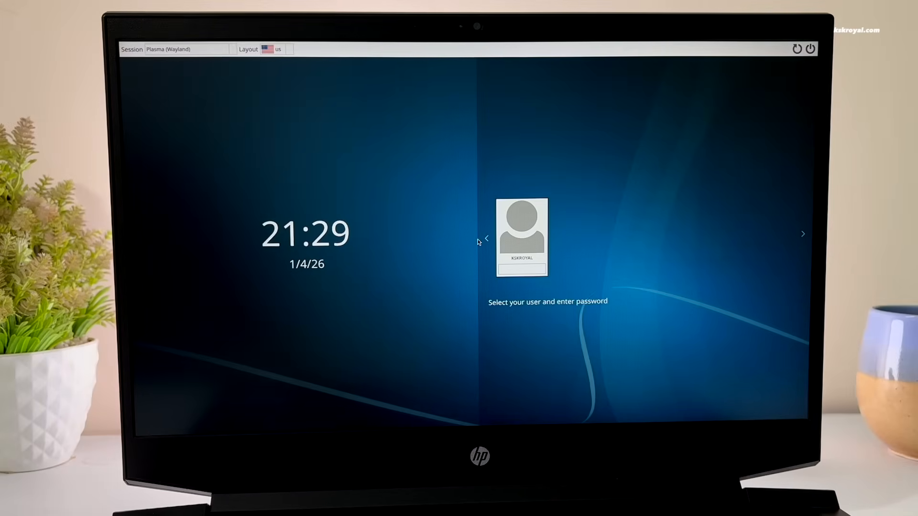
# Change the SDDM login session from Plasma (Wayland) to Hyprland
pyautogui.click(189, 49)
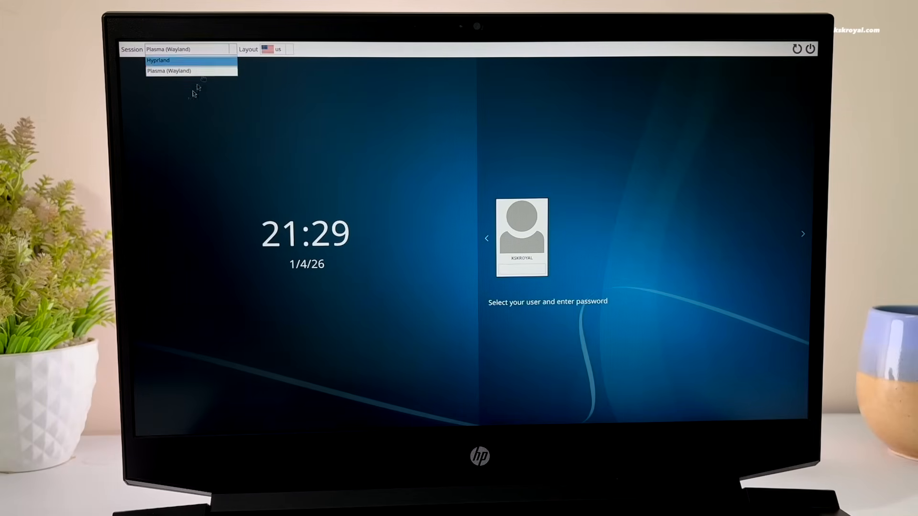
pyautogui.click(168, 69)
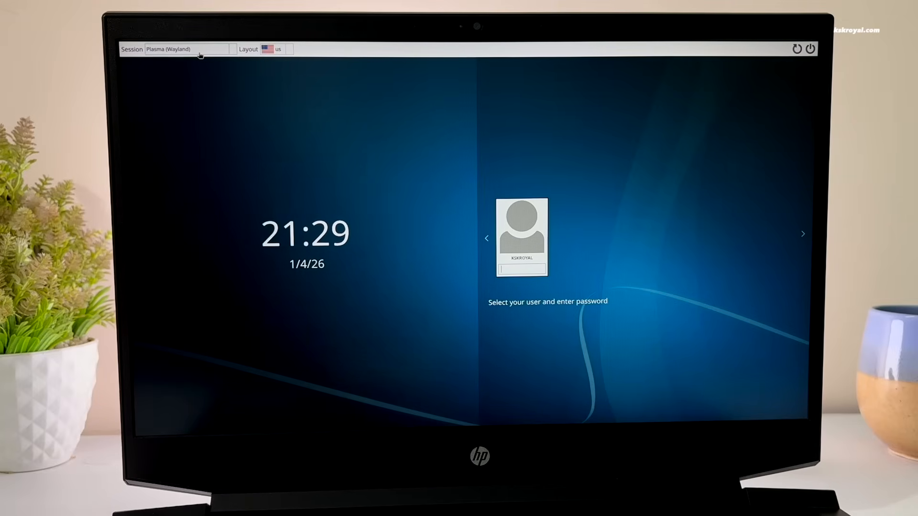
pyautogui.click(188, 49)
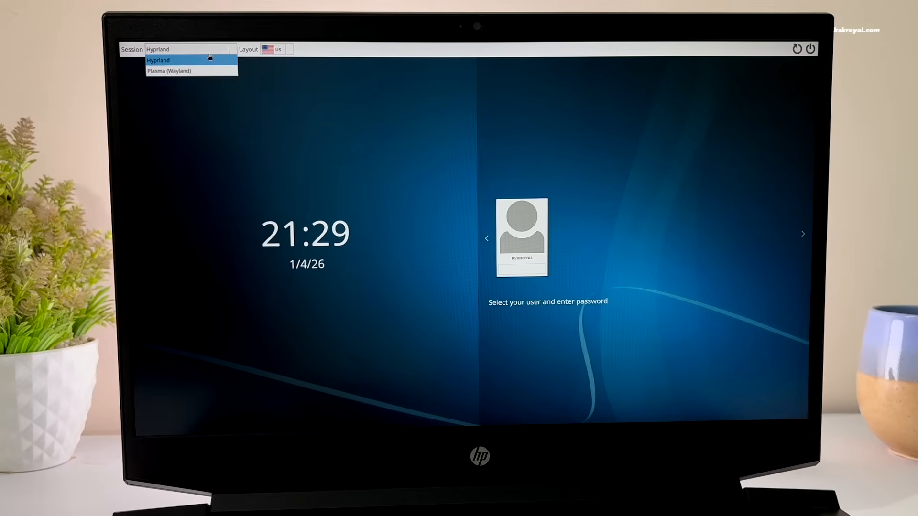
pyautogui.moveTo(170, 71)
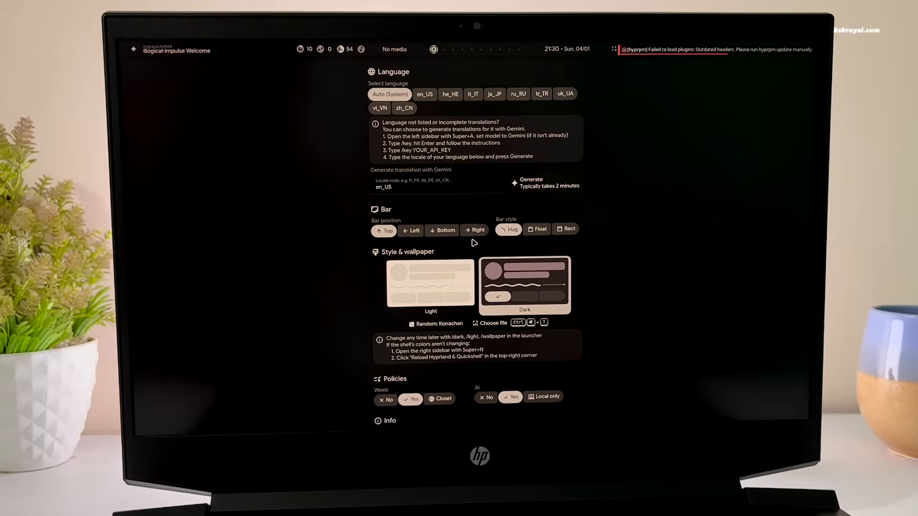
pyautogui.moveTo(420, 211)
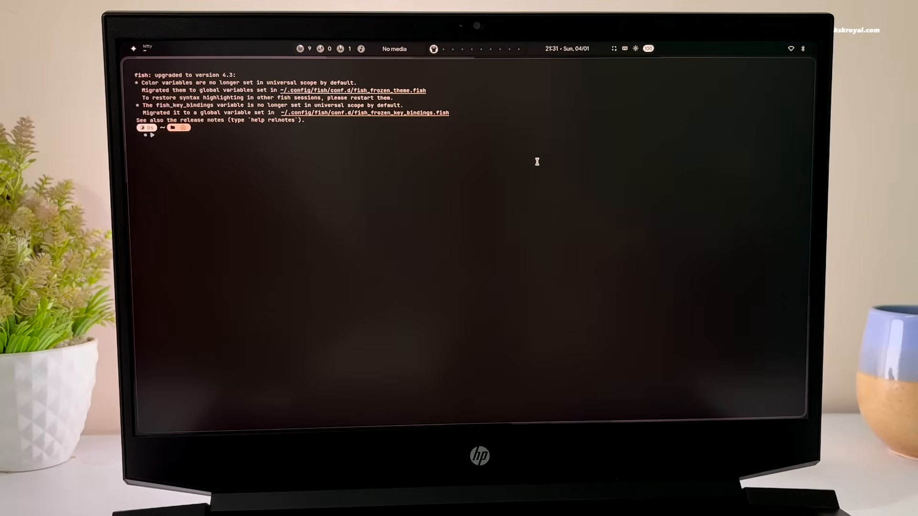
# Launch nmtui with sudo and activate the Airtel_StarLink Wi-Fi connection
pyautogui.write('sudo n')
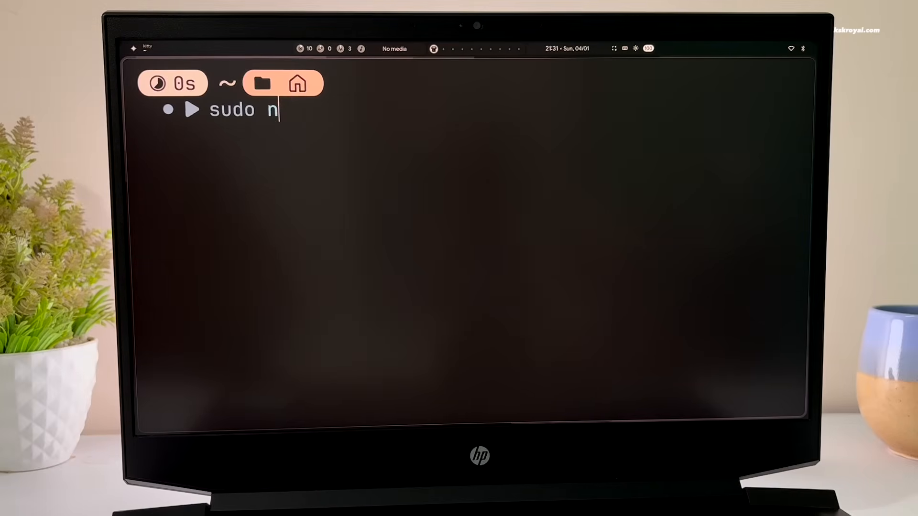
pyautogui.press('Return')
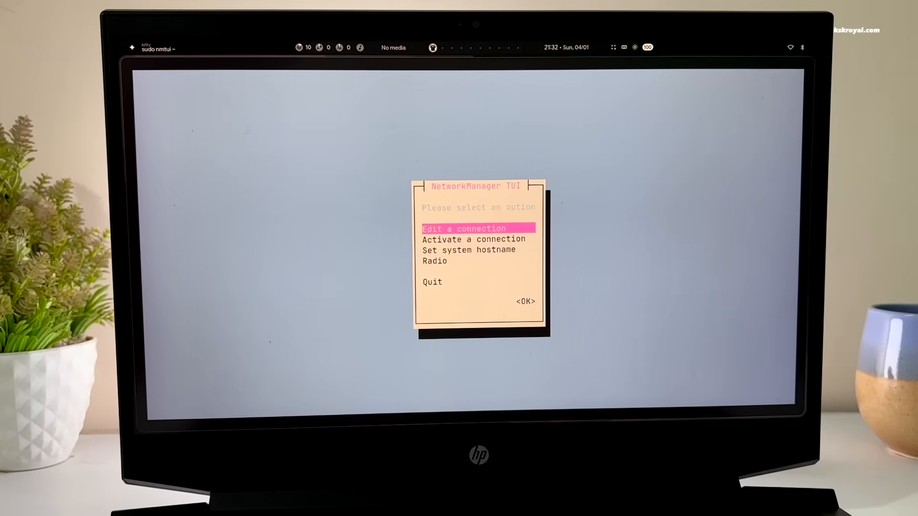
pyautogui.press('Down')
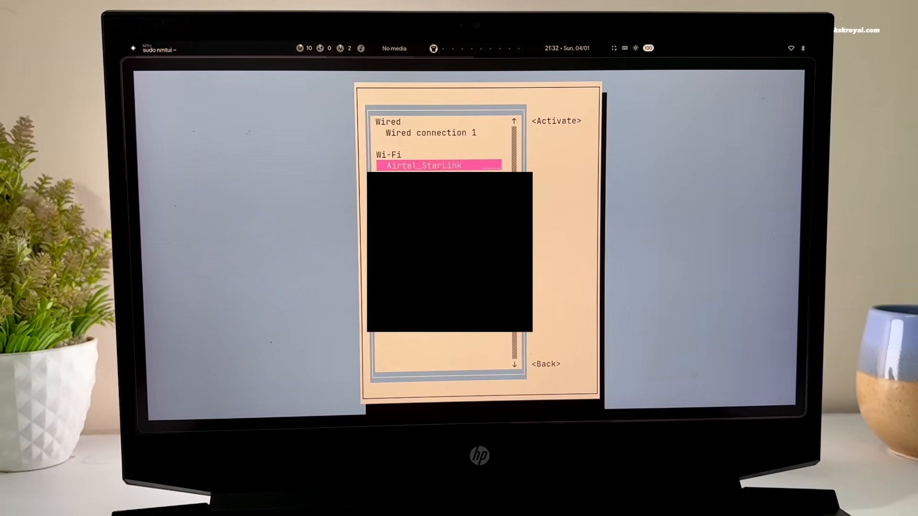
pyautogui.press('up')
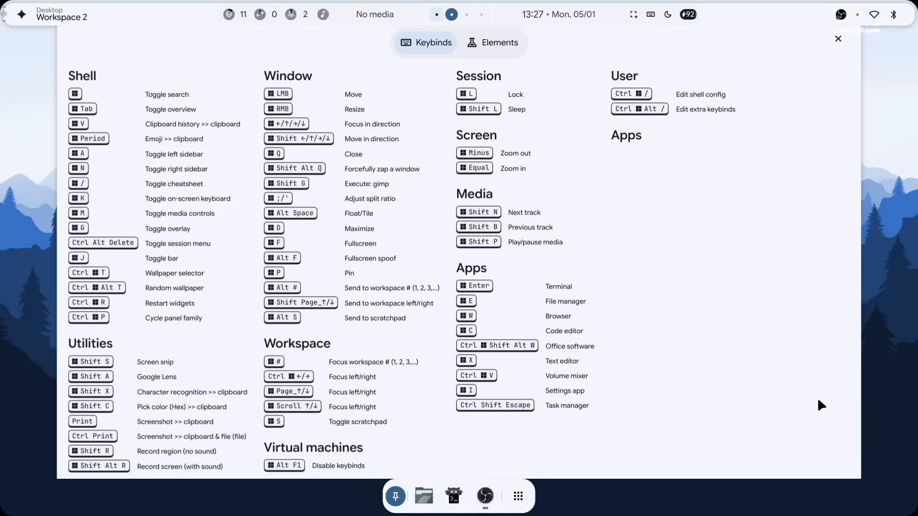
pyautogui.moveTo(134, 72)
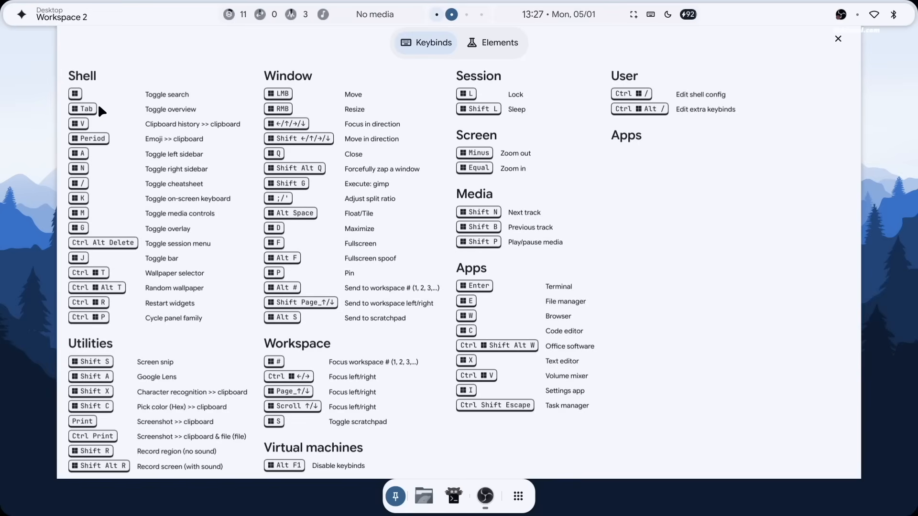
pyautogui.moveTo(349, 300)
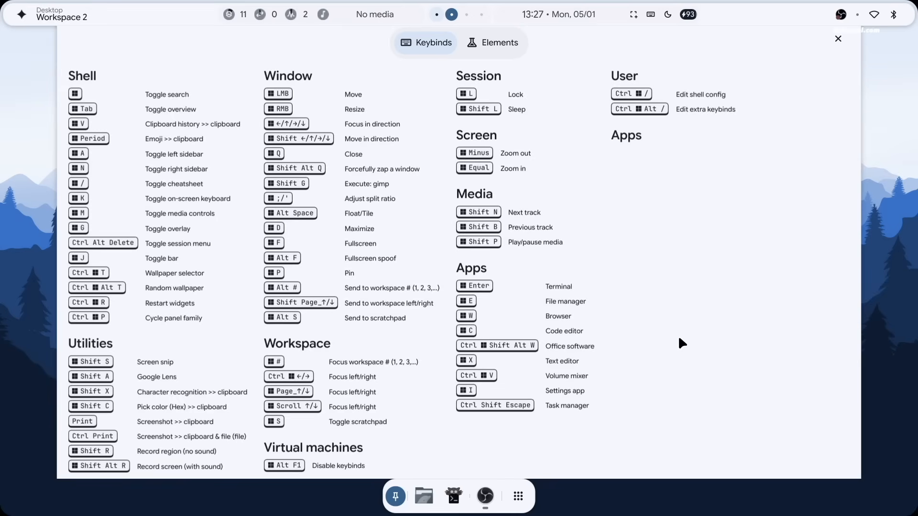
# Switch the cheatsheet to the Elements periodic table, then close it
pyautogui.click(492, 42)
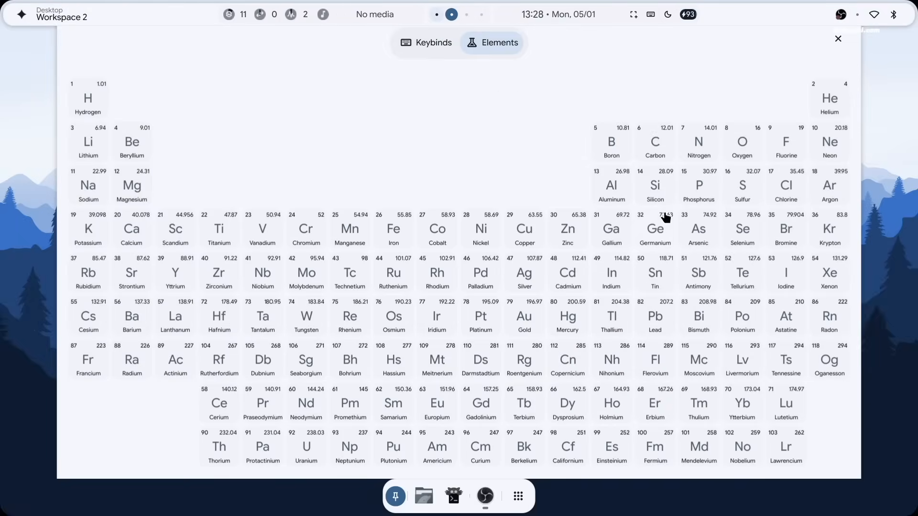
pyautogui.moveTo(704, 253)
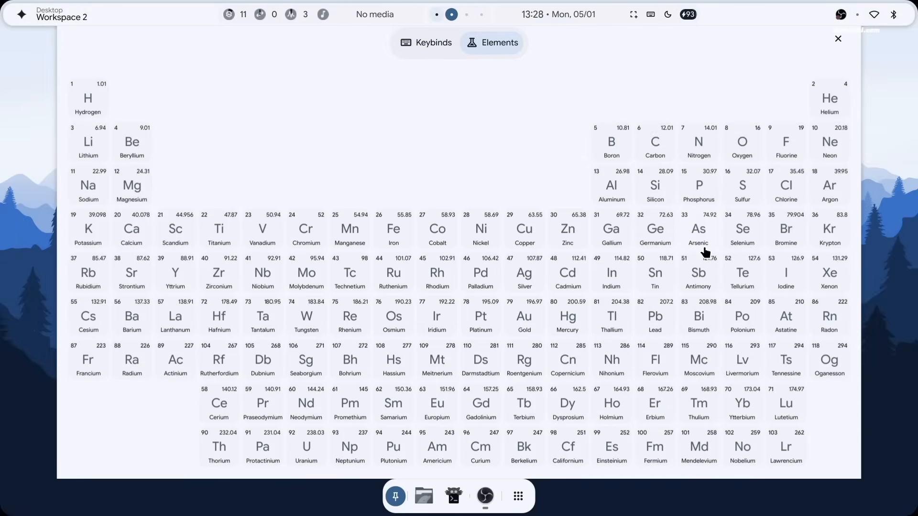
pyautogui.press('super+q')
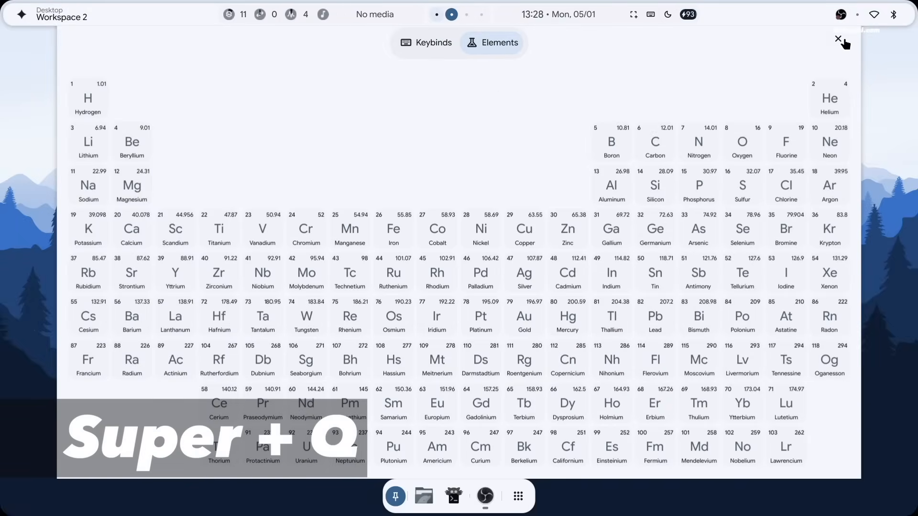
pyautogui.click(838, 38)
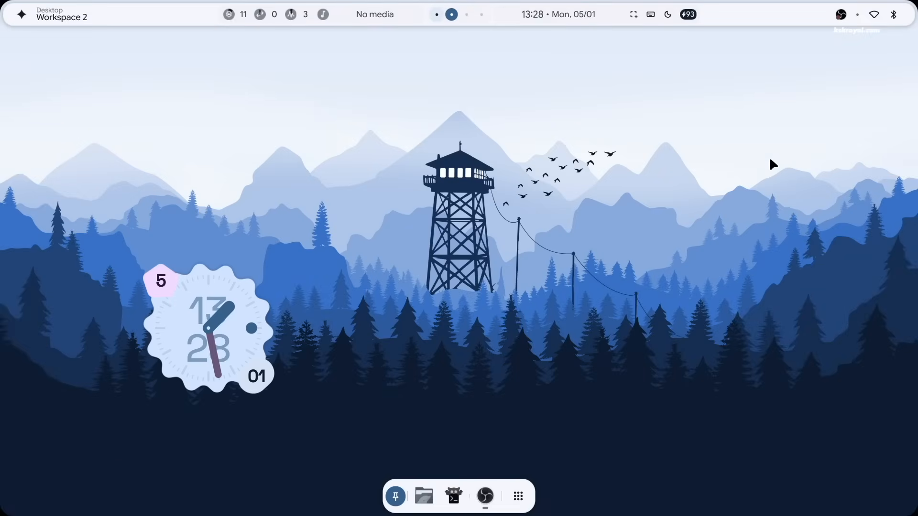
pyautogui.moveTo(735, 263)
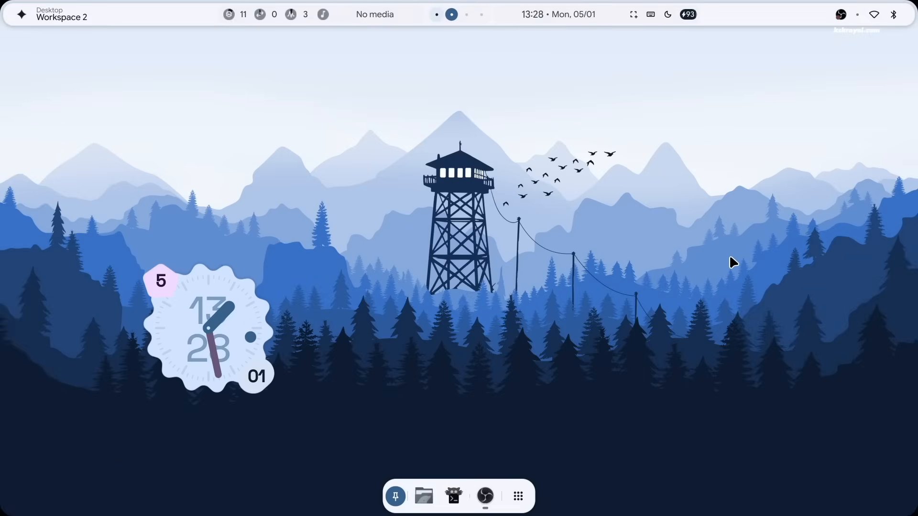
# Open a new kitty terminal and list the contents of ~/.config
pyautogui.press('Super+t')
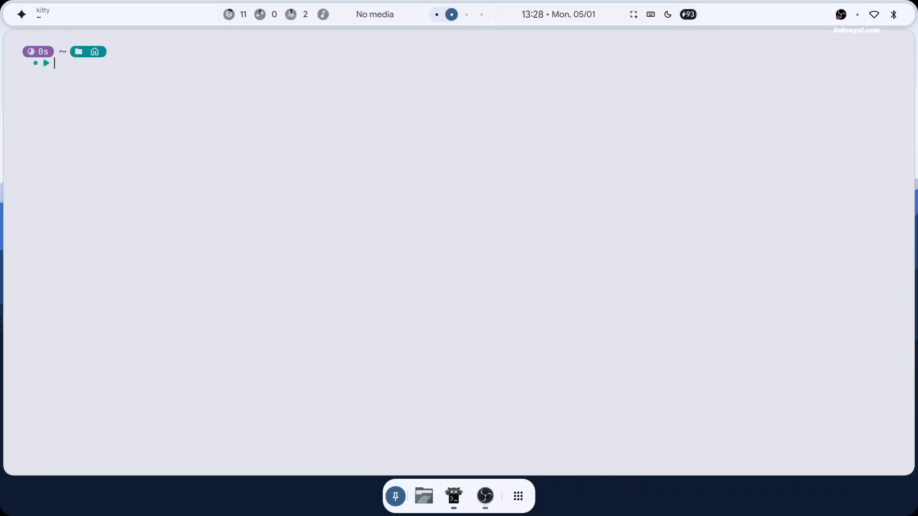
pyautogui.write('cd ~/.config/')
pyautogui.write('ls -lh')
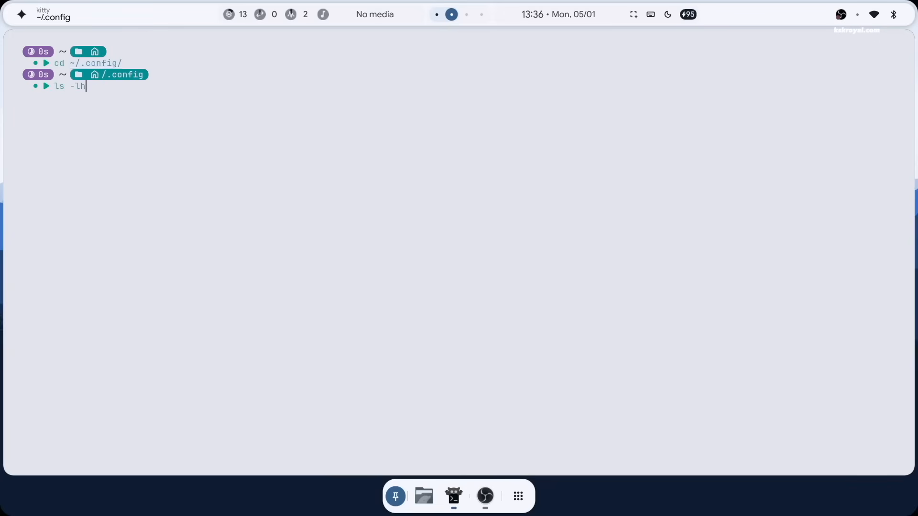
pyautogui.press('Return')
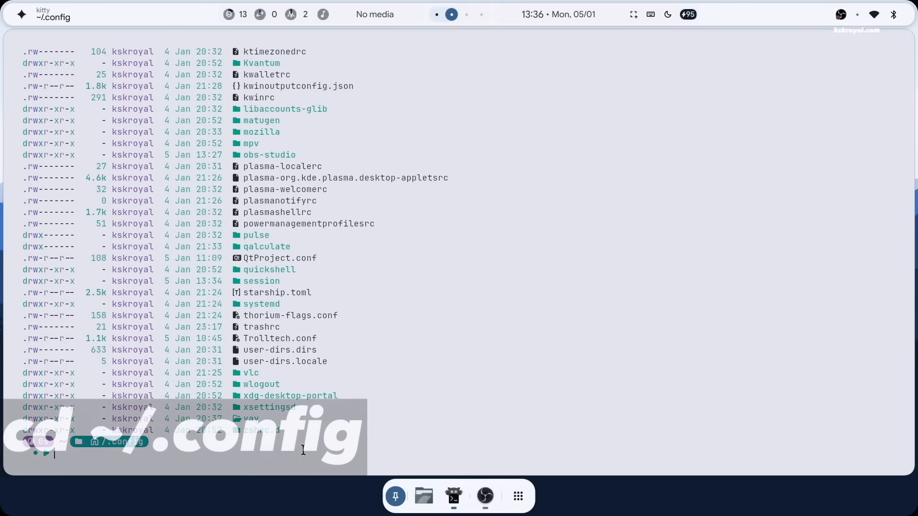
pyautogui.scroll(3)
pyautogui.write('cd kitty/')
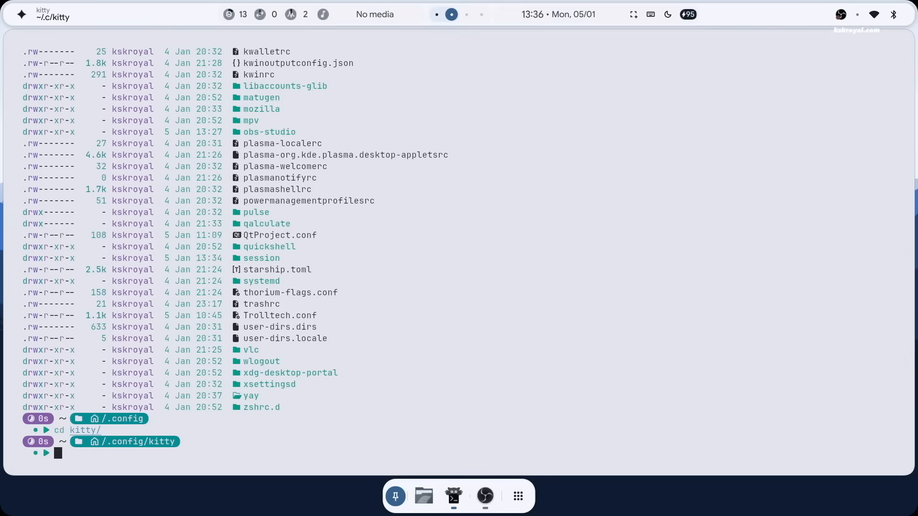
# Edit kitty.conf in nano to font_size 20.0, save, exit, and close the terminal
pyautogui.write('nano kitty.conf')
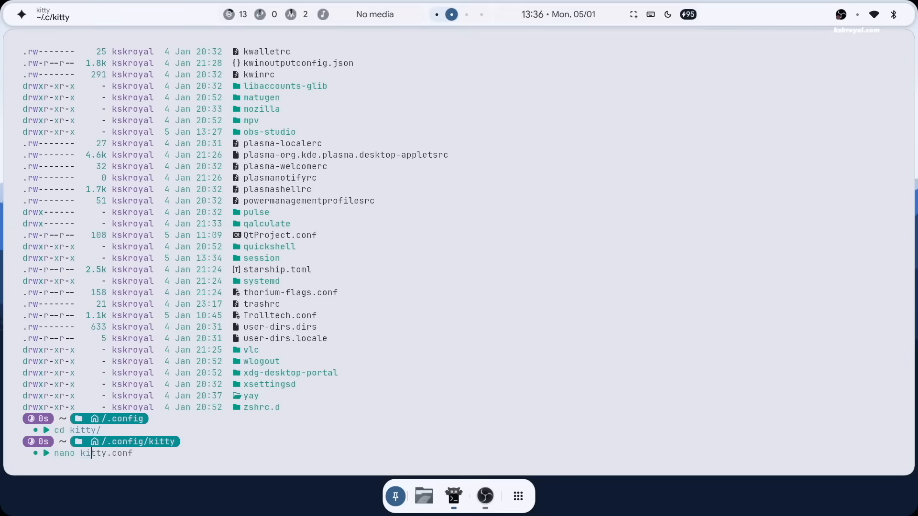
pyautogui.press('Return')
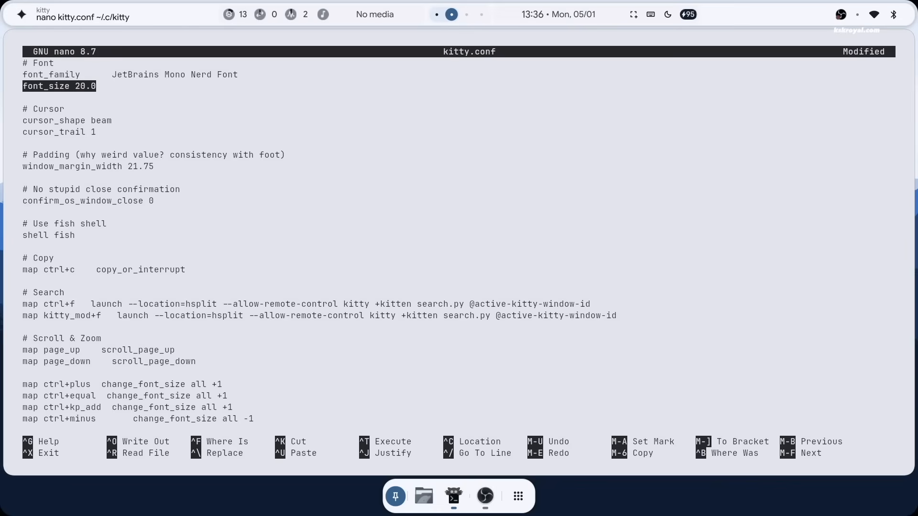
pyautogui.press('ctrl+o')
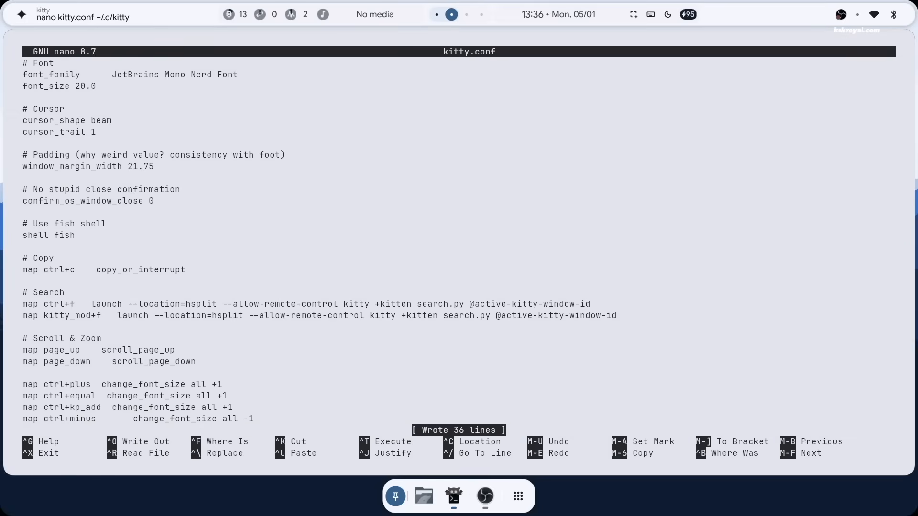
pyautogui.press('ctrl+x')
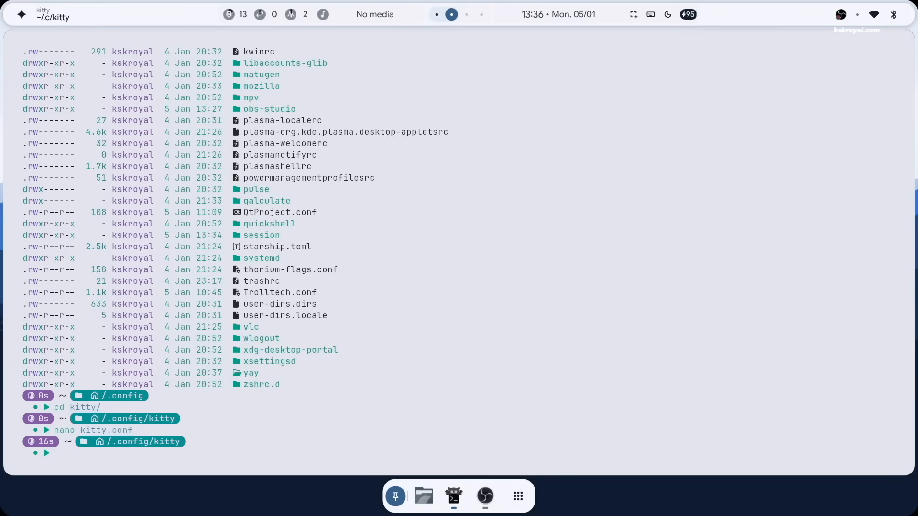
pyautogui.click(451, 14)
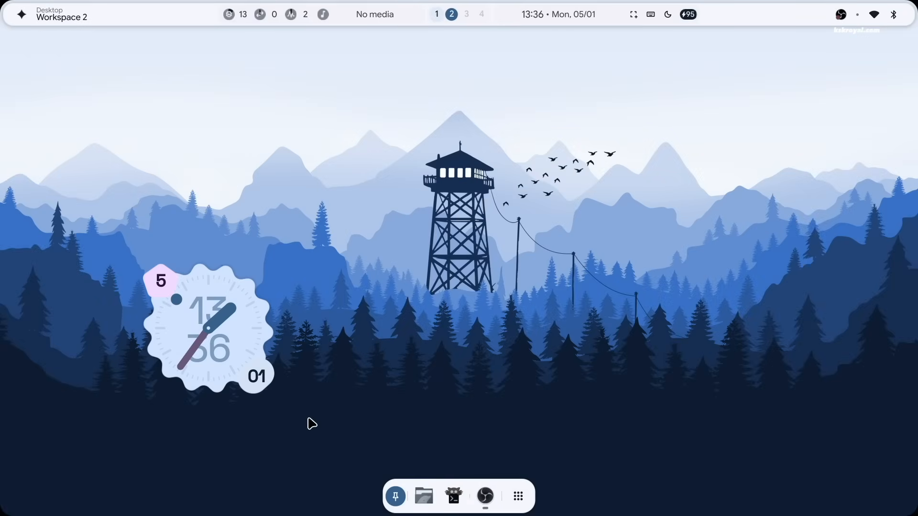
pyautogui.click(453, 496)
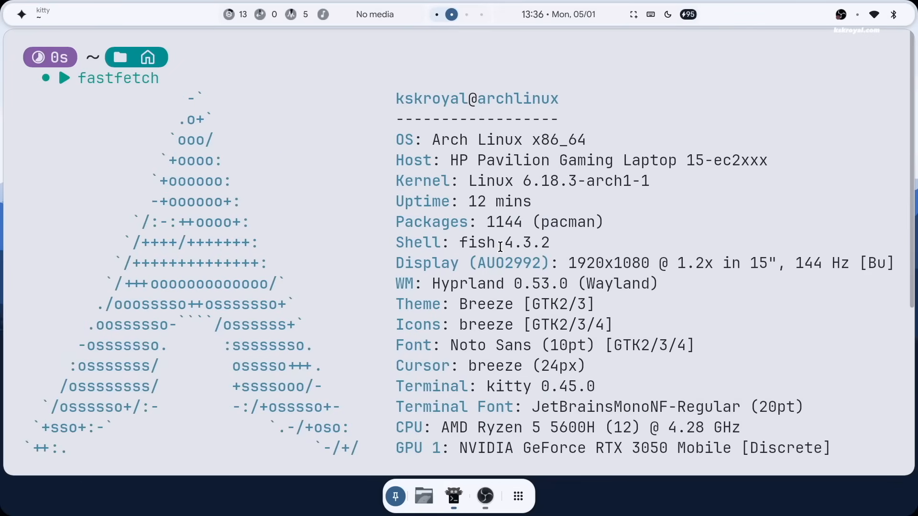
pyautogui.scroll(-3)
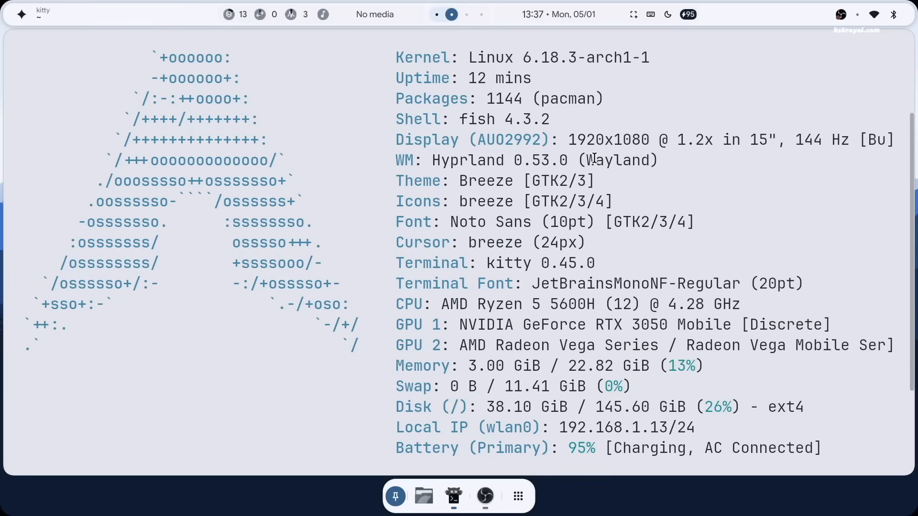
pyautogui.click(887, 14)
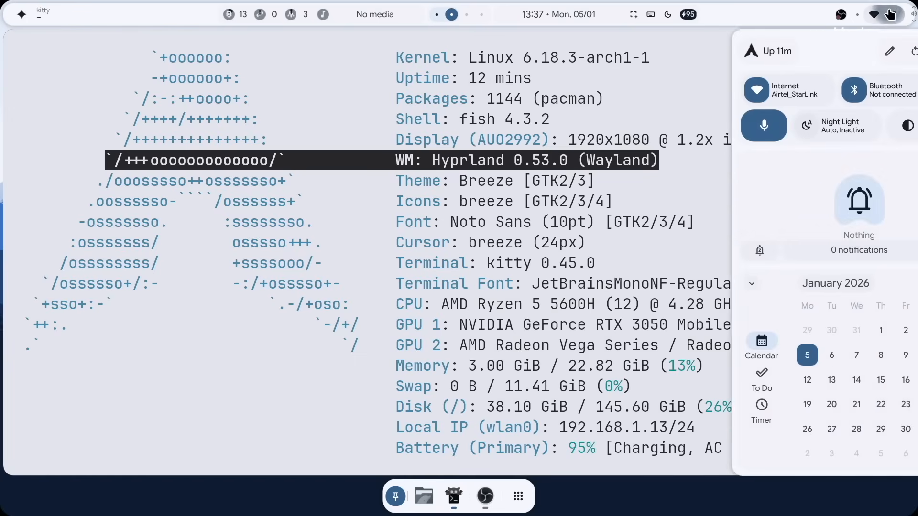
pyautogui.click(834, 126)
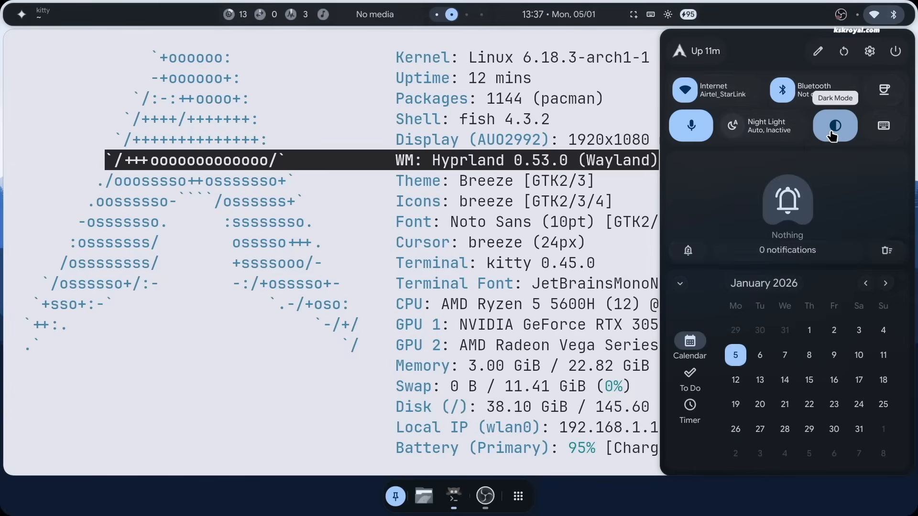
pyautogui.click(835, 126)
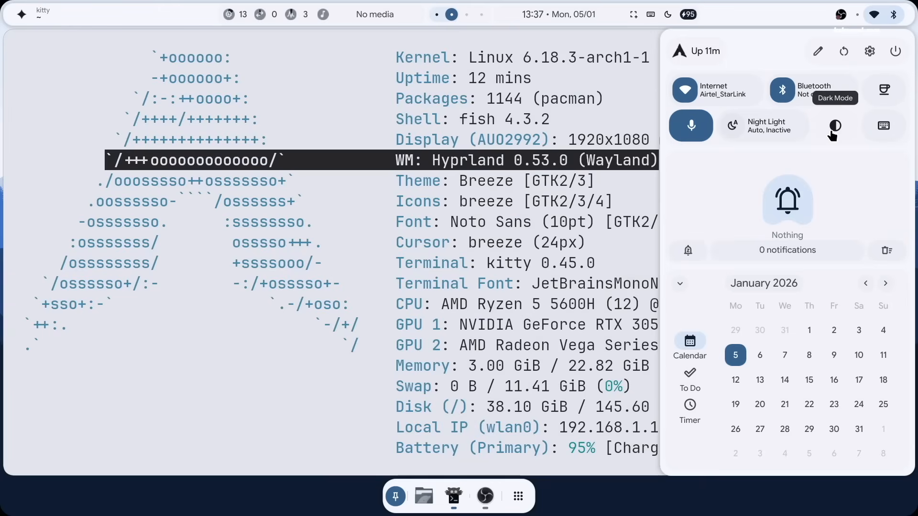
pyautogui.click(834, 125)
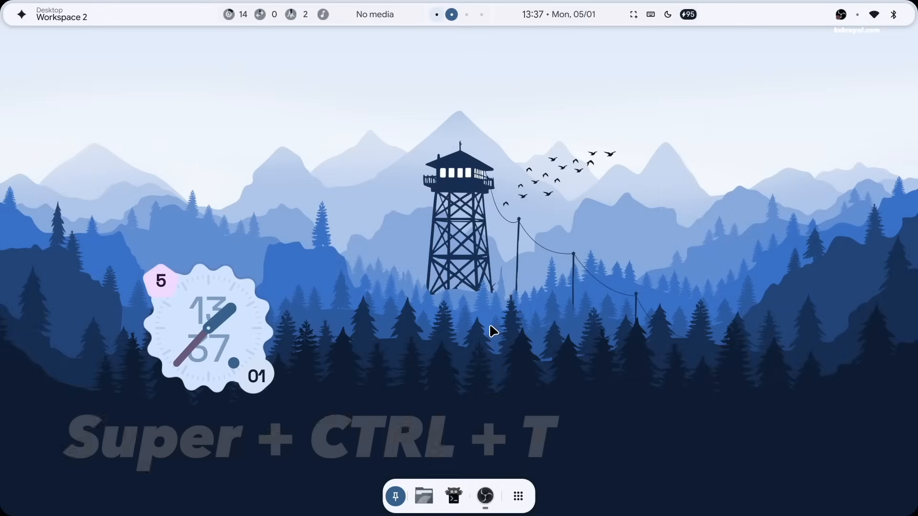
# Pick a_cartoon_of_trees_on_a_hill_01.png from Pictures in the Super+Ctrl+T wallpaper picker
pyautogui.press('super+ctrl+t')
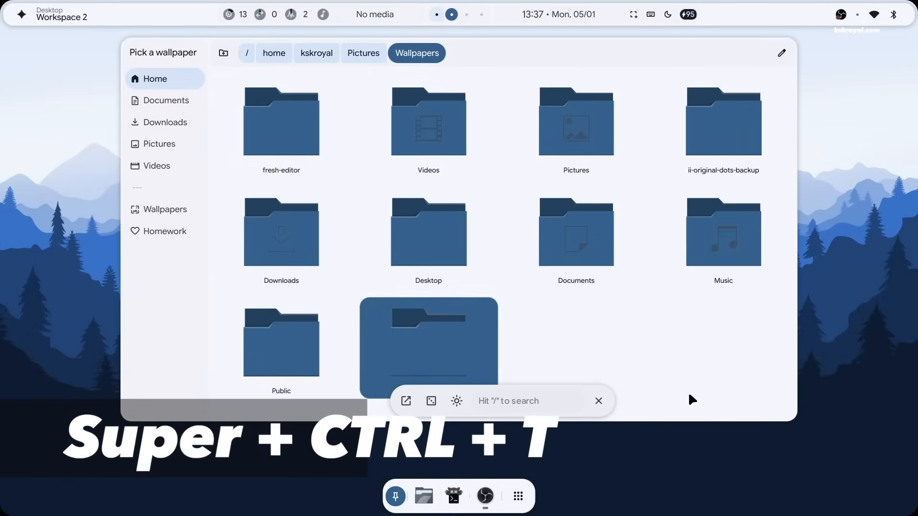
pyautogui.click(363, 53)
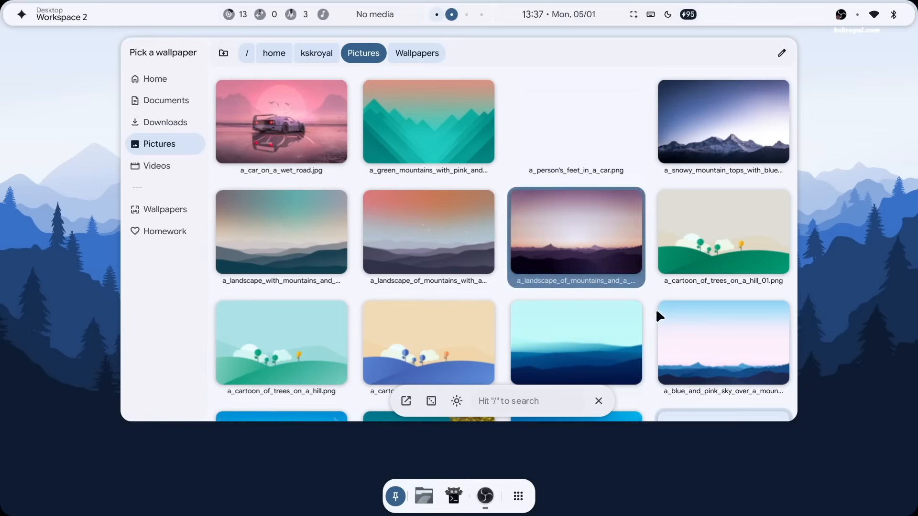
pyautogui.scroll(-3)
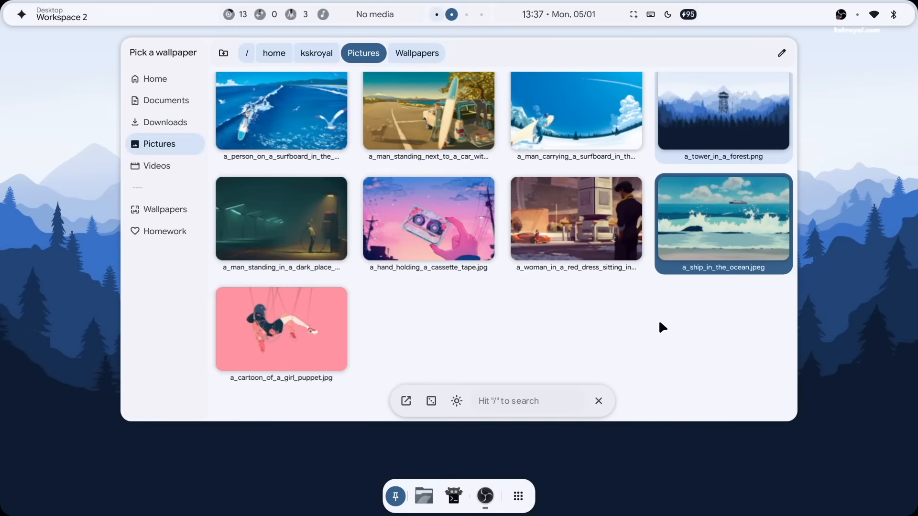
pyautogui.scroll(-3)
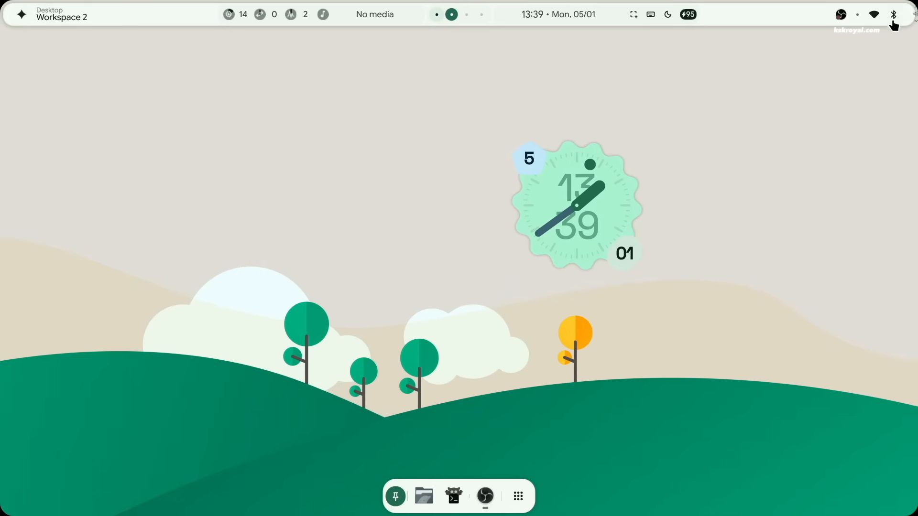
# Open the quick settings panel and toggle Dark Mode on, then back to light
pyautogui.click(874, 14)
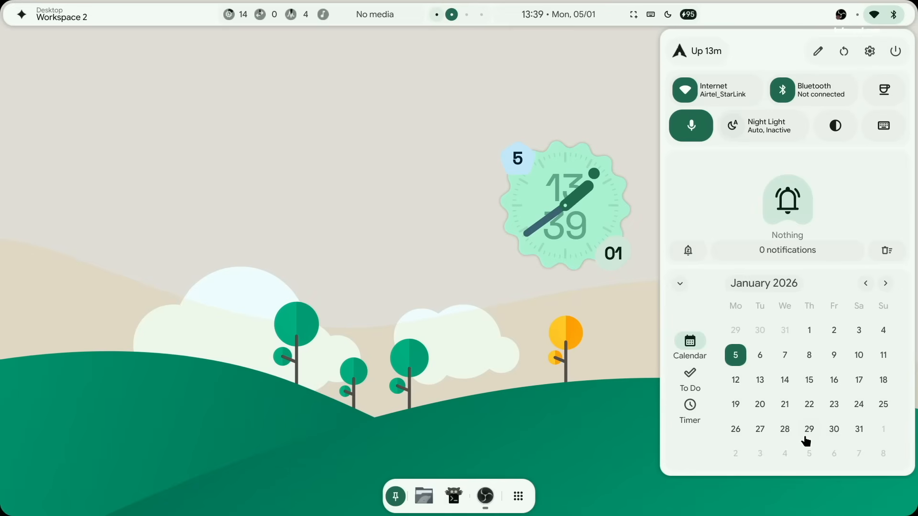
pyautogui.moveTo(814, 198)
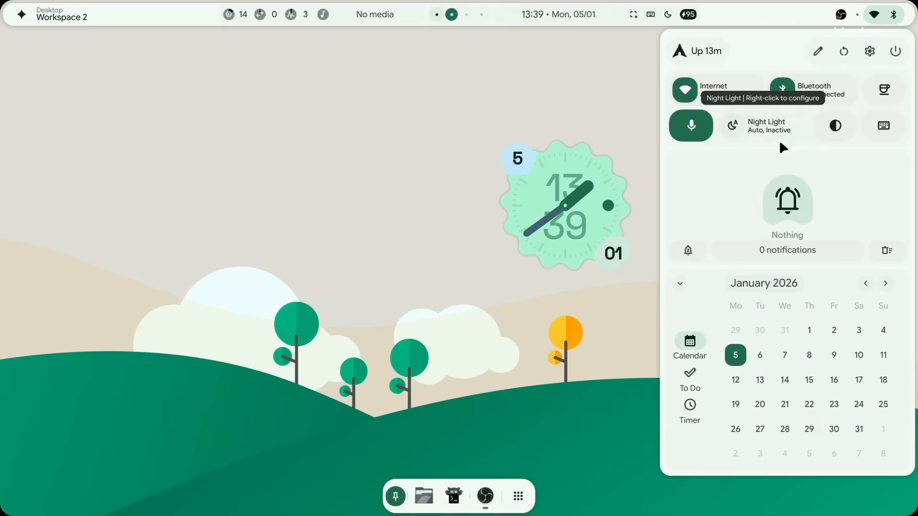
pyautogui.moveTo(884, 91)
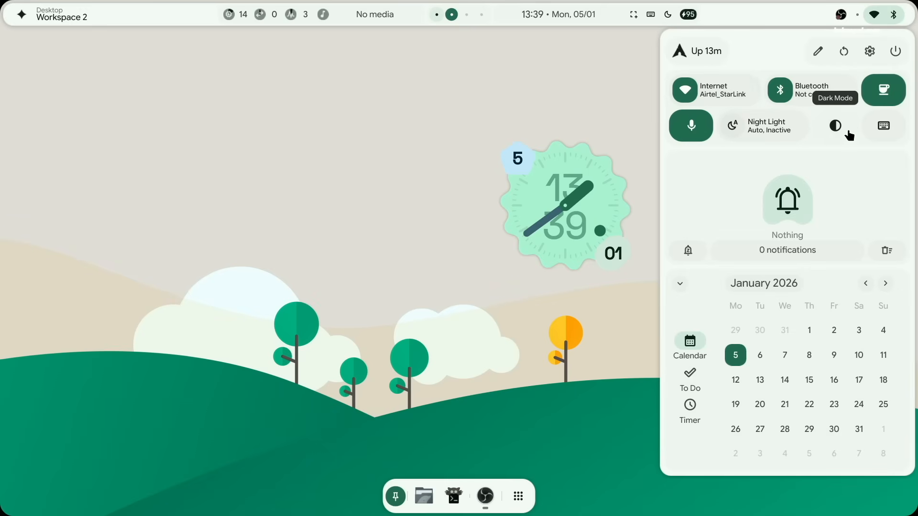
pyautogui.click(834, 125)
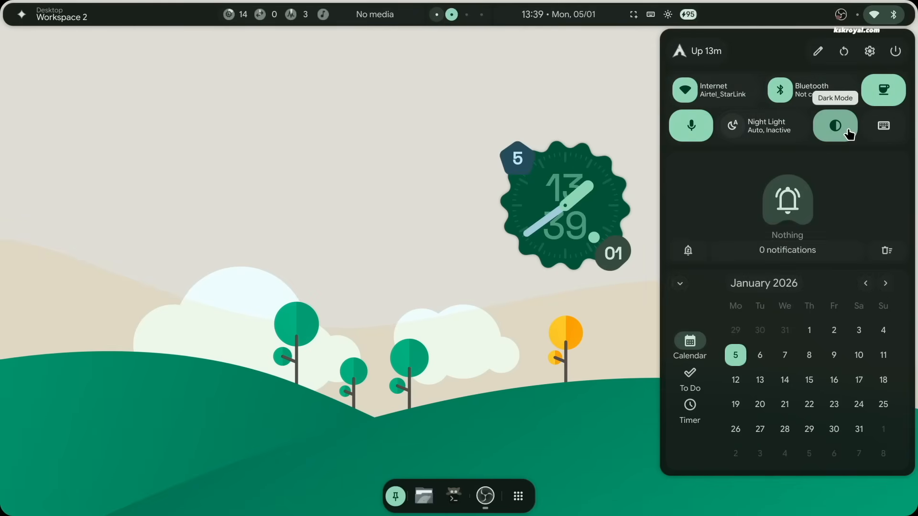
pyautogui.click(834, 125)
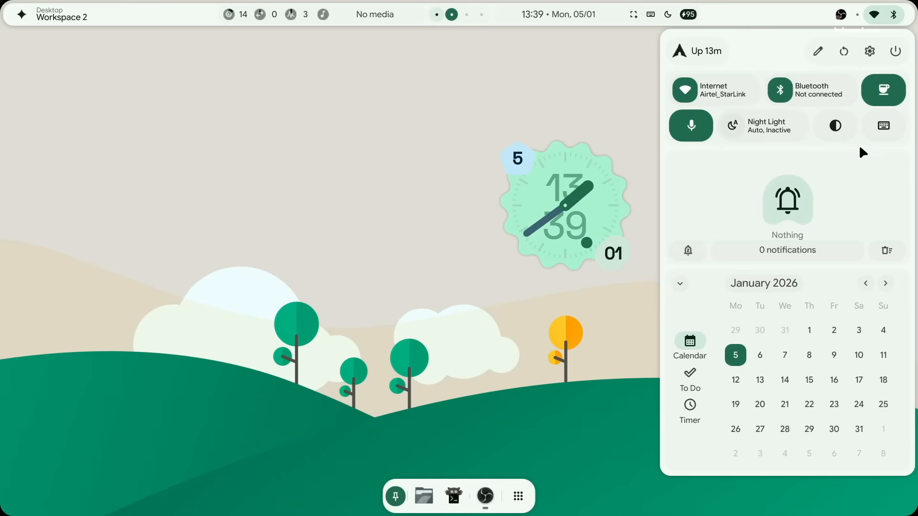
# Toggle dark mode on and back to light, then close the on-screen keyboard
pyautogui.click(835, 125)
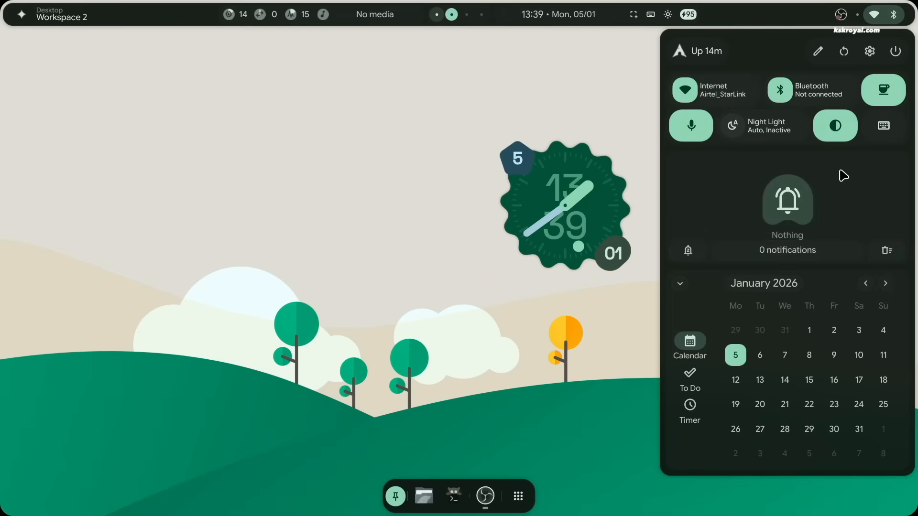
pyautogui.moveTo(878, 169)
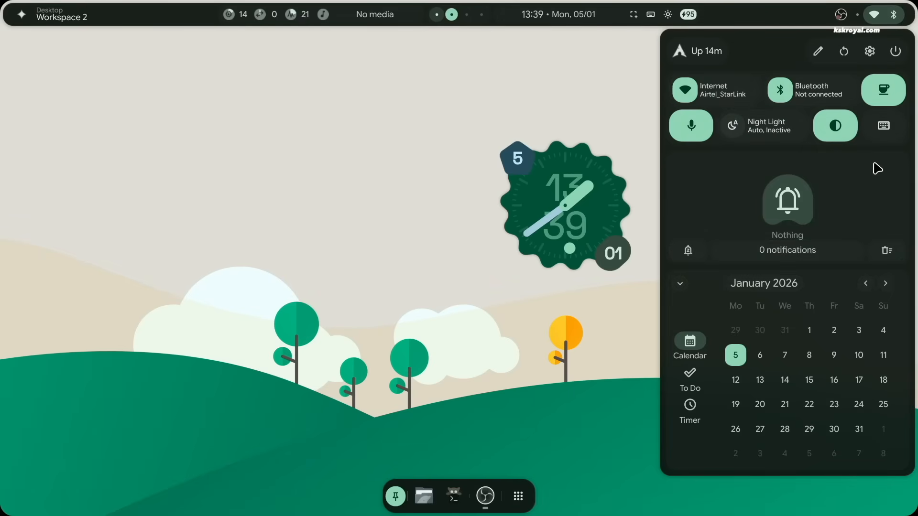
pyautogui.click(883, 126)
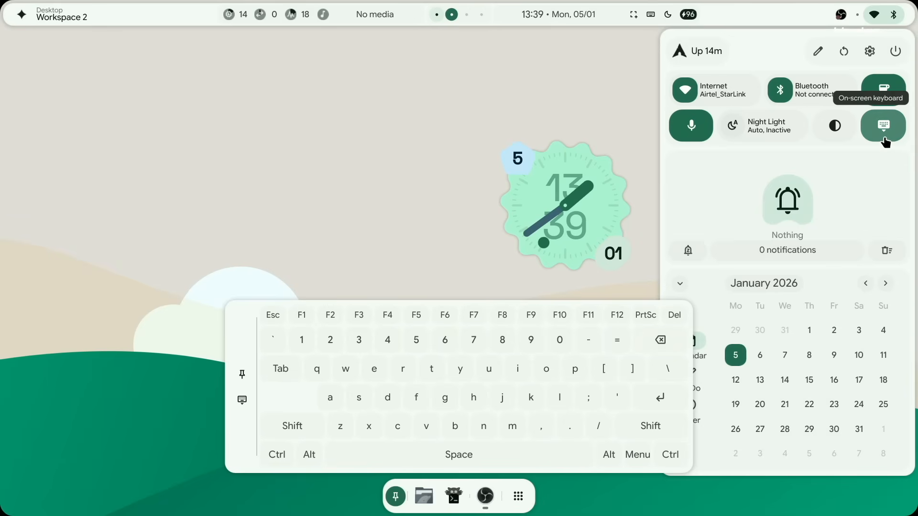
pyautogui.click(884, 125)
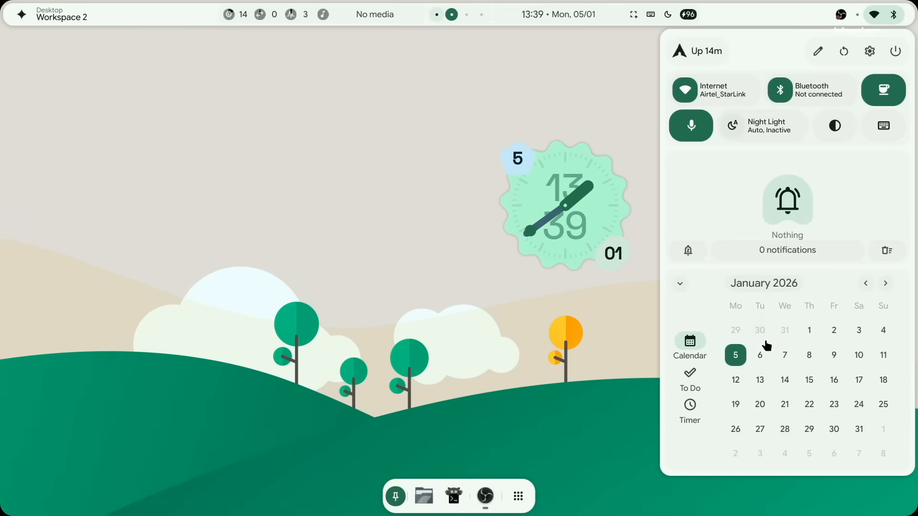
# View the To Do list, then start the stopwatch on the Timer tab
pyautogui.click(689, 379)
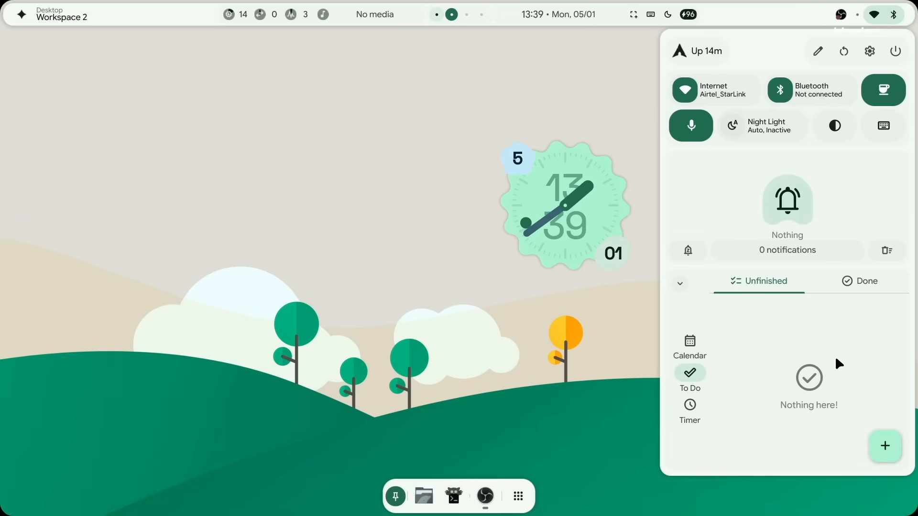
pyautogui.click(885, 446)
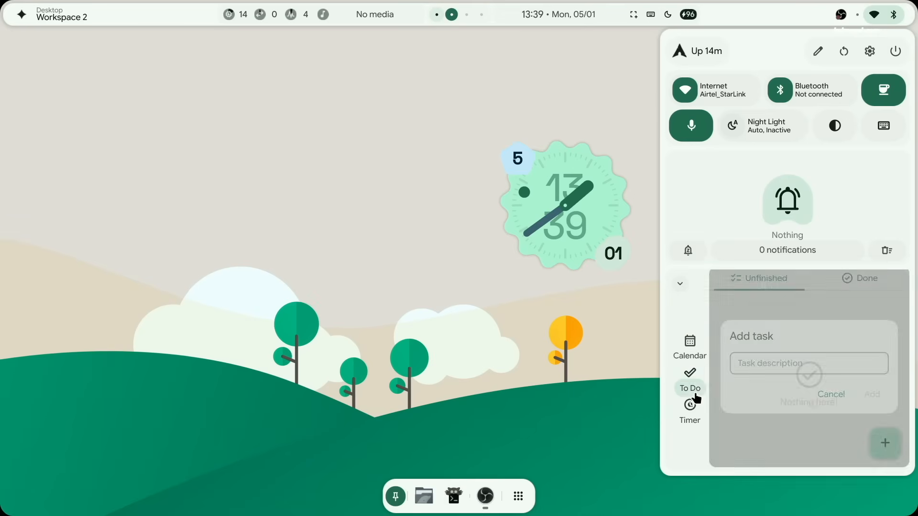
pyautogui.click(689, 406)
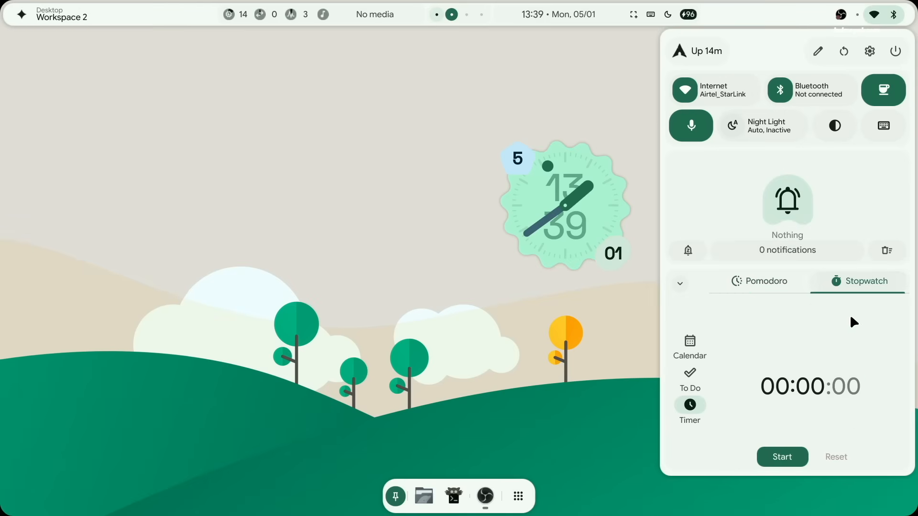
pyautogui.click(782, 456)
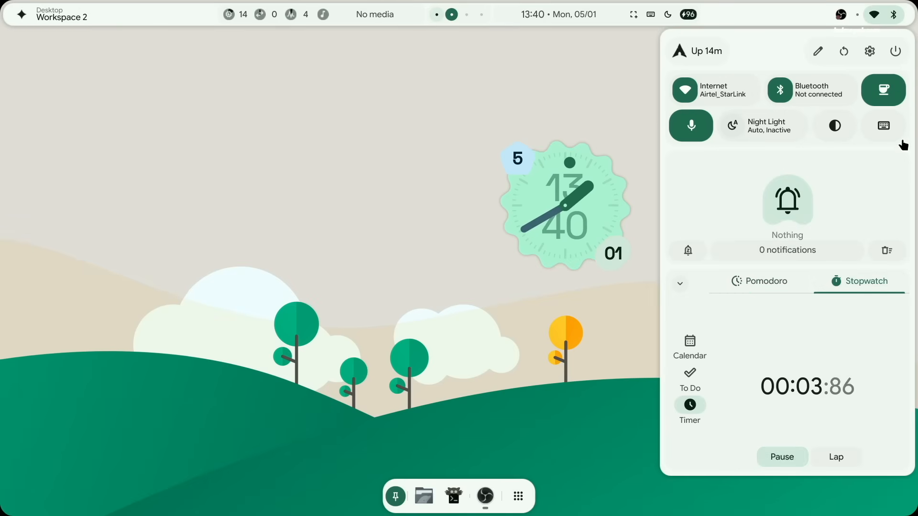
pyautogui.moveTo(844, 51)
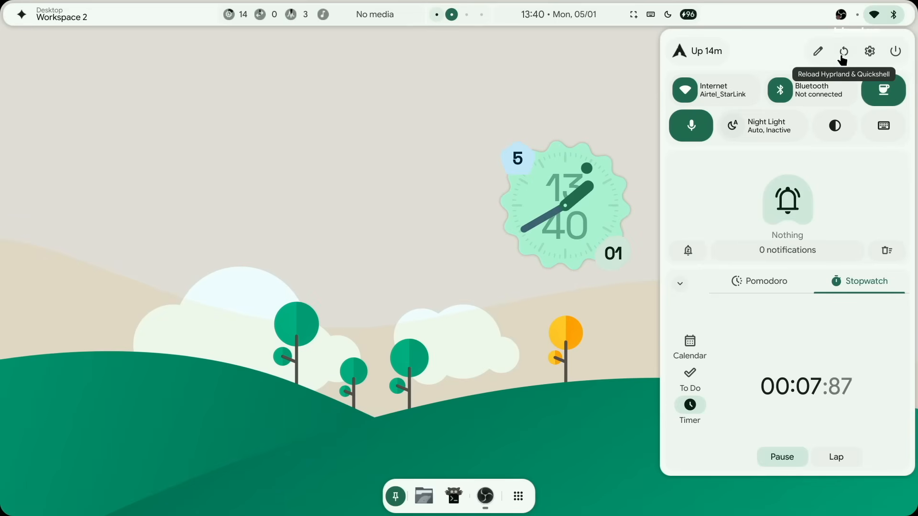
# Use the top-right sidebar button to reload Hyprland and Quickshell
pyautogui.click(895, 51)
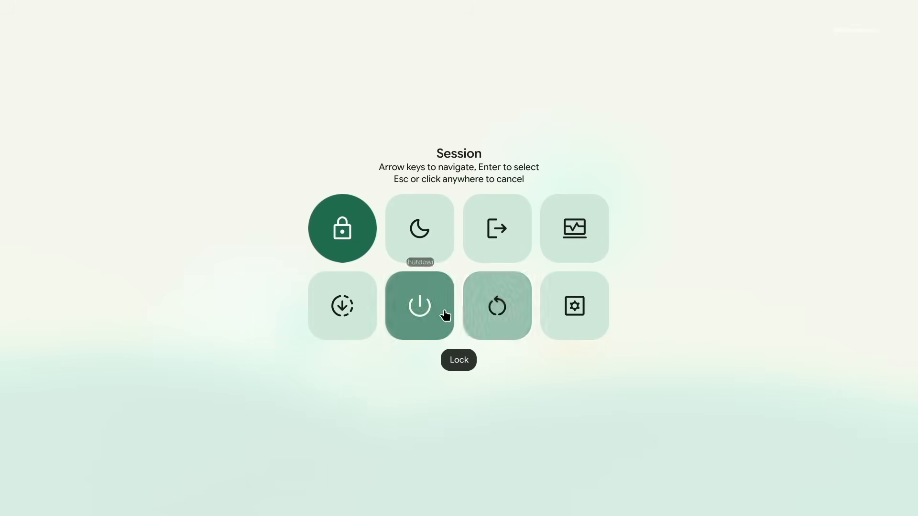
pyautogui.moveTo(780, 471)
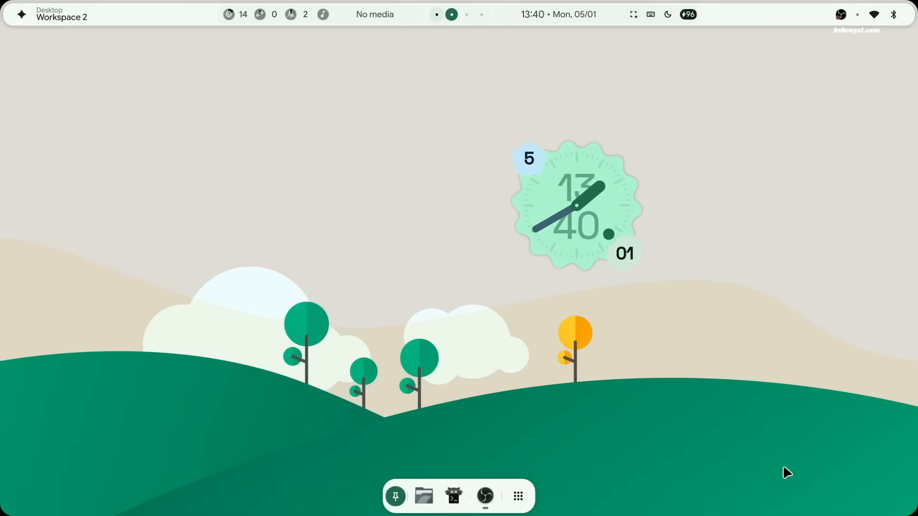
# Open Settings, switch between dark and light themes, and apply the Expressive scheme
pyautogui.click(873, 14)
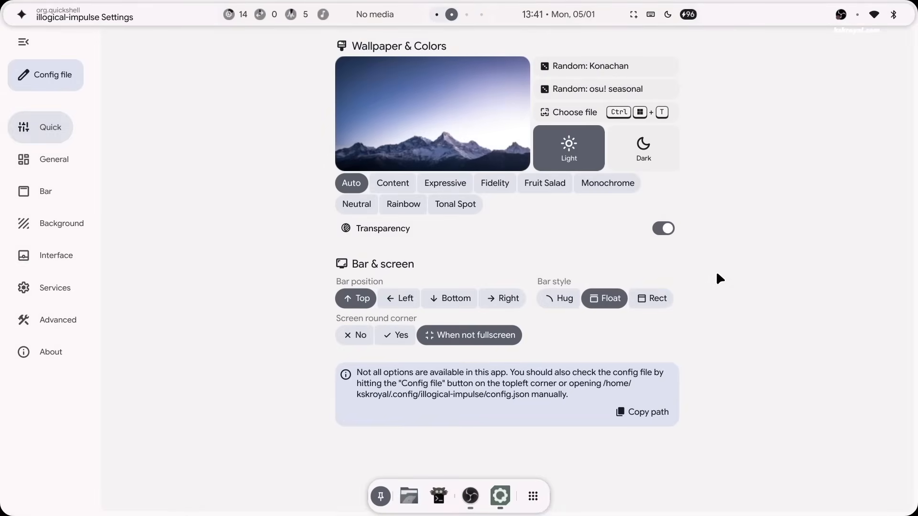
pyautogui.click(643, 148)
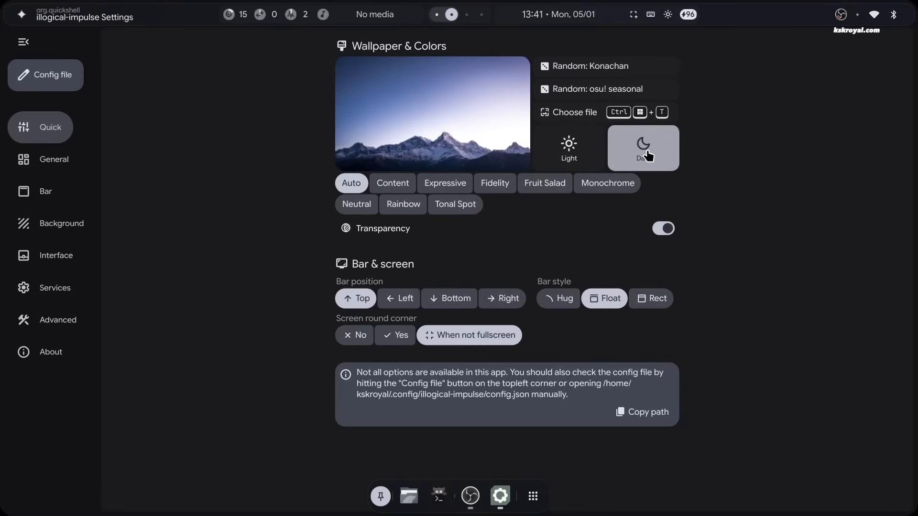
pyautogui.click(568, 149)
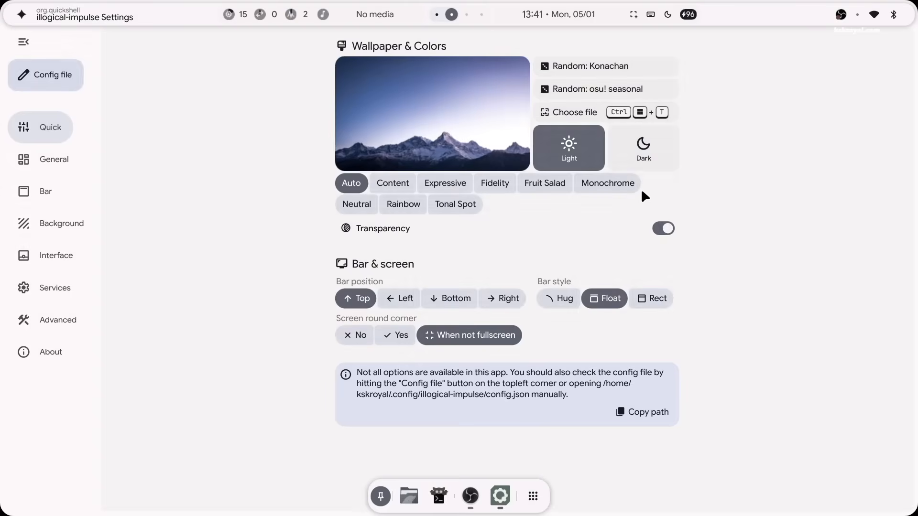
pyautogui.click(642, 148)
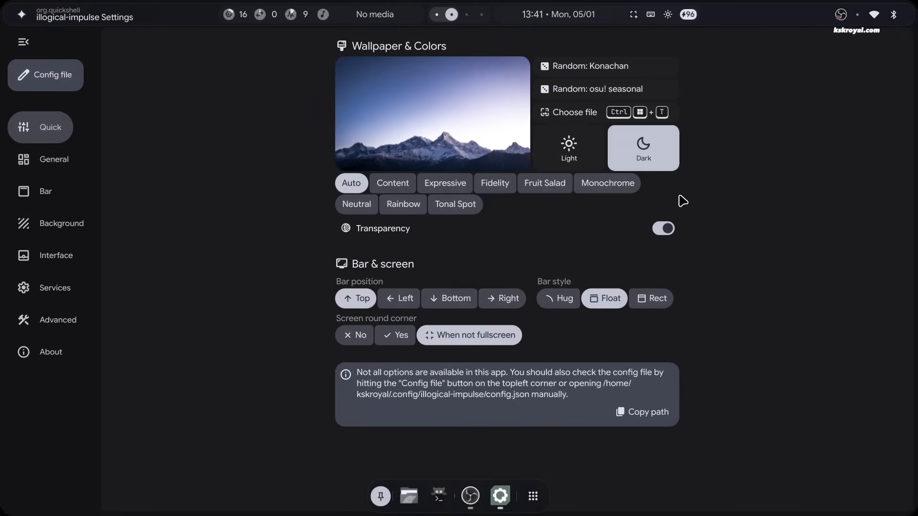
pyautogui.click(444, 184)
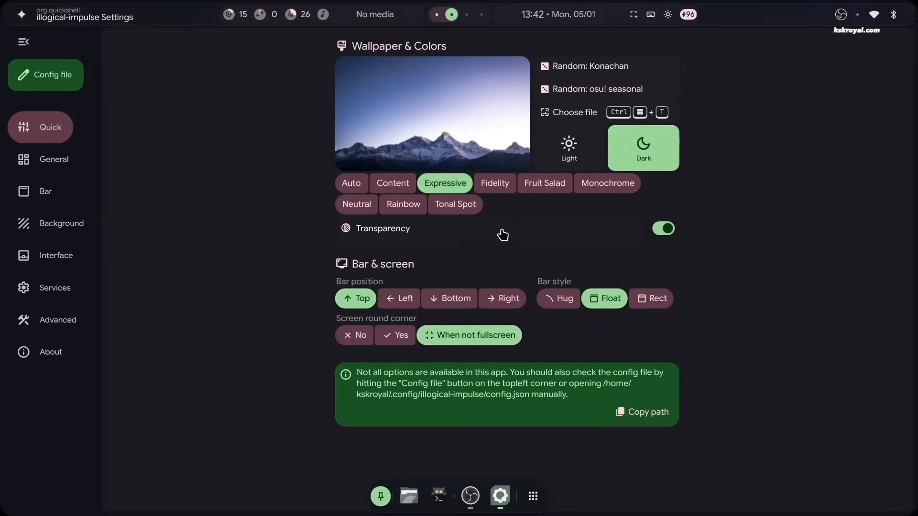
# Try the Rainbow and Content colour schemes and choose a new wallpaper file
pyautogui.click(873, 14)
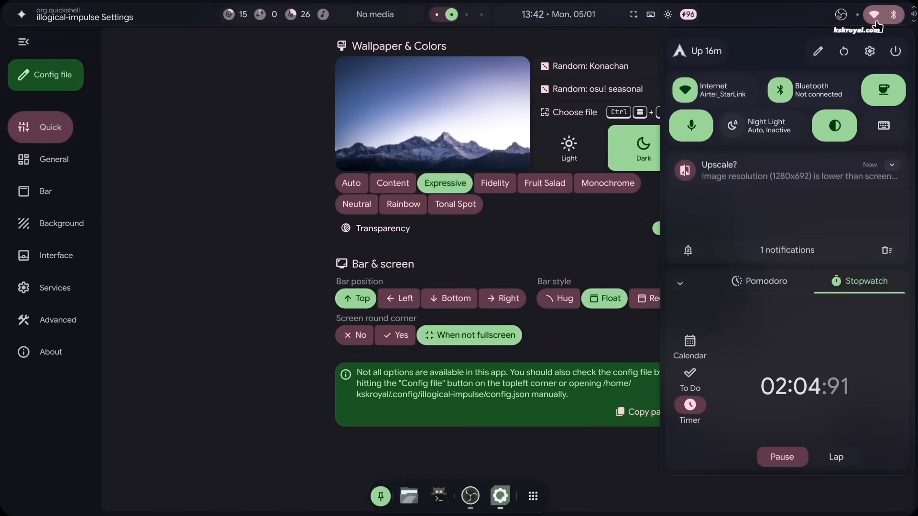
pyautogui.click(875, 15)
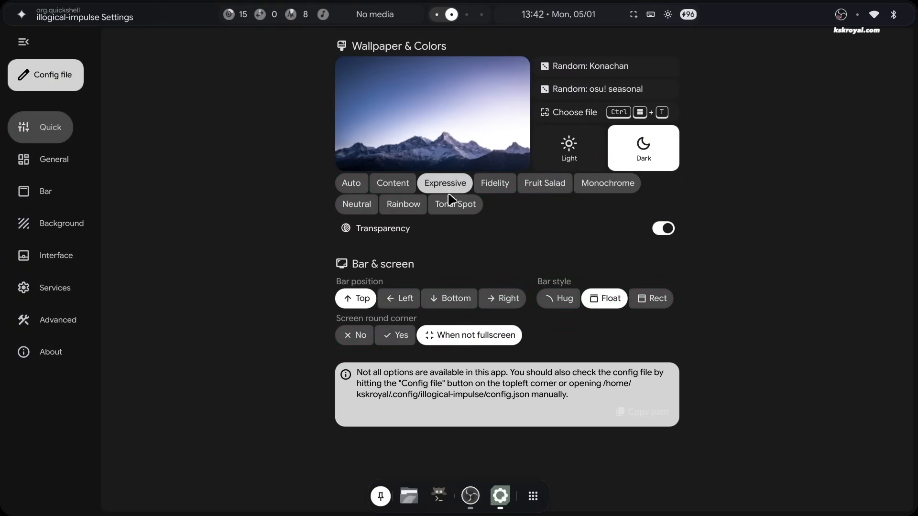
pyautogui.click(402, 203)
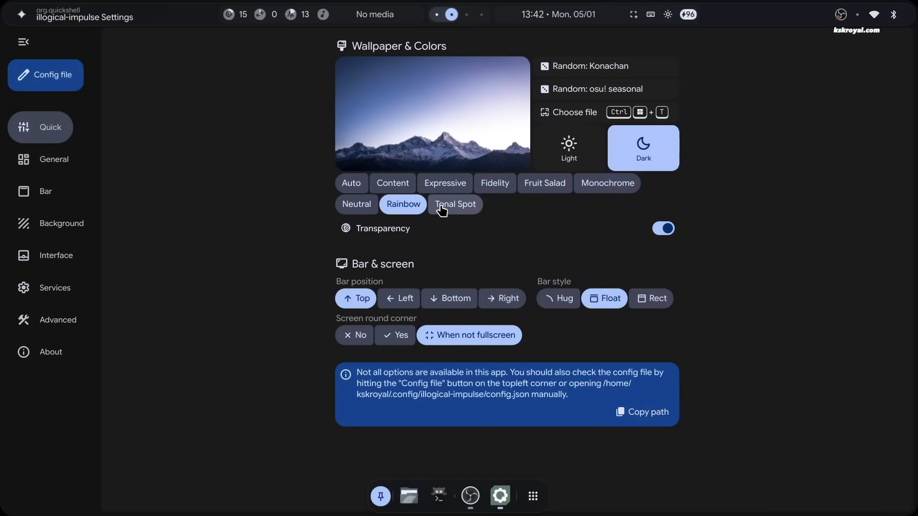
pyautogui.click(567, 147)
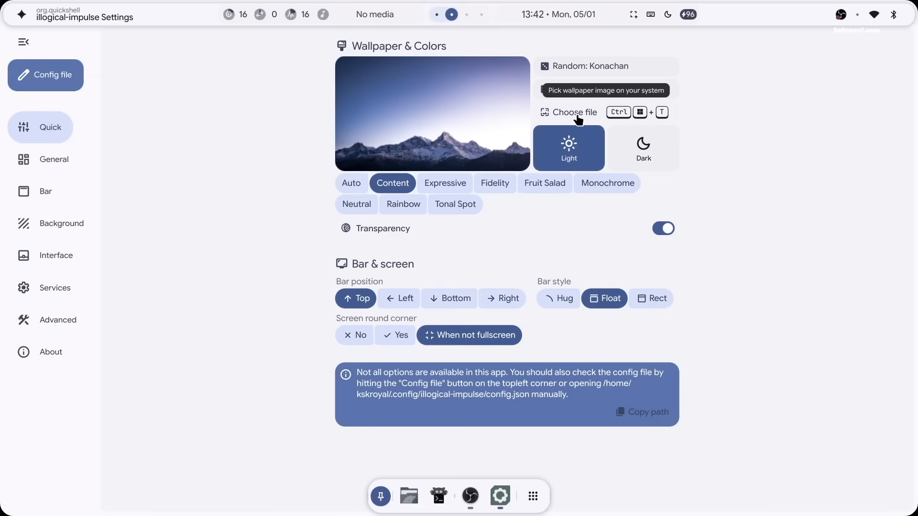
pyautogui.click(605, 66)
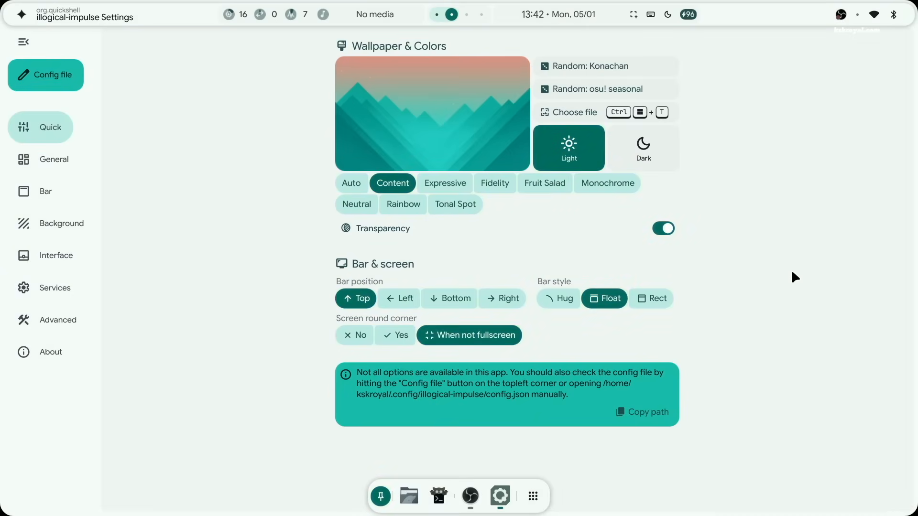
pyautogui.moveTo(576, 120)
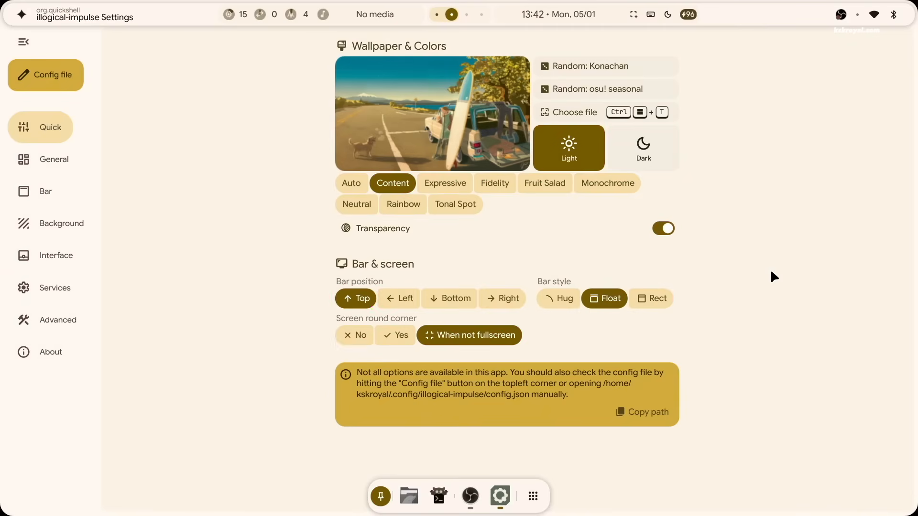
pyautogui.moveTo(544, 168)
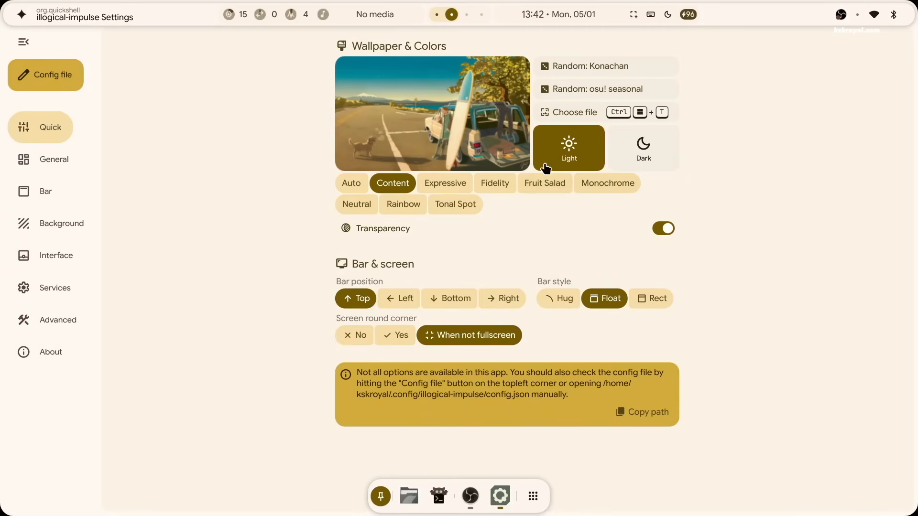
# In Bar settings, test bottom, left and right positions, then return the bar to Top
pyautogui.click(45, 191)
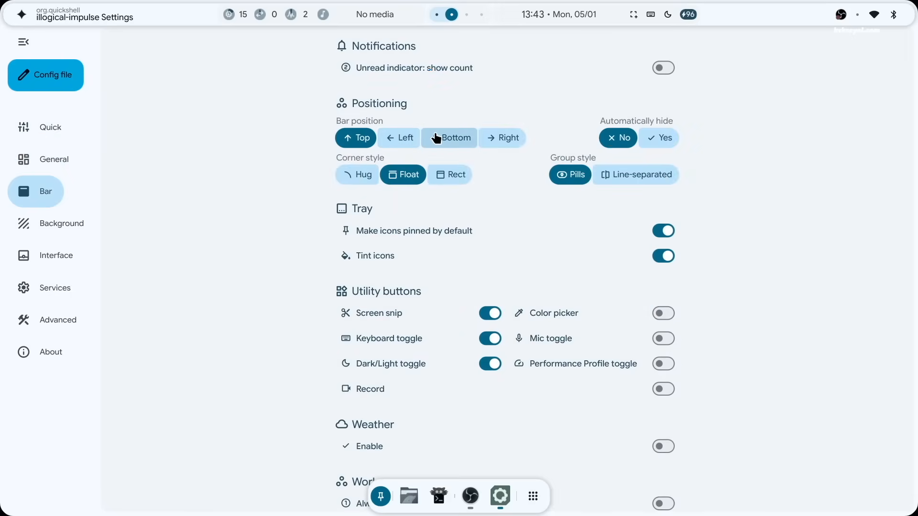
pyautogui.click(449, 138)
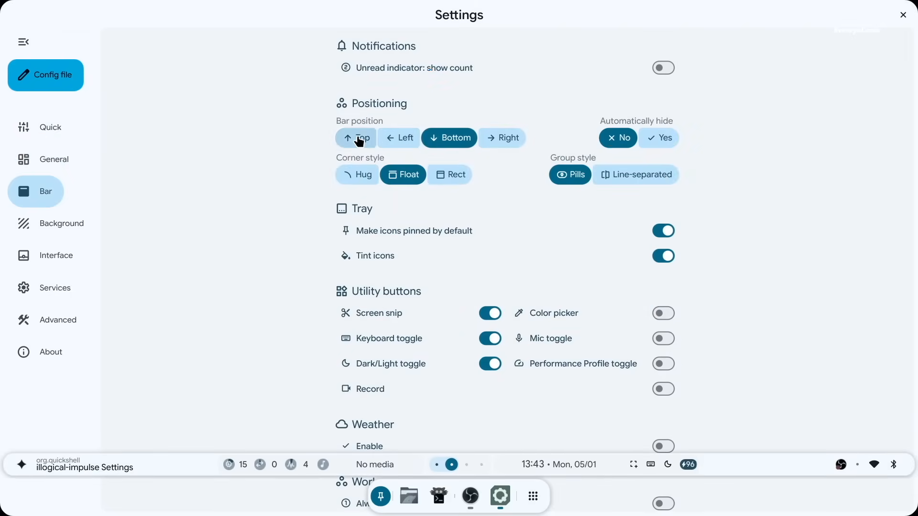
pyautogui.click(399, 138)
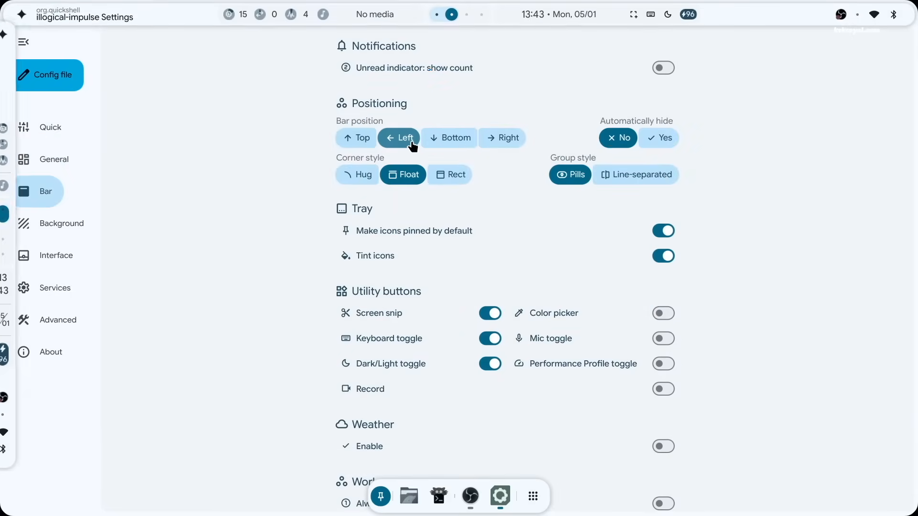
pyautogui.click(507, 137)
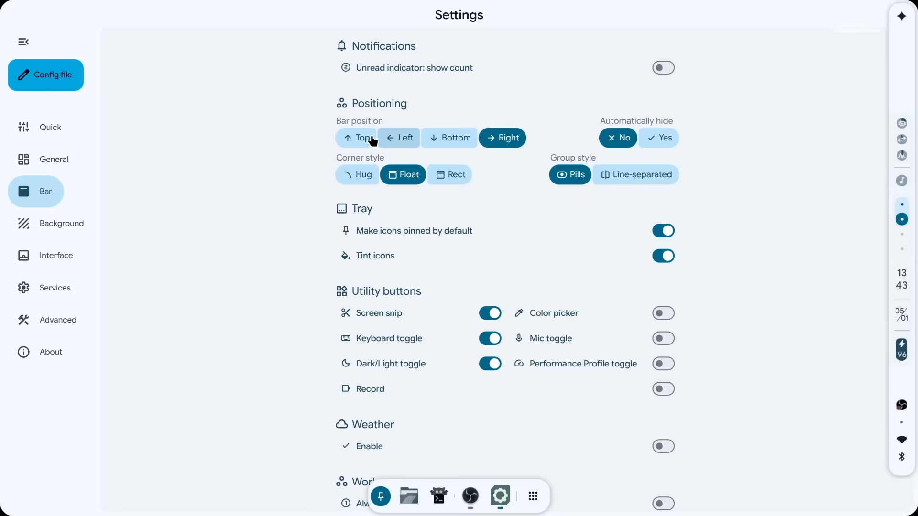
pyautogui.click(355, 138)
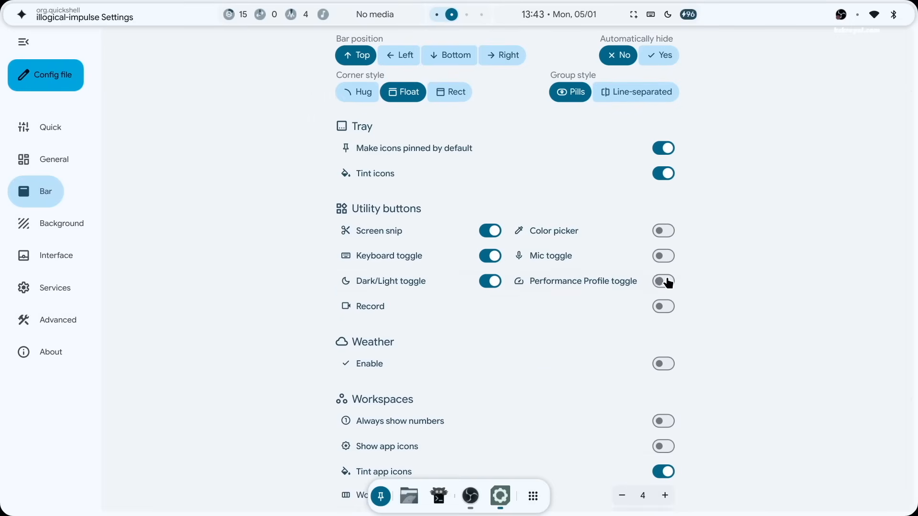
# Enable Performance Profile and Record buttons, always show workspace numbers, and show 7 workspaces
pyautogui.click(663, 281)
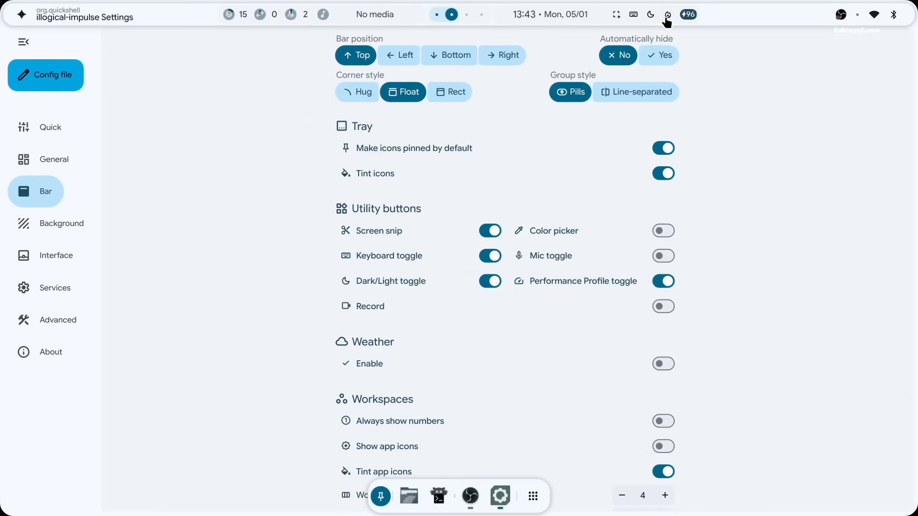
pyautogui.click(664, 306)
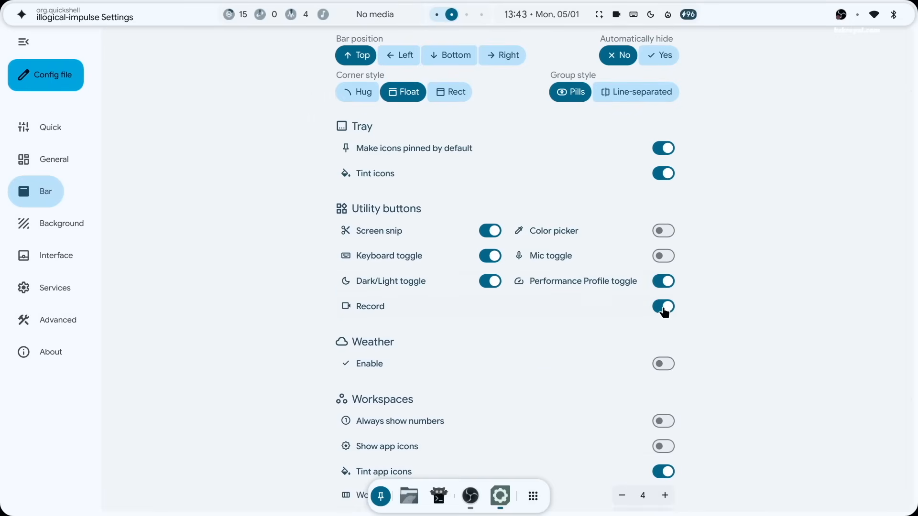
pyautogui.scroll(-3)
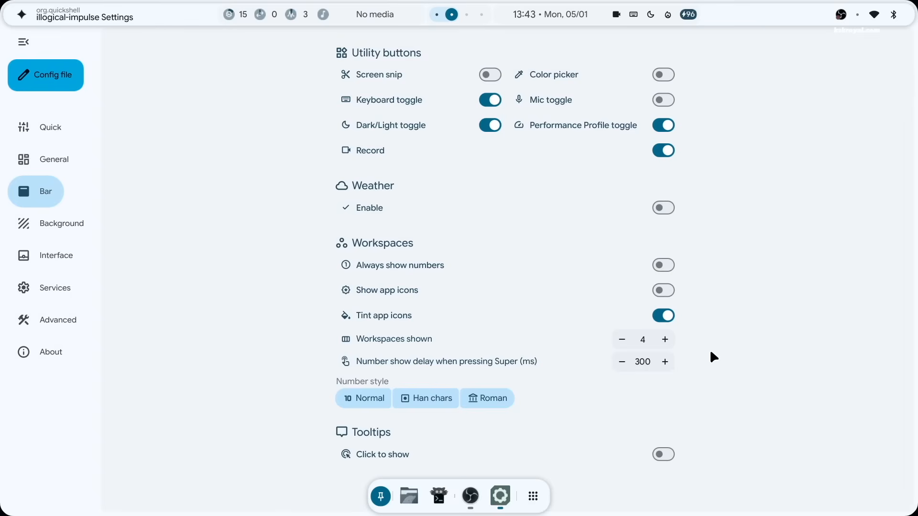
pyautogui.click(663, 265)
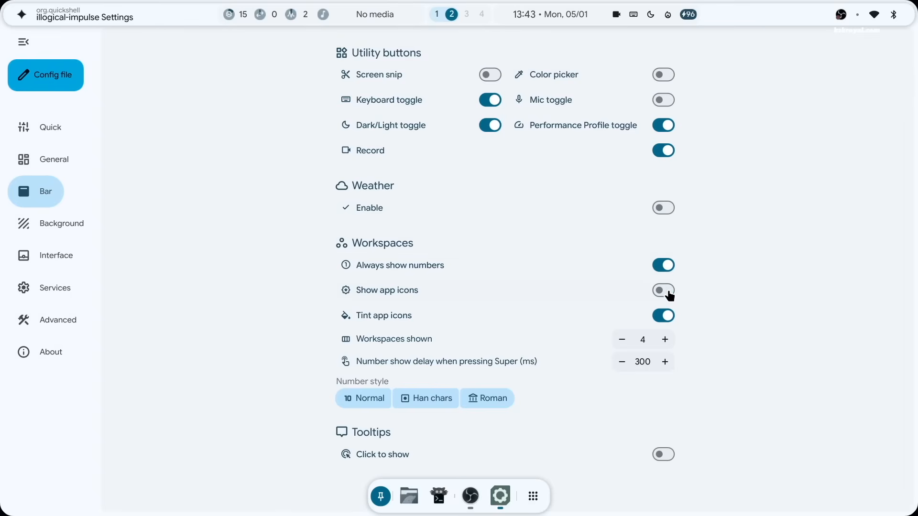
pyautogui.click(665, 340)
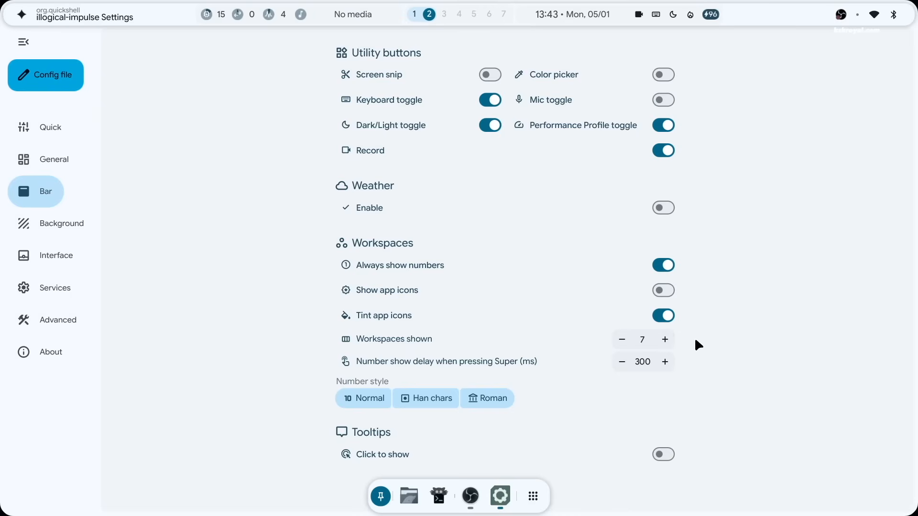
# Browse Interface settings, change the cheat sheet Super key symbol, then close Settings
pyautogui.click(56, 256)
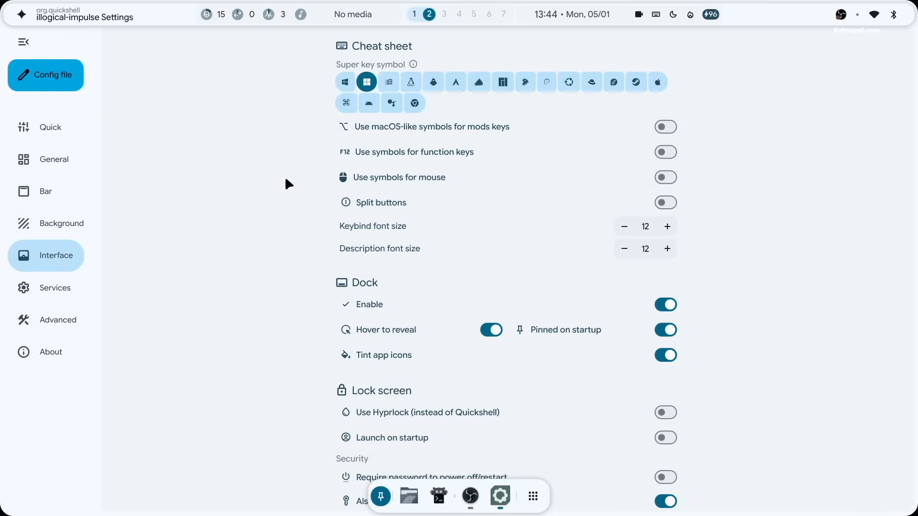
pyautogui.moveTo(492, 101)
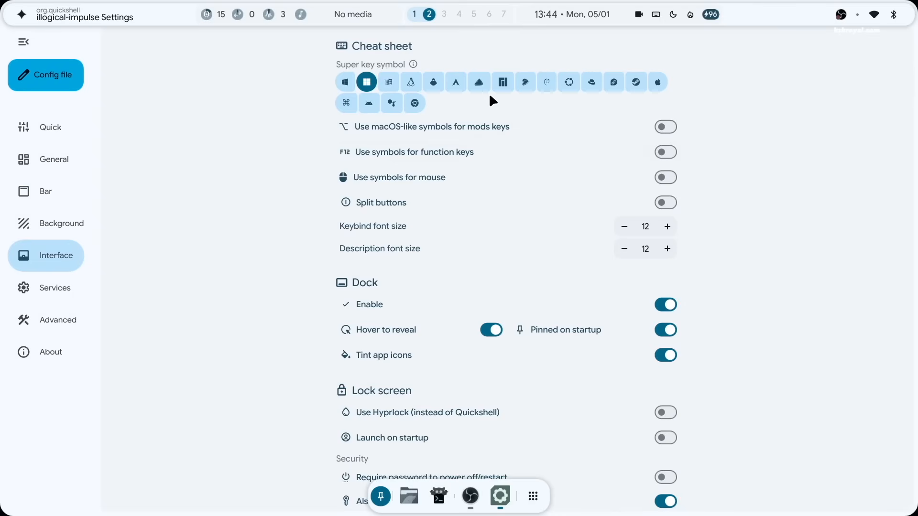
pyautogui.click(454, 82)
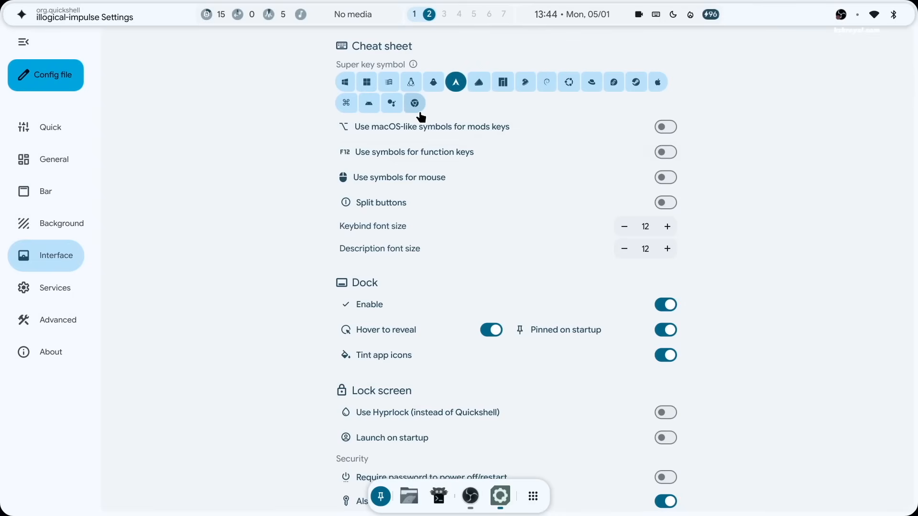
pyautogui.moveTo(480, 214)
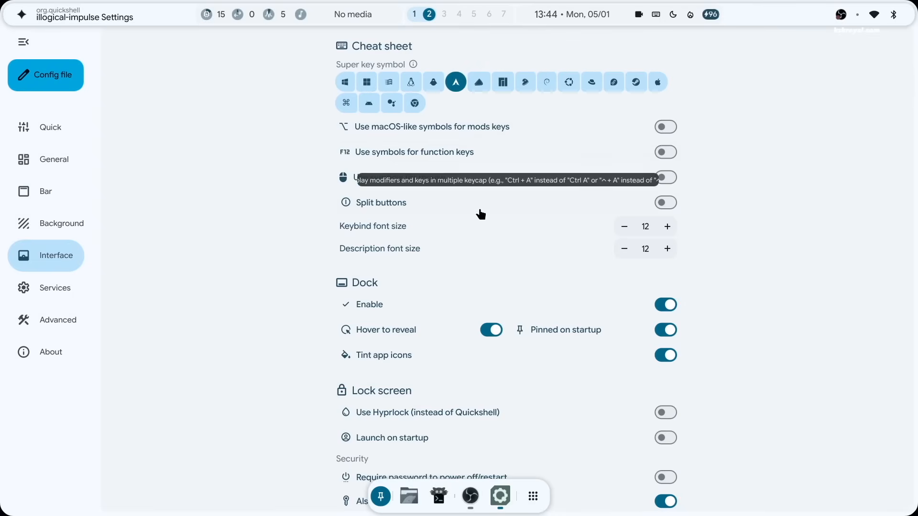
pyautogui.scroll(-3)
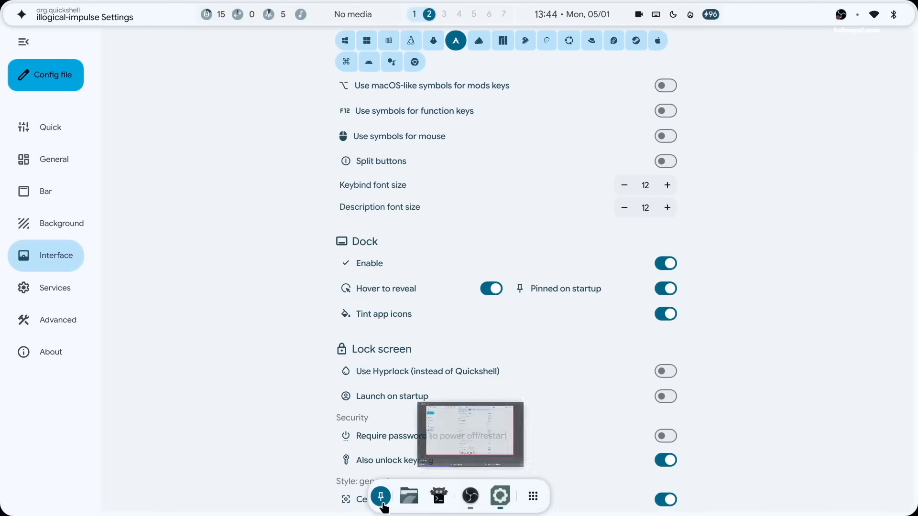
pyautogui.moveTo(619, 342)
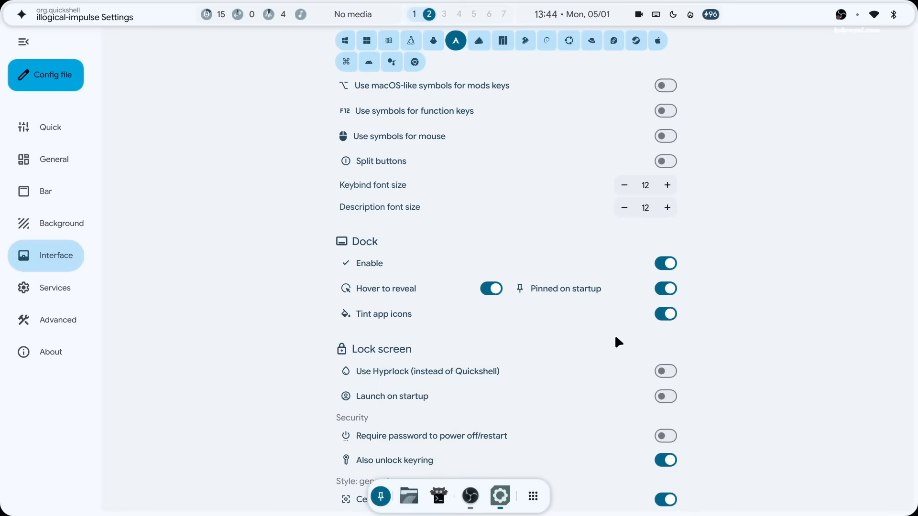
pyautogui.scroll(-3)
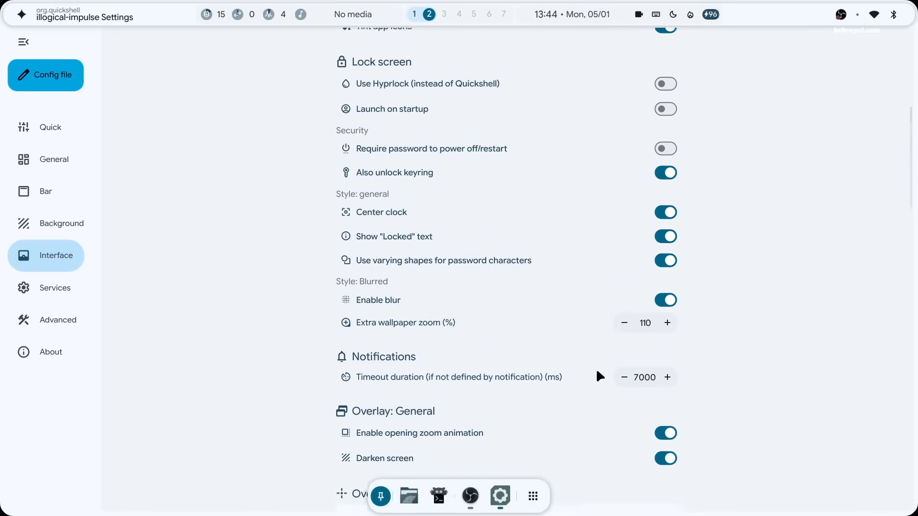
pyautogui.click(21, 13)
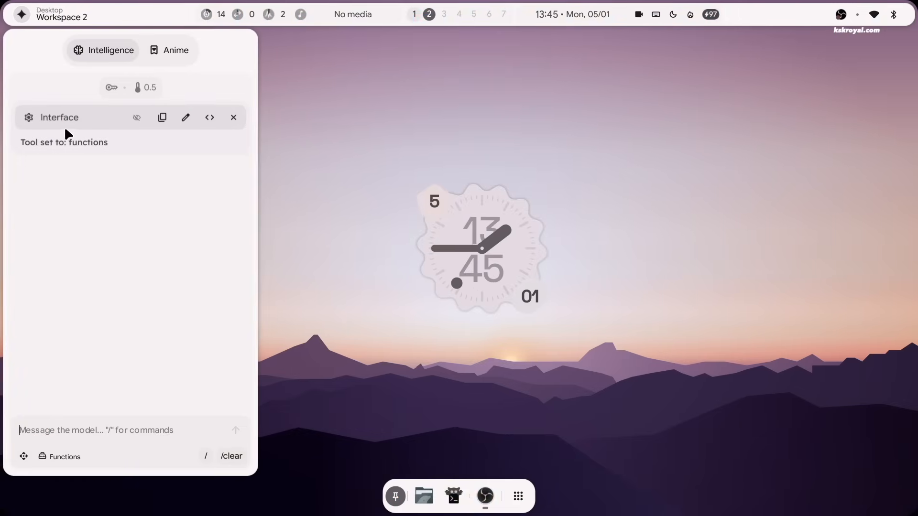
# Clear the sidebar chat, run ollama list in kitty, and switch to workspace 3
pyautogui.click(233, 118)
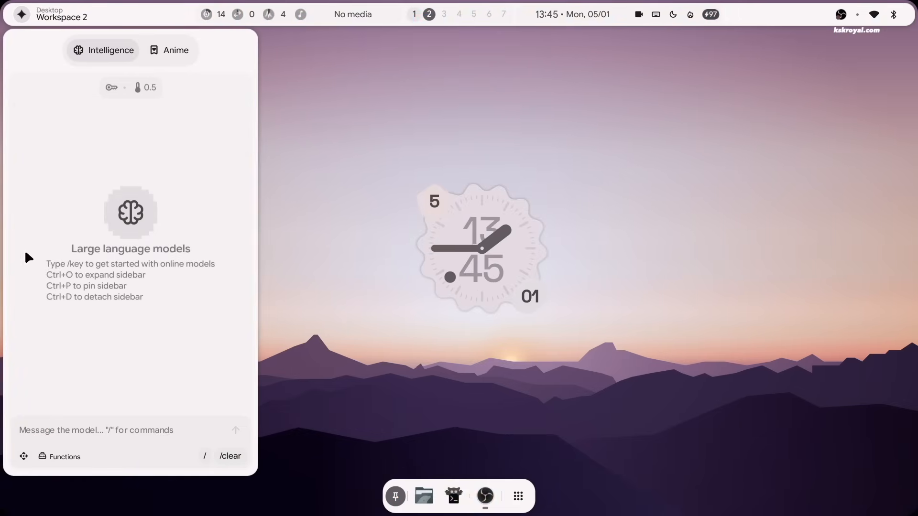
pyautogui.click(453, 497)
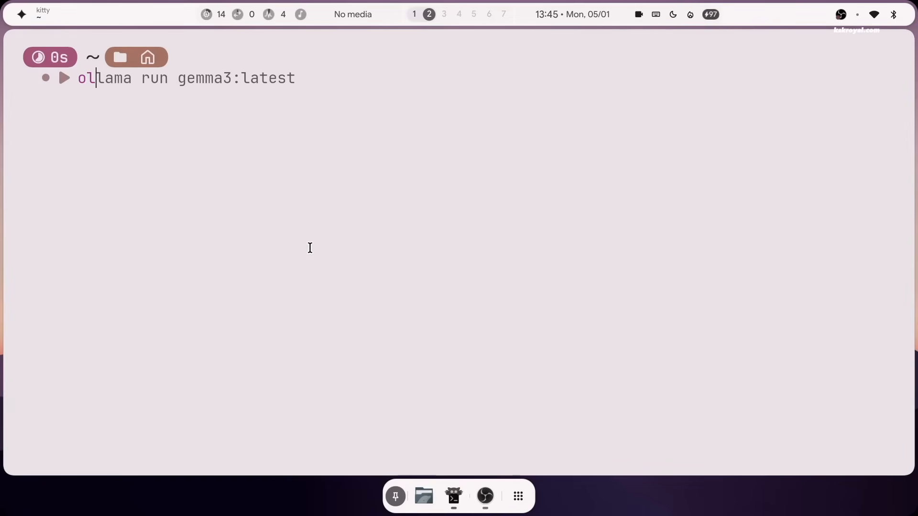
pyautogui.press('Return')
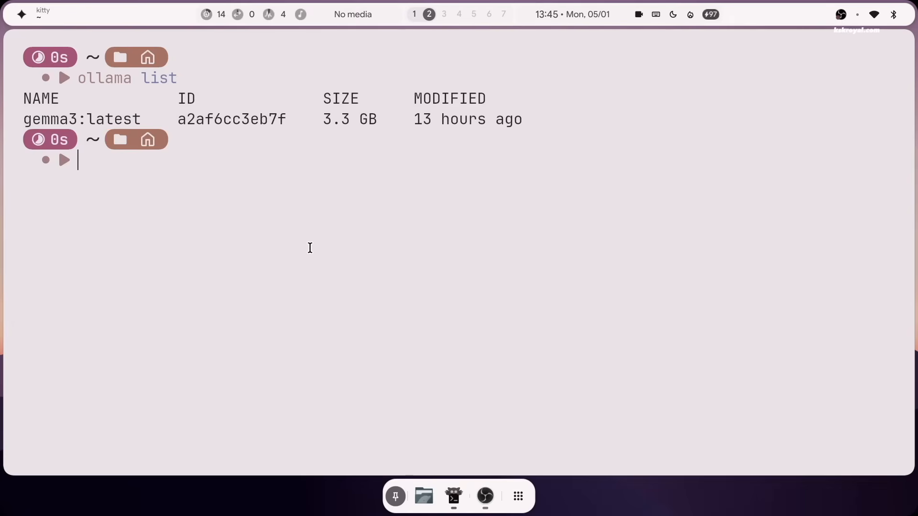
pyautogui.click(443, 14)
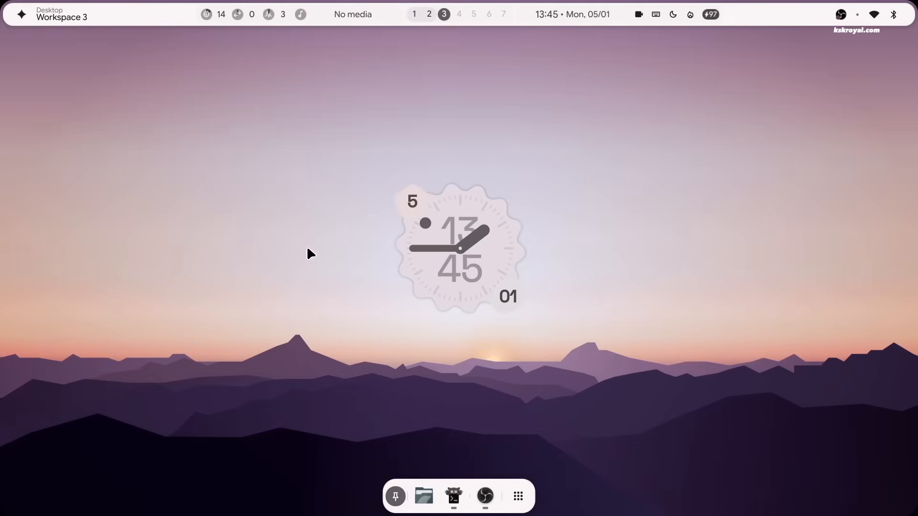
# In the AI sidebar, send /model gemma3_latest and /tool search
pyautogui.click(499, 496)
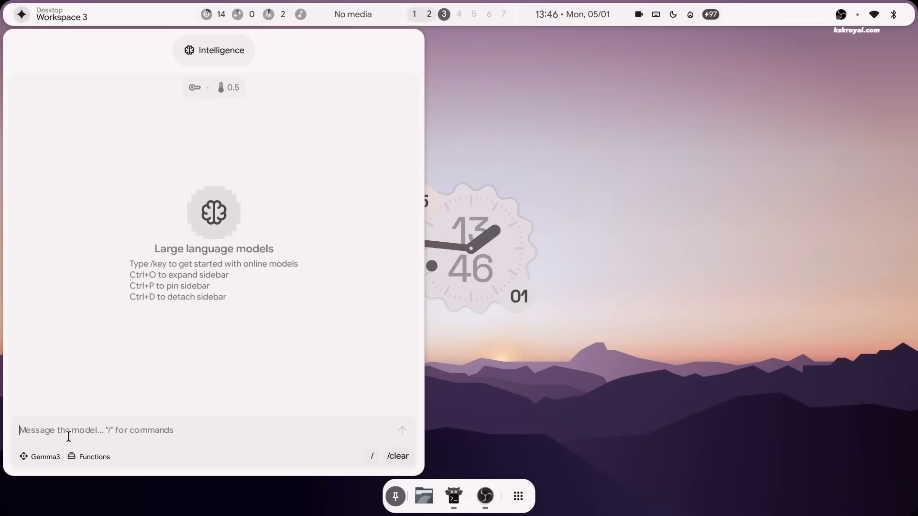
pyautogui.write('/model gemma3_latest')
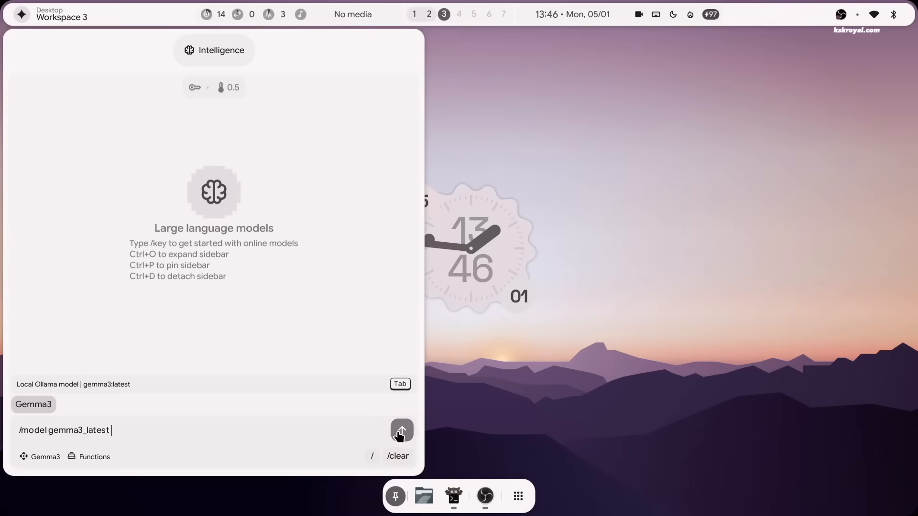
pyautogui.click(402, 431)
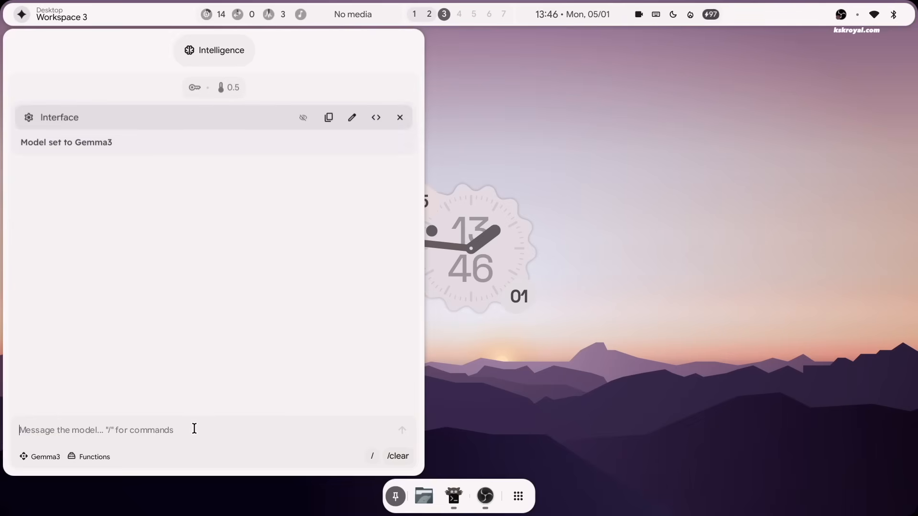
pyautogui.write('/tool sear')
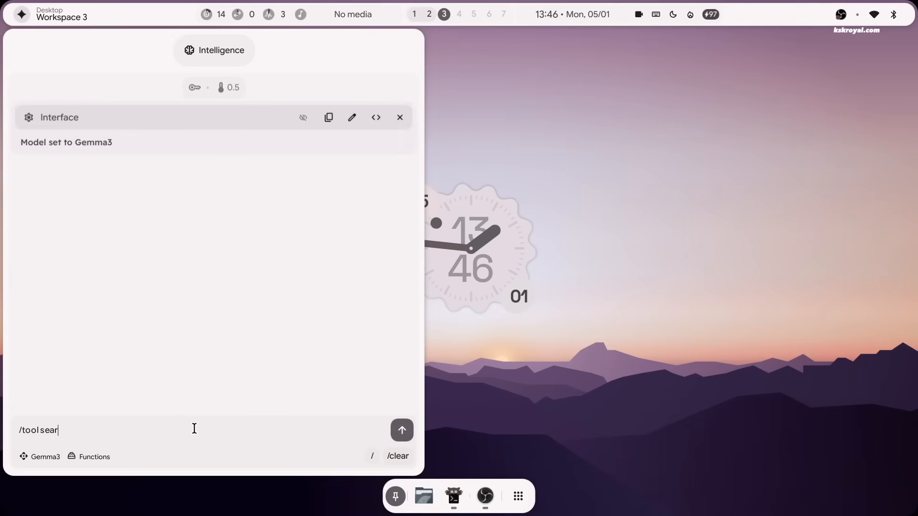
pyautogui.write('ch')
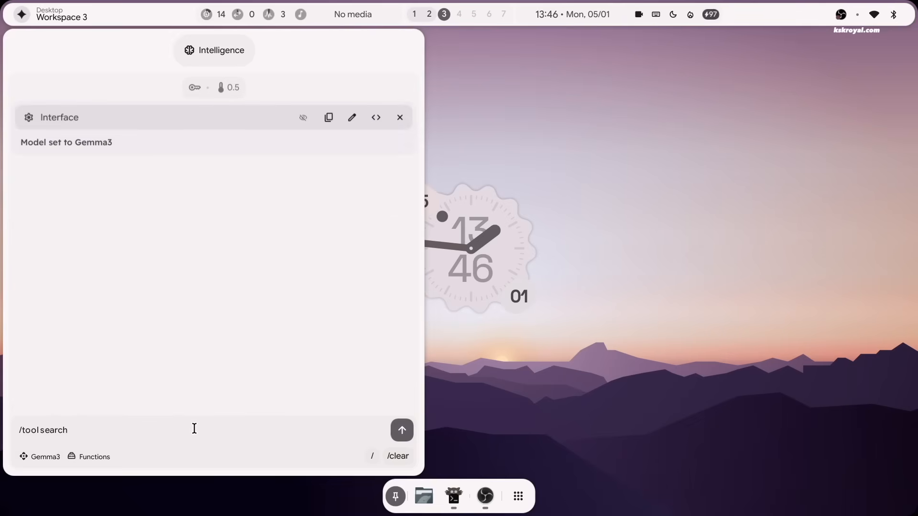
pyautogui.click(401, 430)
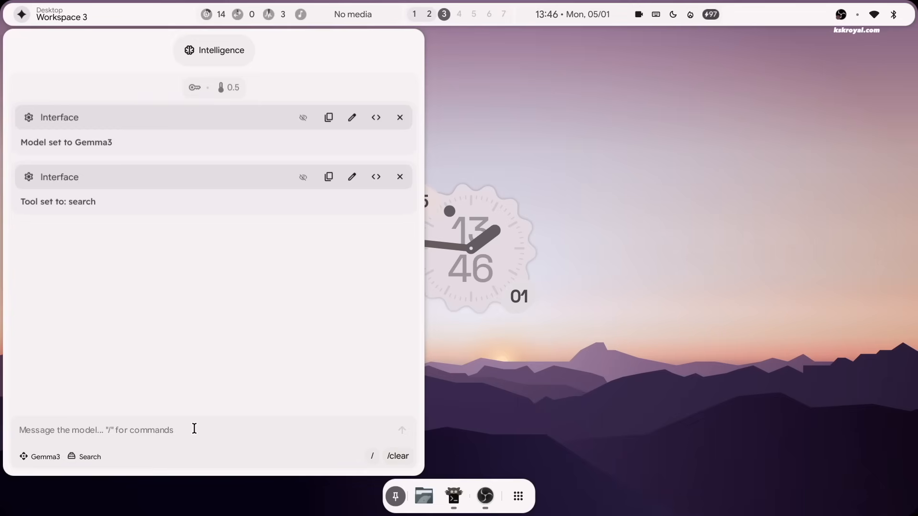
# Send a greeting to Gemma3, view the keybind cheatsheet, and switch to the Windows 11 panel
pyautogui.write('Hi ge')
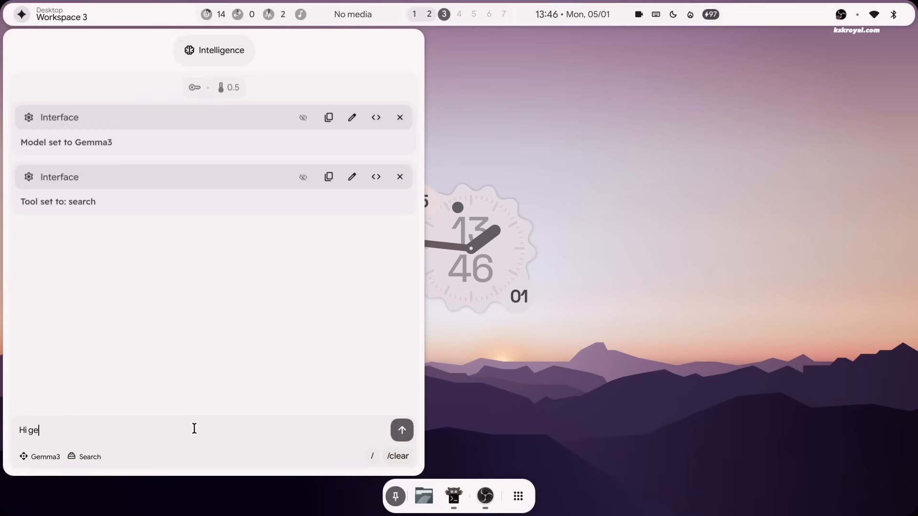
pyautogui.click(402, 430)
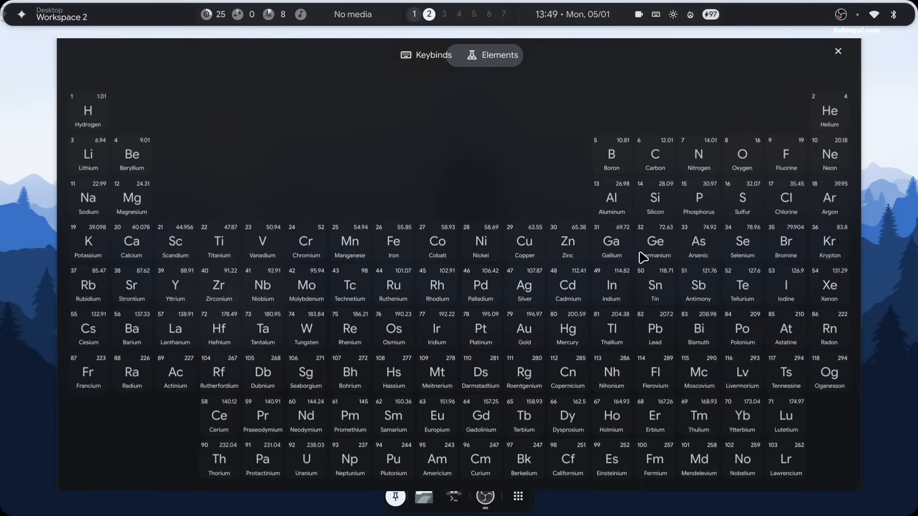
pyautogui.click(433, 55)
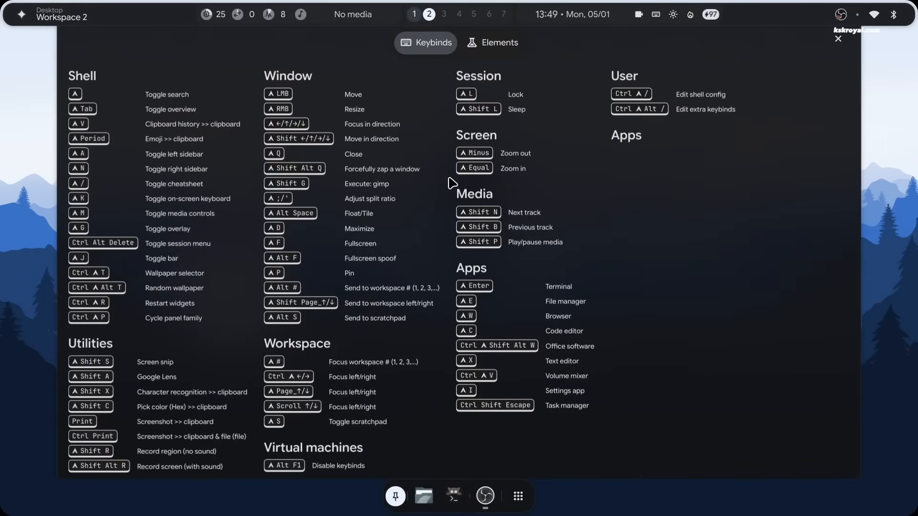
pyautogui.press('super+ctrl+p')
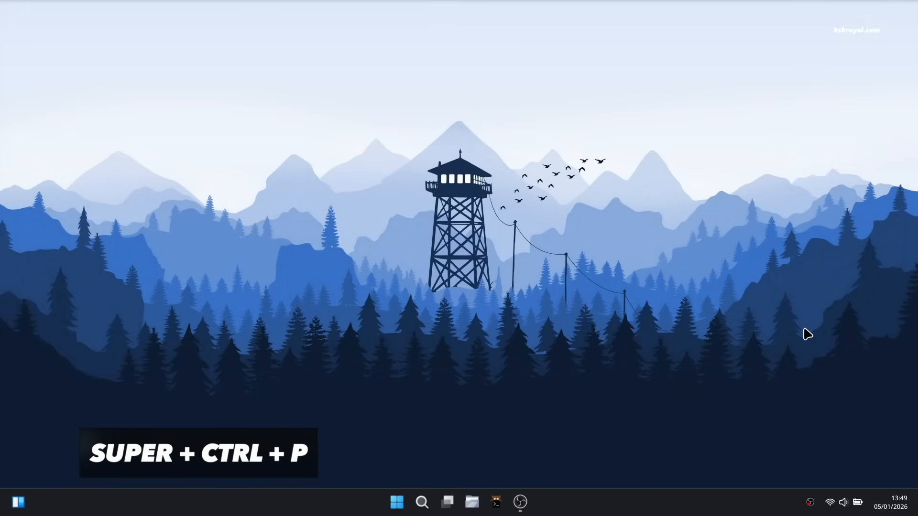
# Raise the volume to full in the sound output details, then open and close Settings
pyautogui.press('super+ctrl+p')
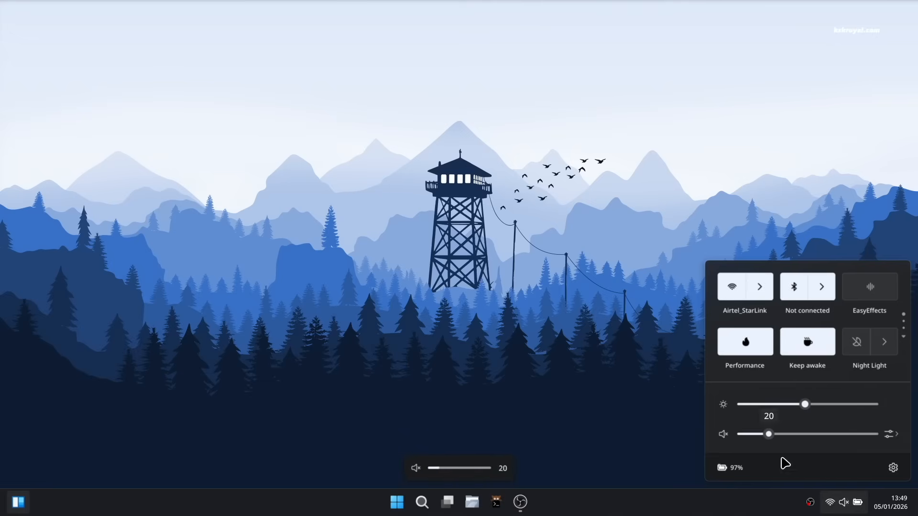
pyautogui.click(892, 434)
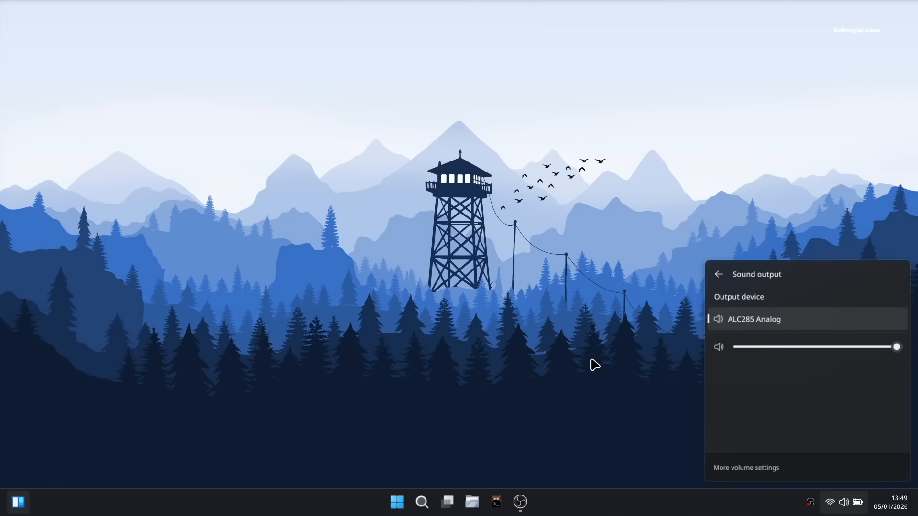
pyautogui.click(542, 502)
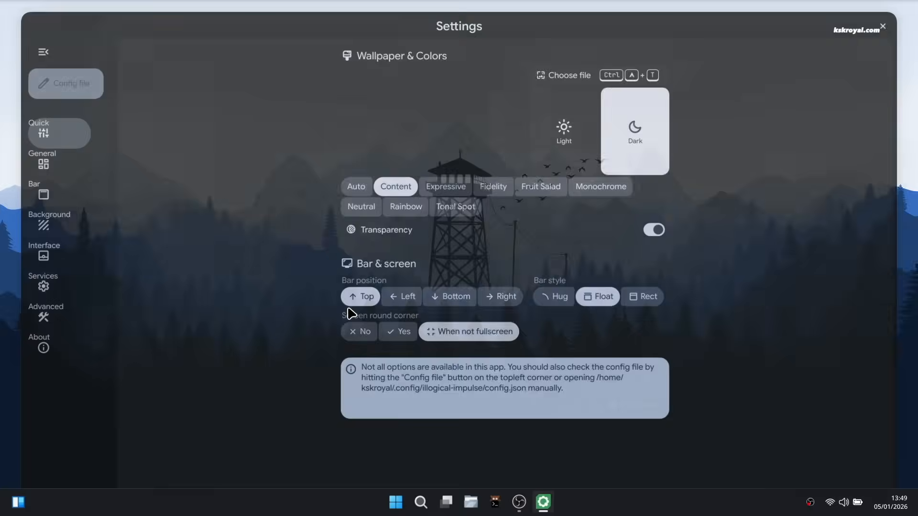
pyautogui.click(568, 125)
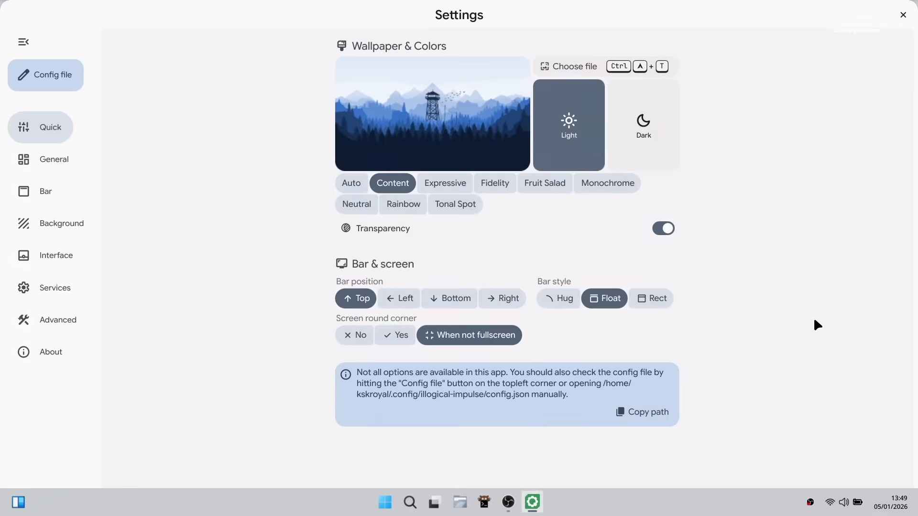
pyautogui.click(51, 352)
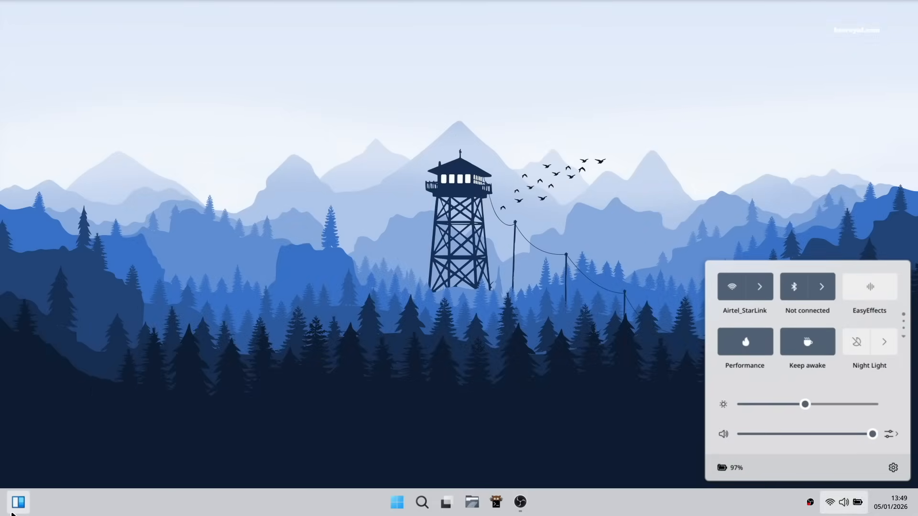
# Launch GIMP from the Start menu's Creativity group and bring OBS forward in Task View
pyautogui.click(397, 501)
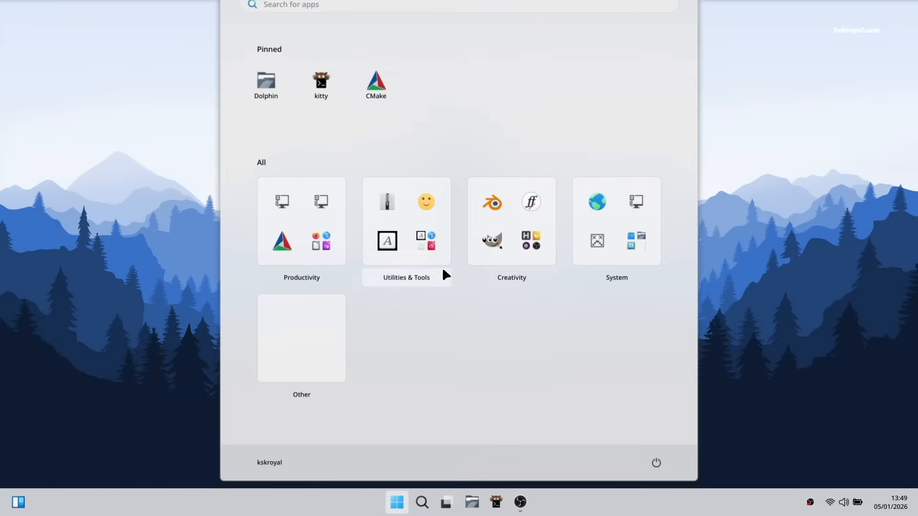
pyautogui.moveTo(474, 256)
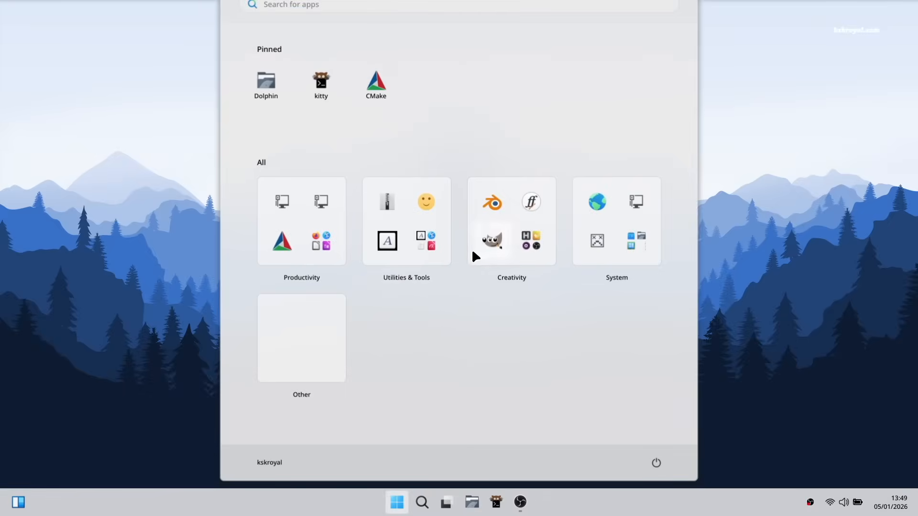
pyautogui.moveTo(539, 279)
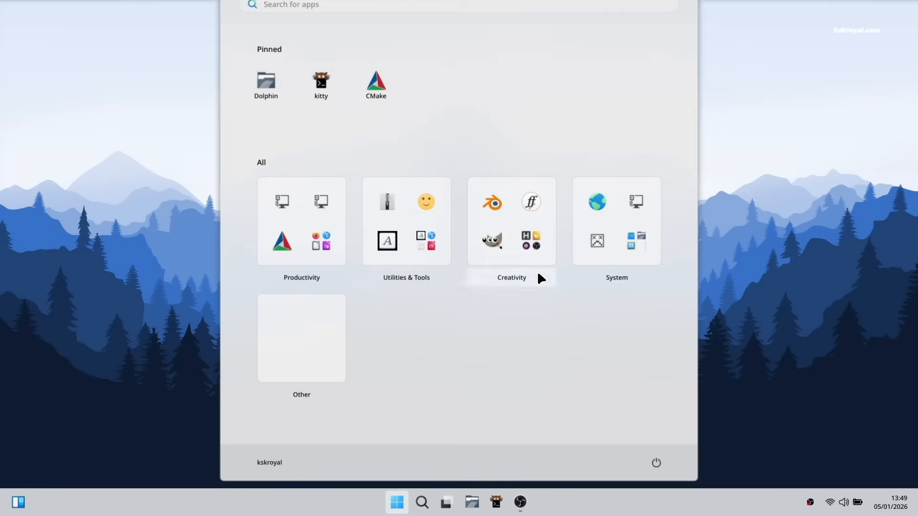
pyautogui.moveTo(636, 259)
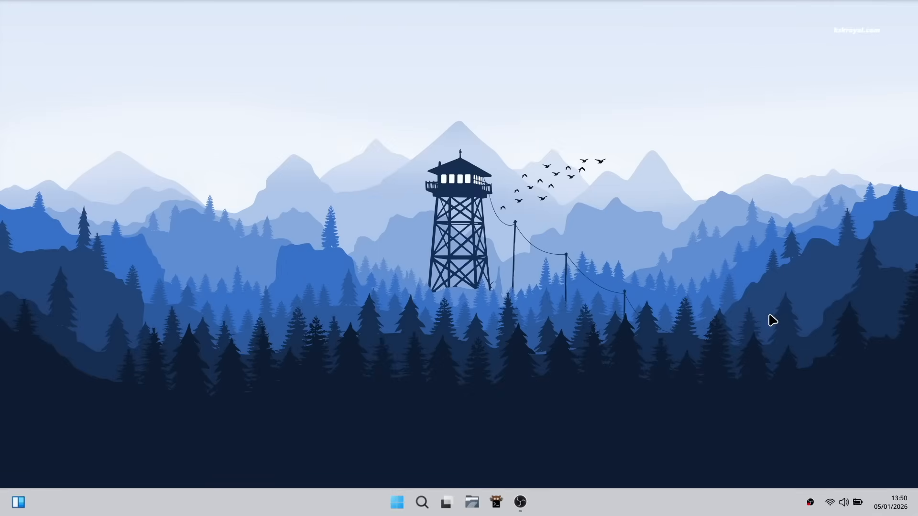
pyautogui.click(483, 503)
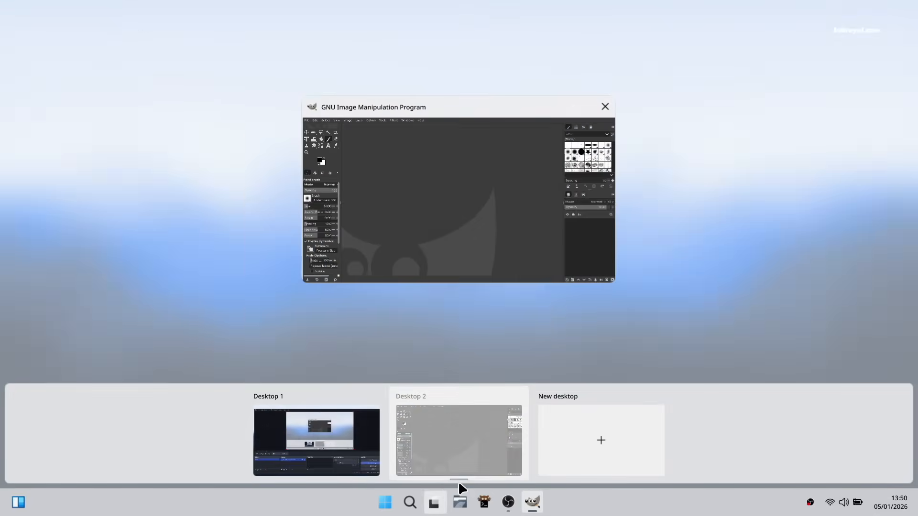
pyautogui.click(601, 439)
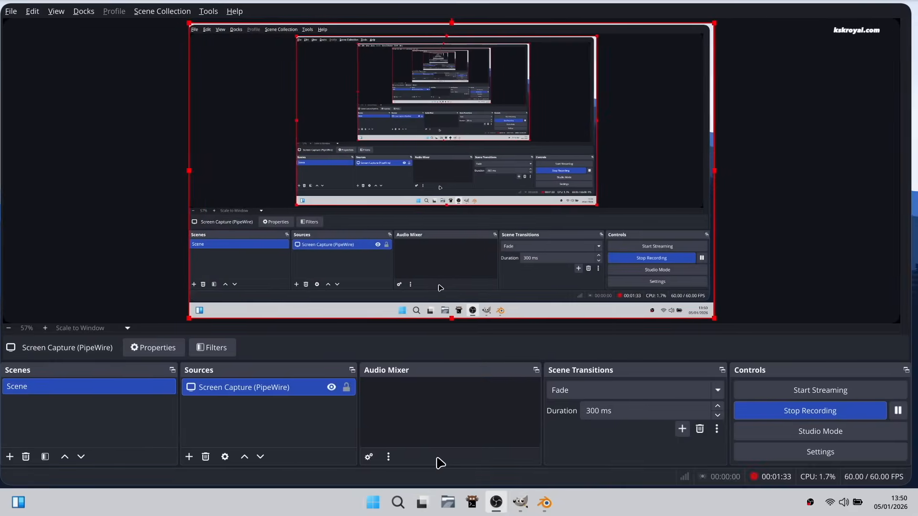
# Restore the illogical-impulse panel layout with its top bar and floating dock
pyautogui.click(518, 502)
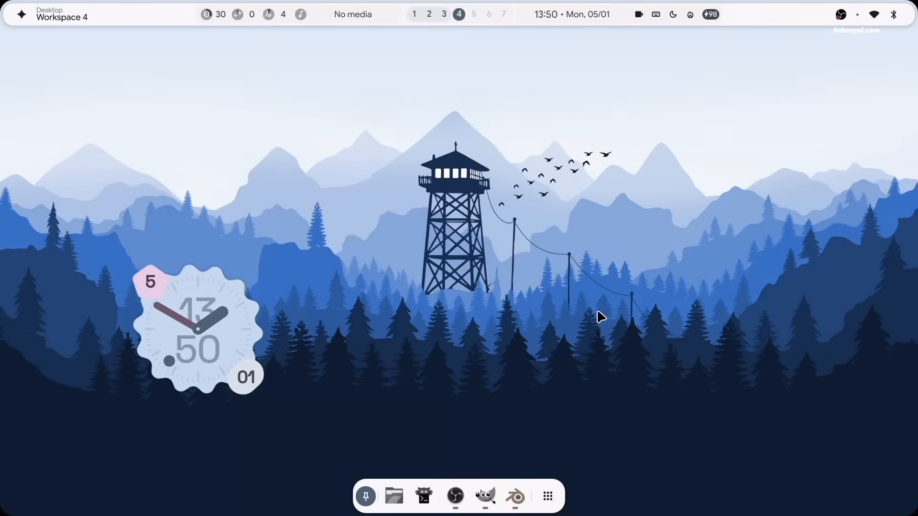
pyautogui.click(872, 14)
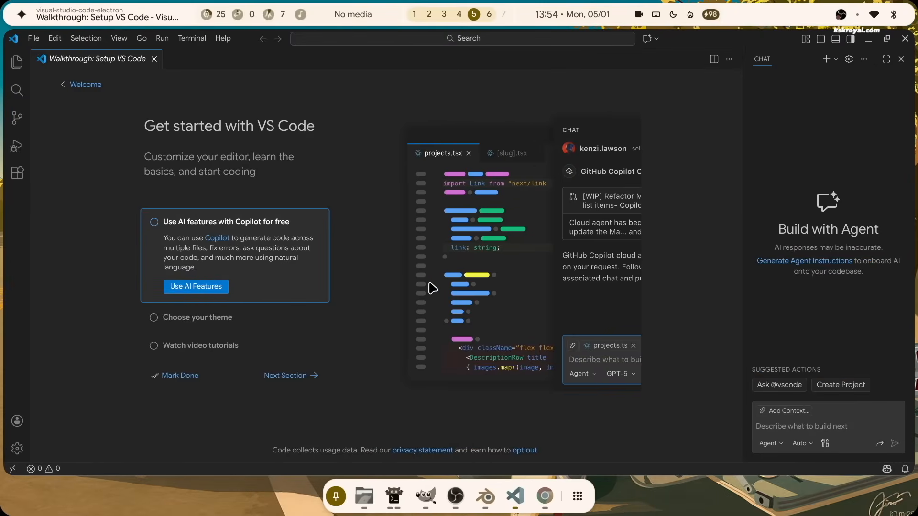
# Go to workspace 7 and launch LibreOffice Writer through the app launcher search
pyautogui.click(544, 497)
pyautogui.write('ch')
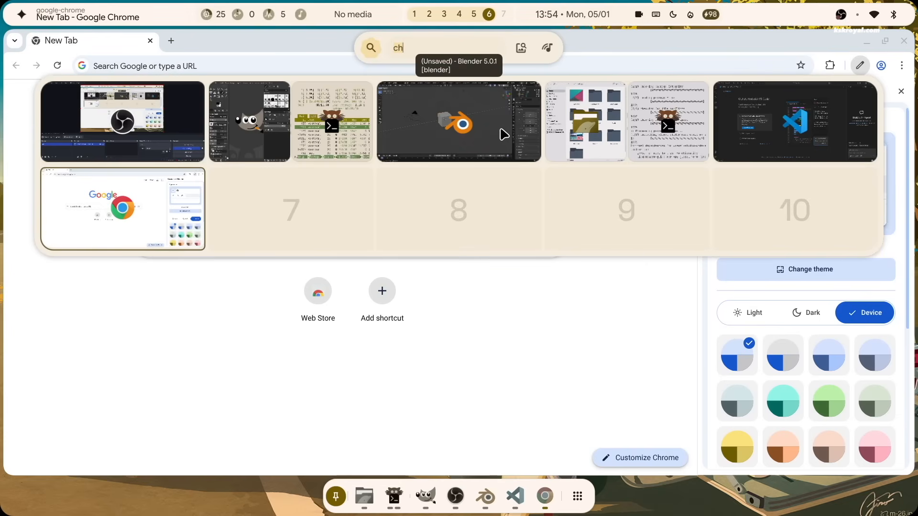
pyautogui.click(459, 121)
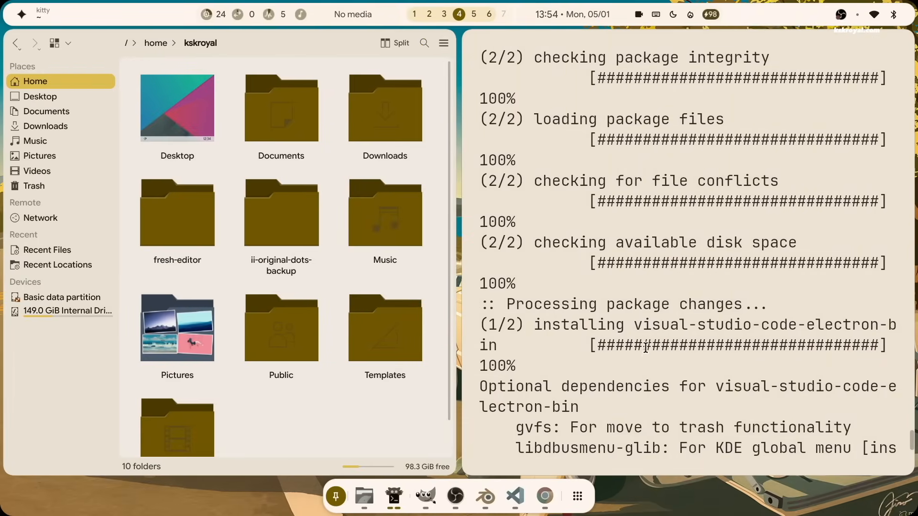
pyautogui.click(501, 14)
pyautogui.write('l')
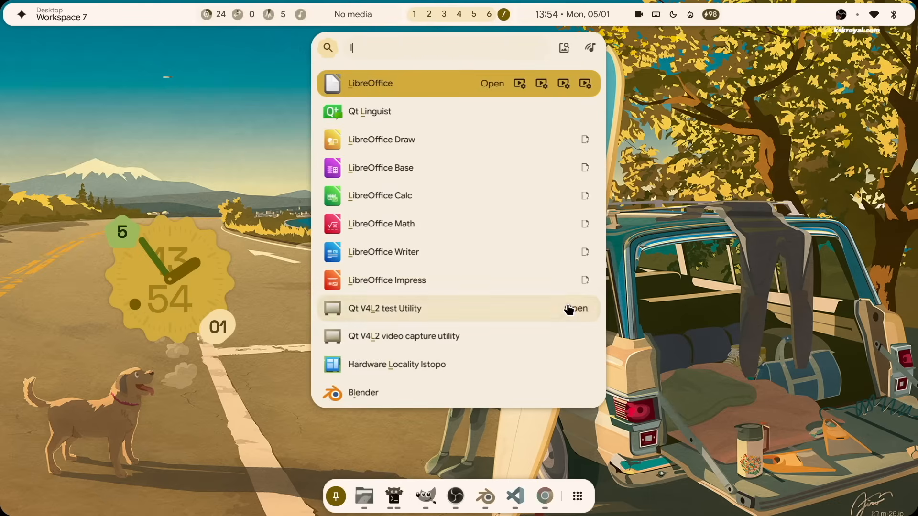
pyautogui.write('ibre')
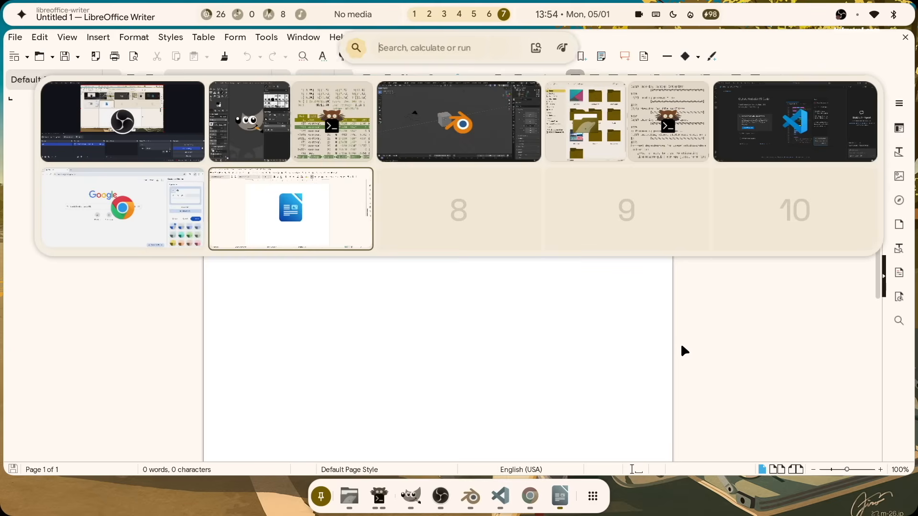
pyautogui.write('f')
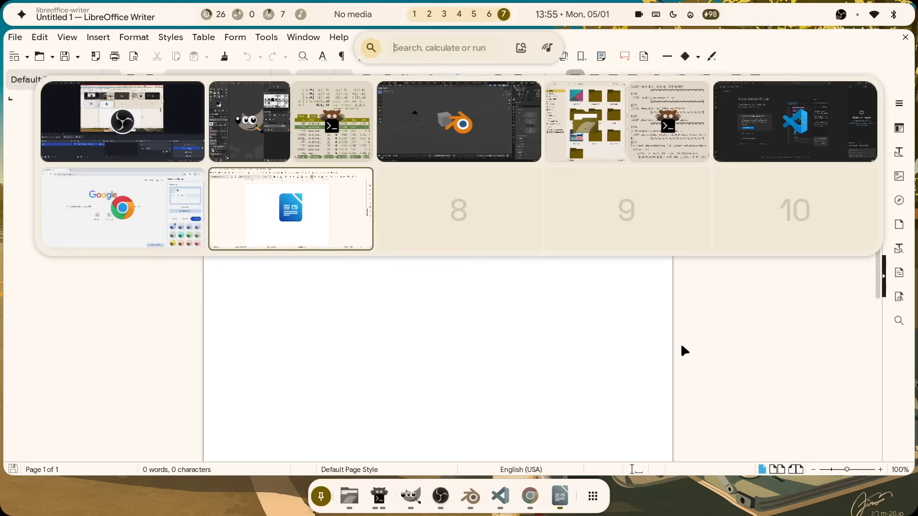
pyautogui.write('a')
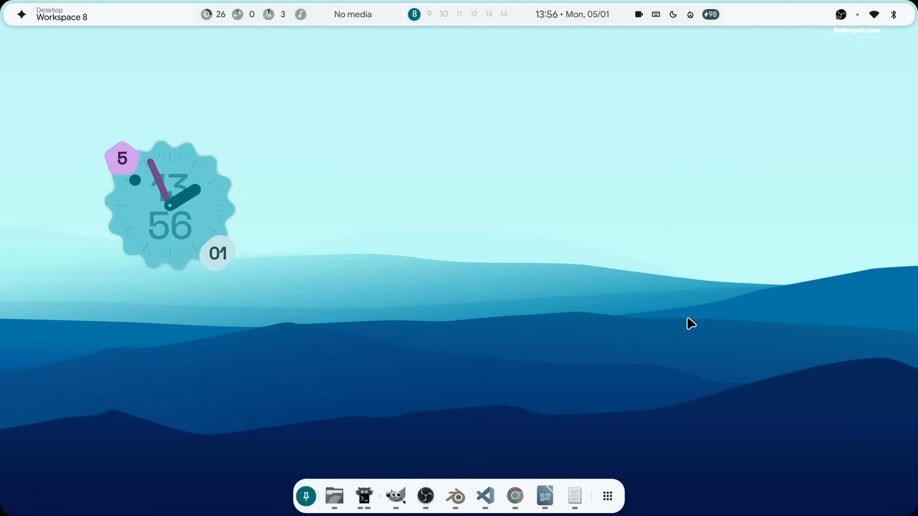
# In a new kitty window, cd to ~/.config/hypr/hyprland/ and open keybinds.conf in nano
pyautogui.click(364, 496)
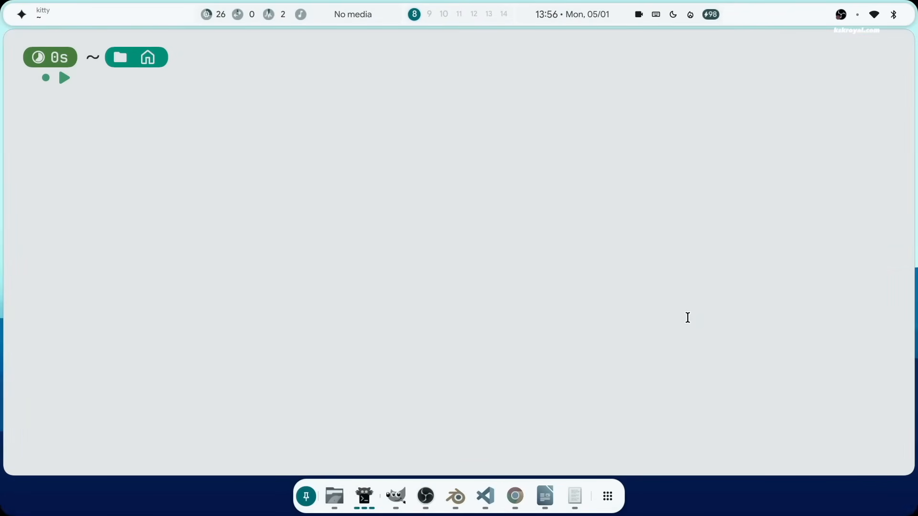
pyautogui.write('cd ~/.config/')
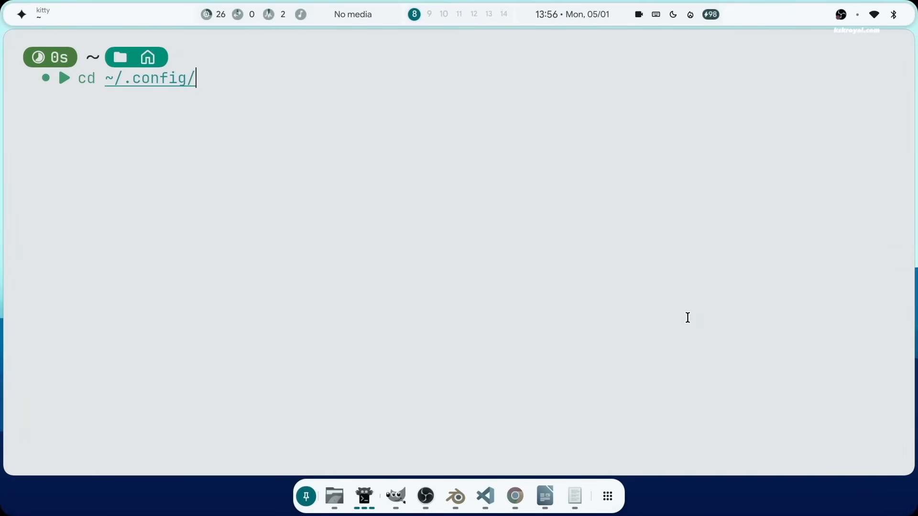
pyautogui.write('hypr/')
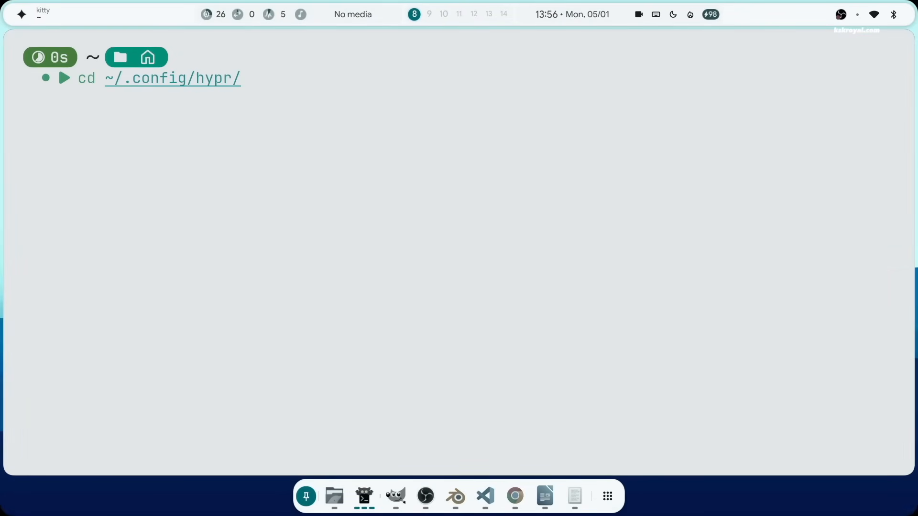
pyautogui.write('hyprland/')
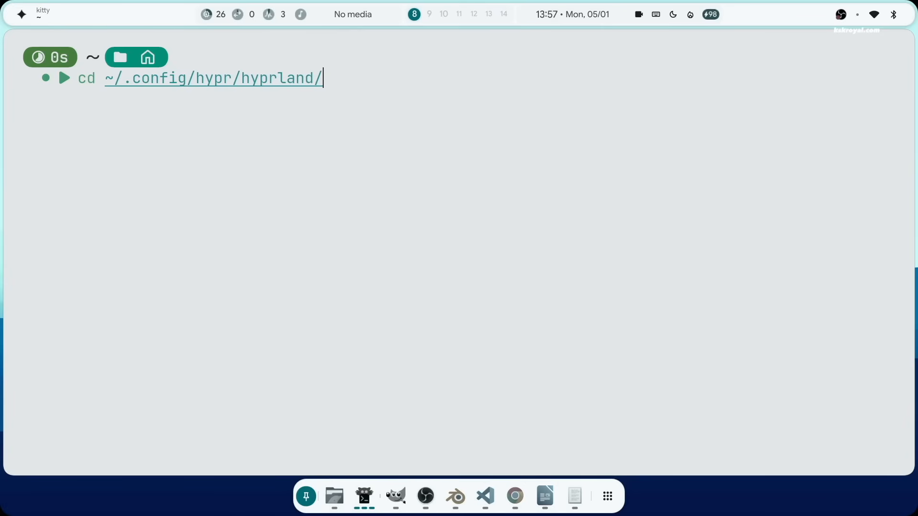
pyautogui.press('Return')
pyautogui.write('ls')
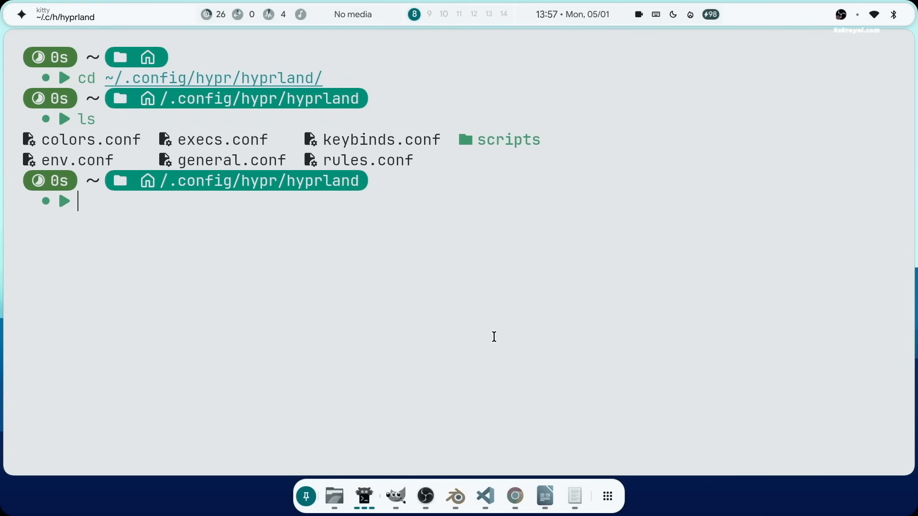
pyautogui.write('nano keybinds.conf')
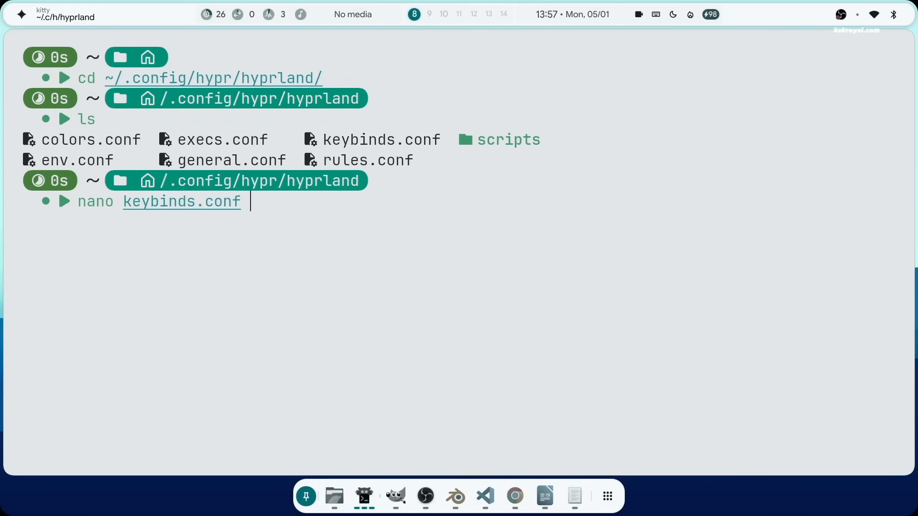
pyautogui.press('Return')
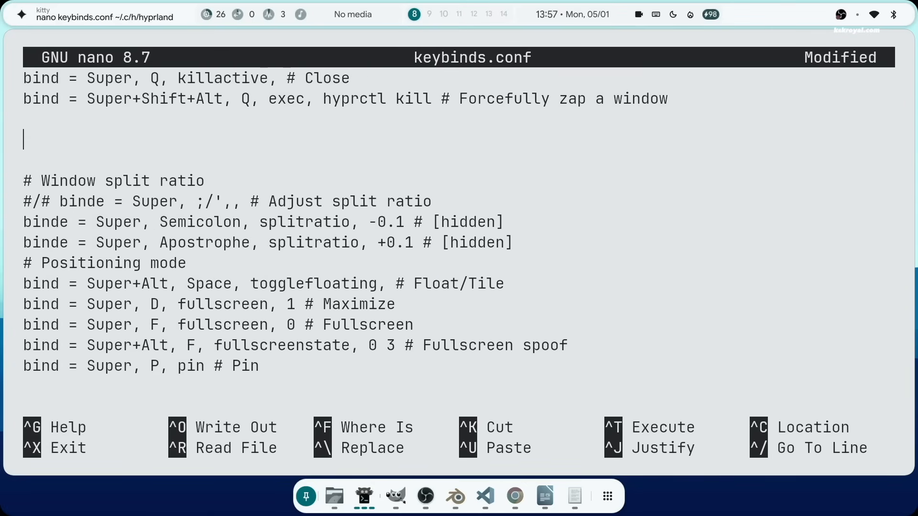
# Add a '#Custom App Shortcuts' bind of Super+Shift+G to google-chrome-stable, then exit nano
pyautogui.write('#Custom')
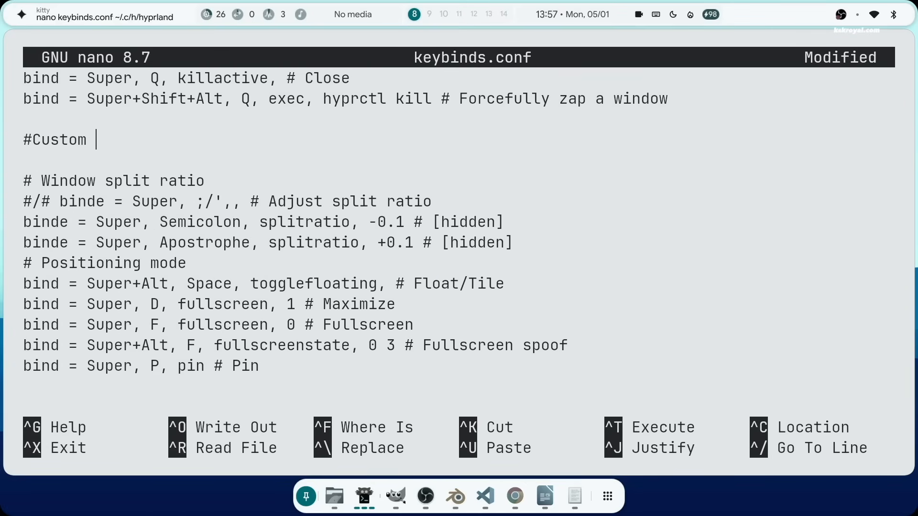
pyautogui.write('App Shorcuts')
pyautogui.write('bind = Super+S')
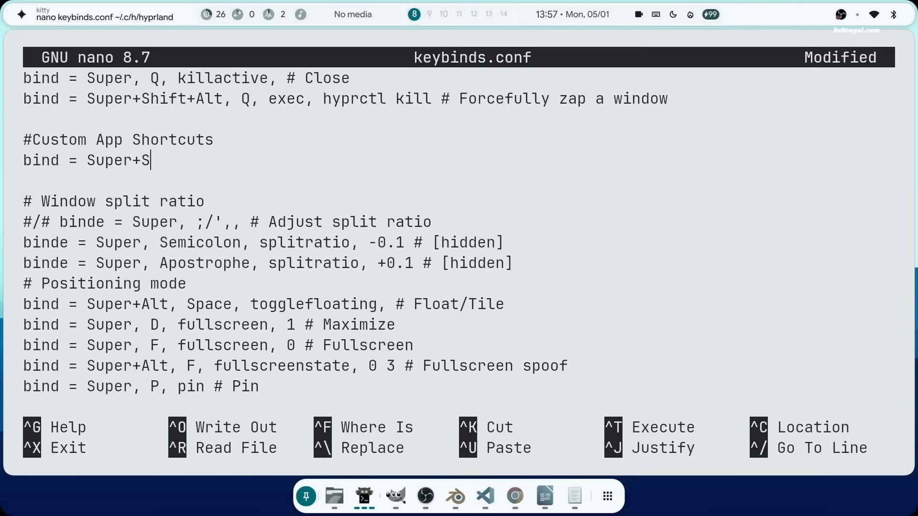
pyautogui.write('hift, G')
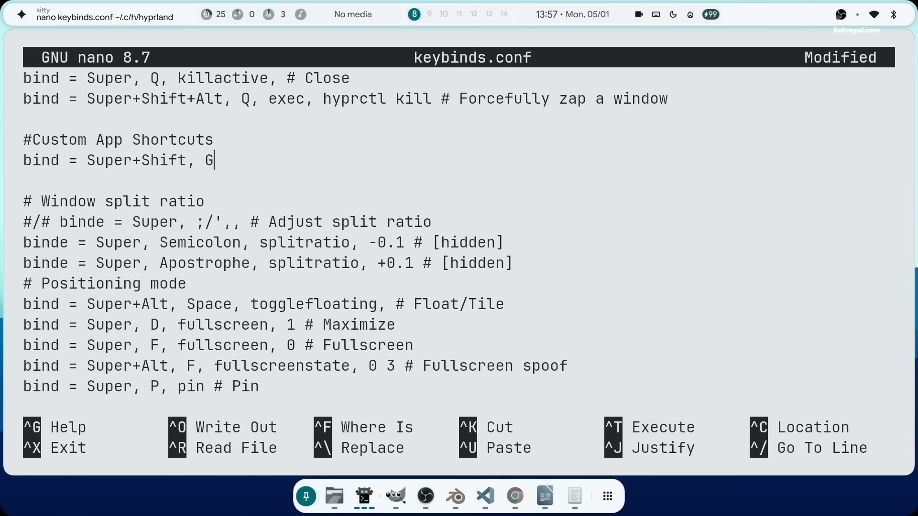
pyautogui.write(', exec,')
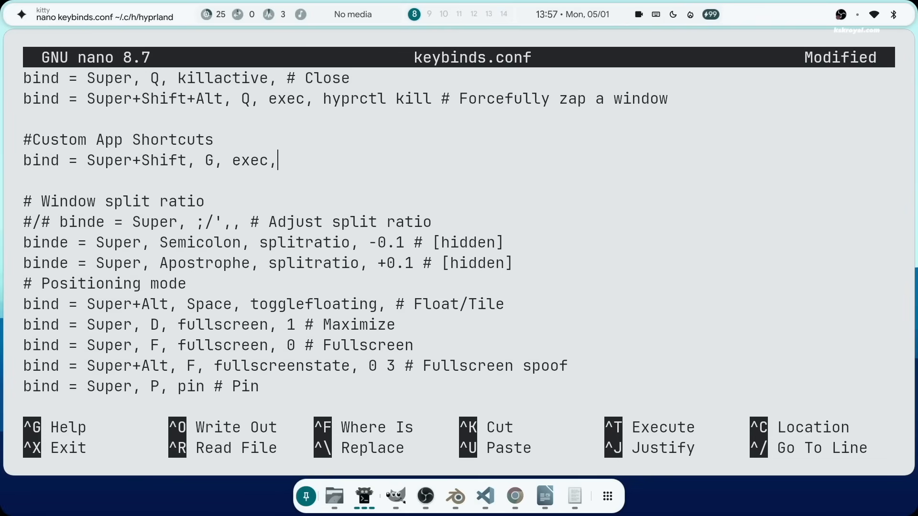
pyautogui.write('google-cr')
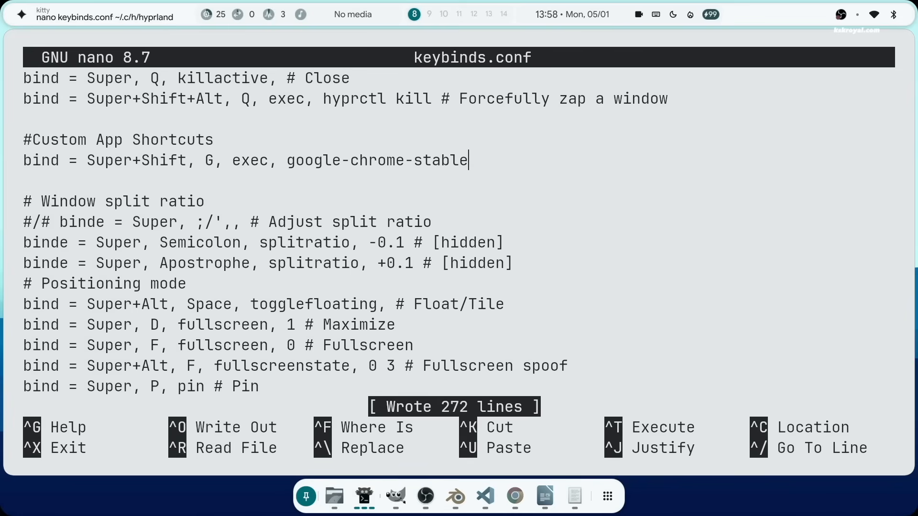
pyautogui.press('ctrl+x')
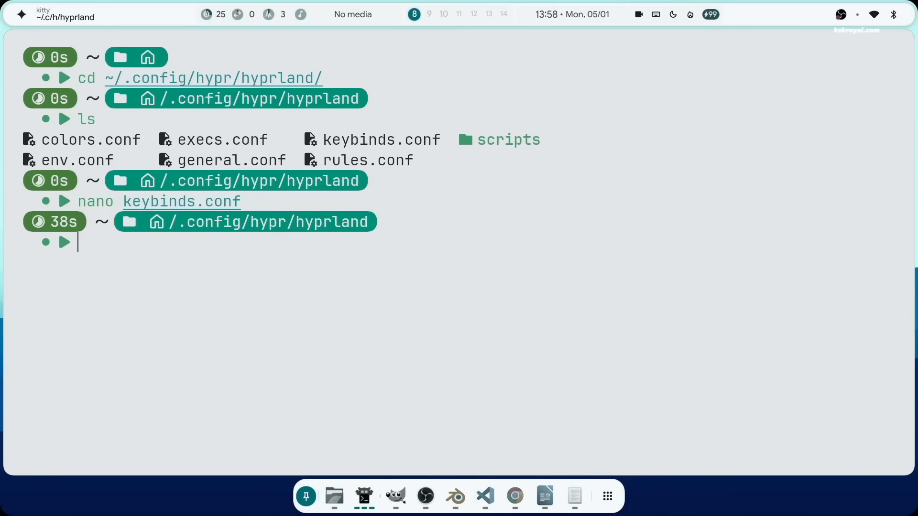
# Bring up Chrome beside kitty and toggle Dark Mode off in quick settings
pyautogui.click(514, 497)
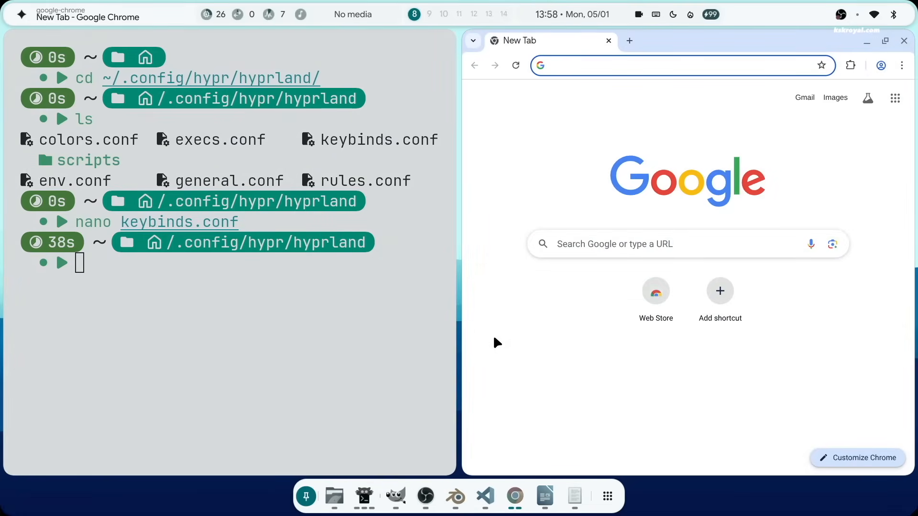
pyautogui.moveTo(863, 468)
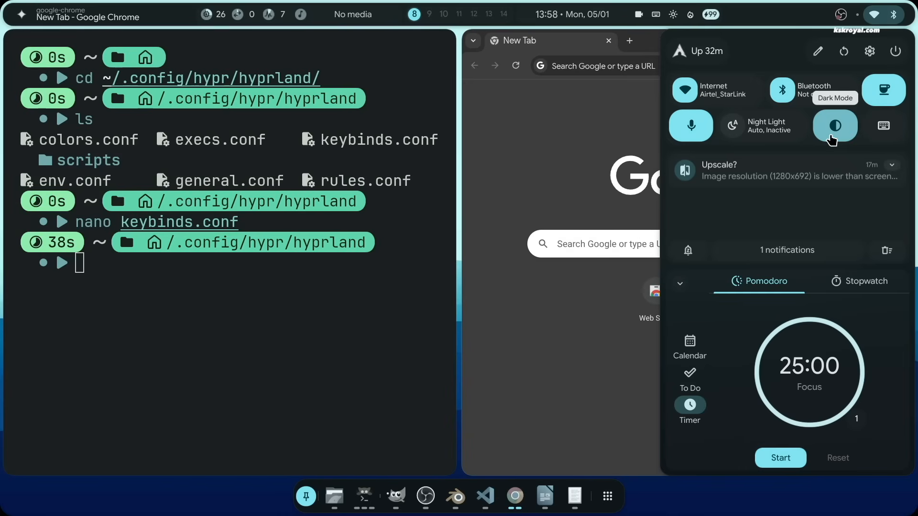
pyautogui.click(834, 125)
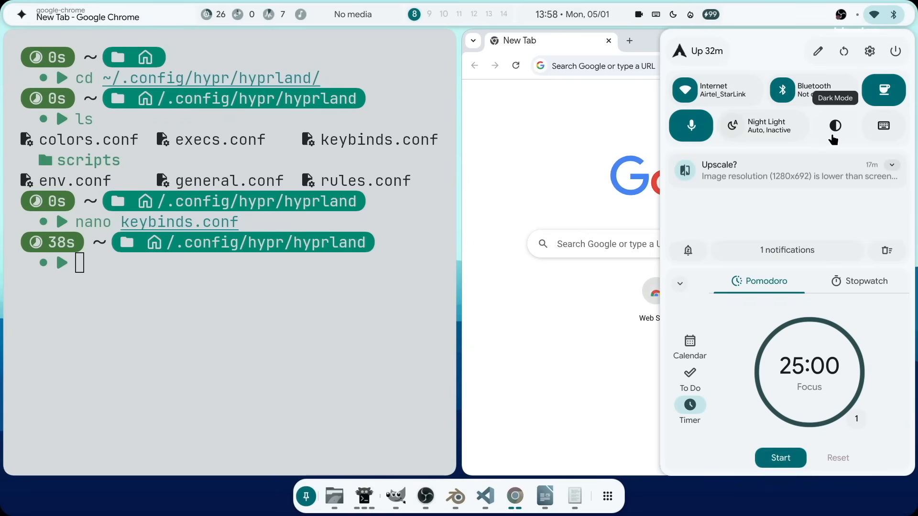
pyautogui.click(835, 125)
pyautogui.write('/model gemma3_latest')
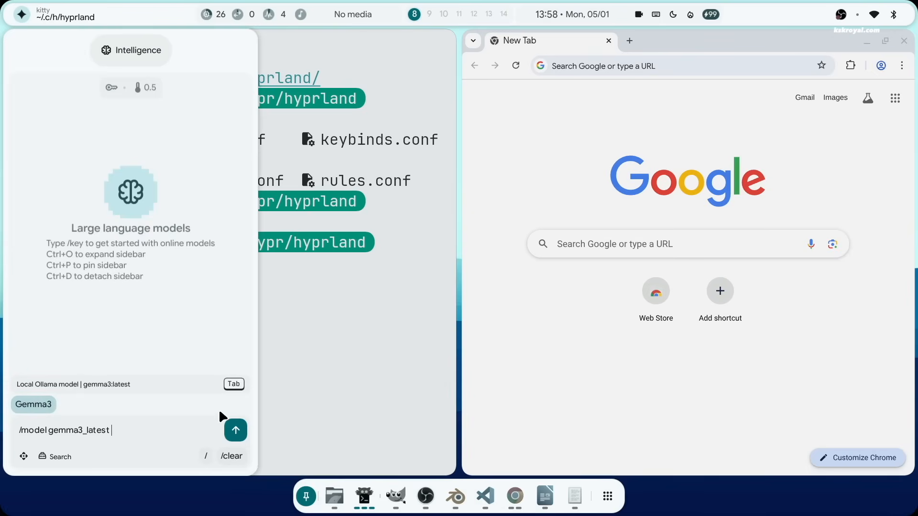
# Apply the gemma3_latest model and send 'Write a simple C code' to Gemma3
pyautogui.click(235, 430)
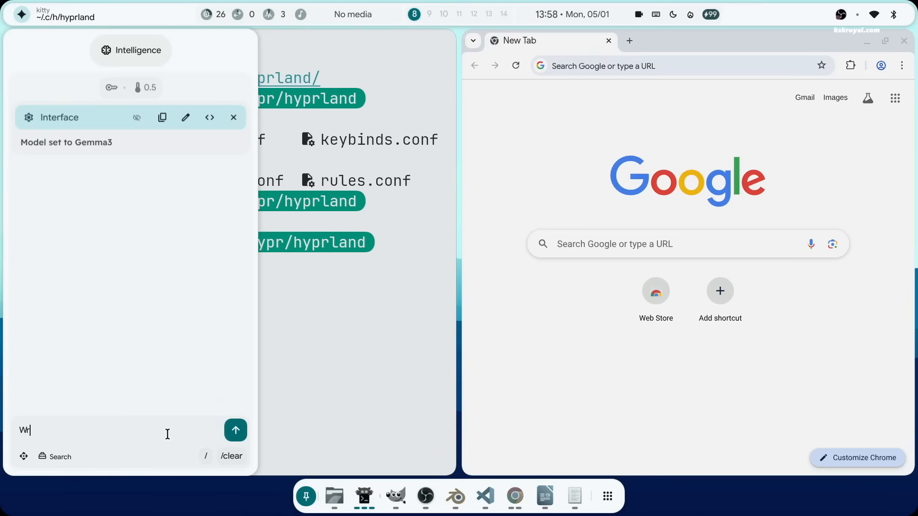
pyautogui.write('ite a simple C cod')
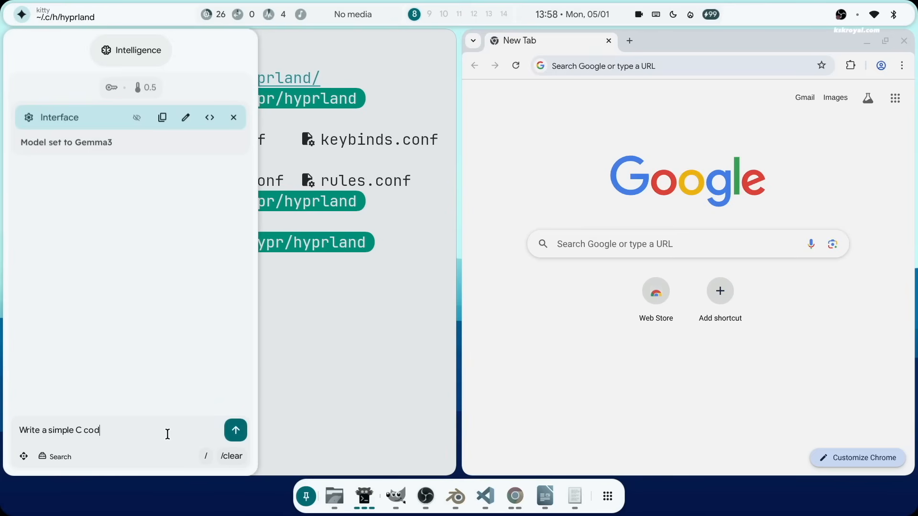
pyautogui.click(235, 431)
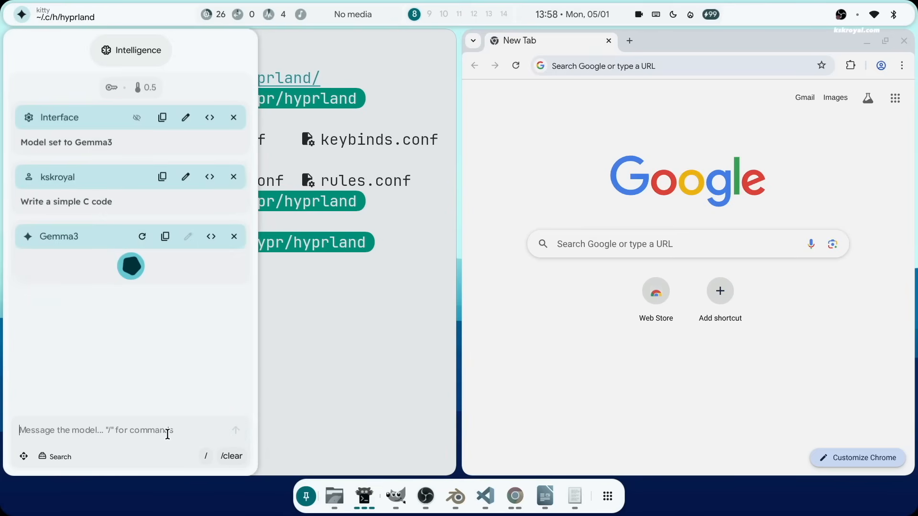